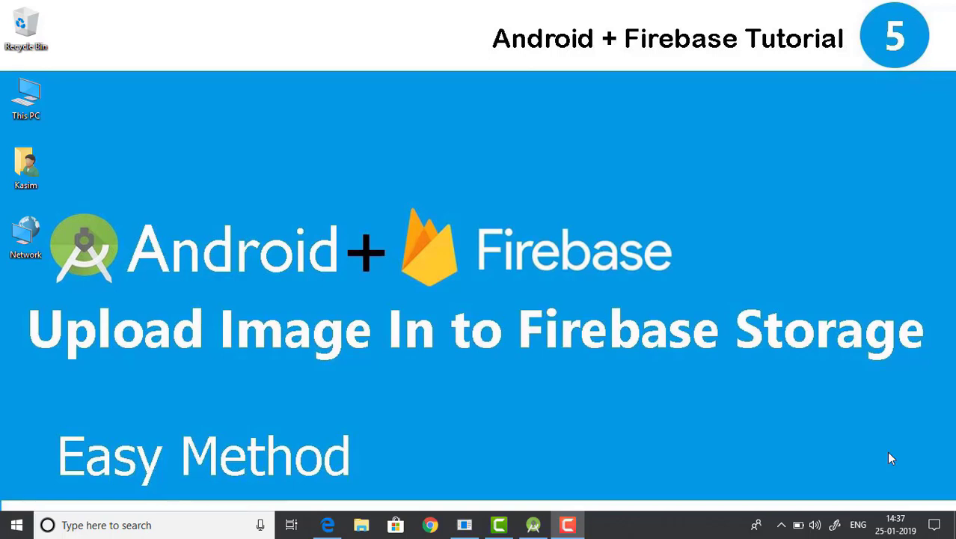
mouse_move(595, 464)
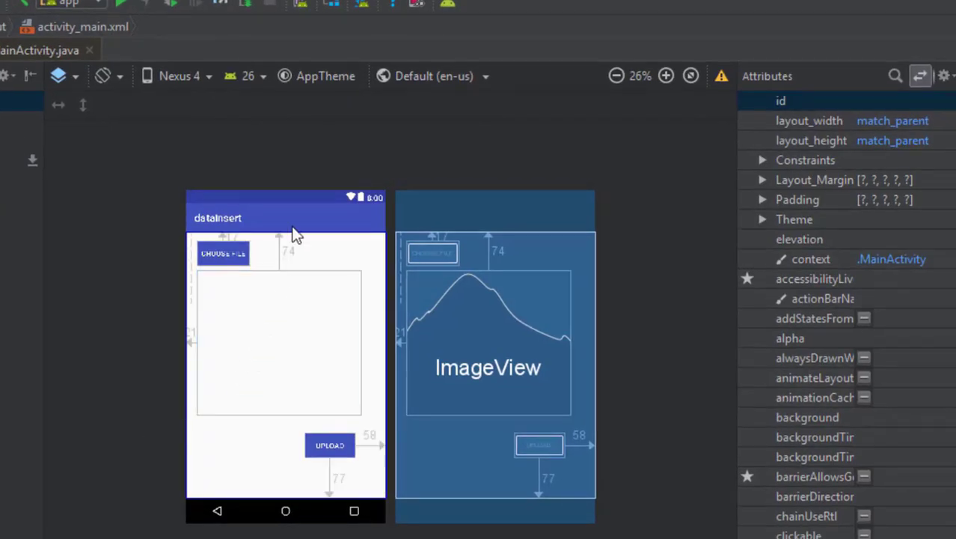
Inspect the choose-file button in the layout, then switch to MainActivity.java.
left_click(222, 253)
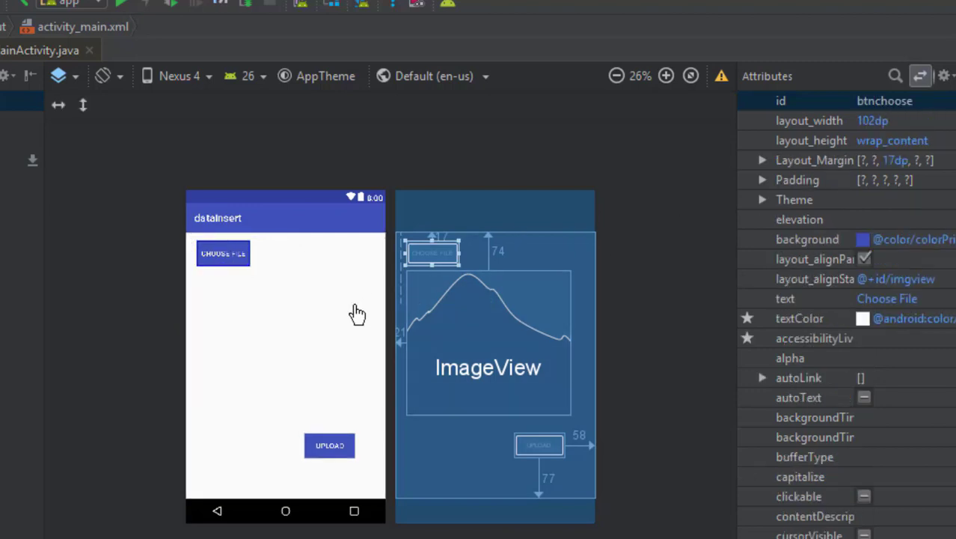
left_click(278, 341)
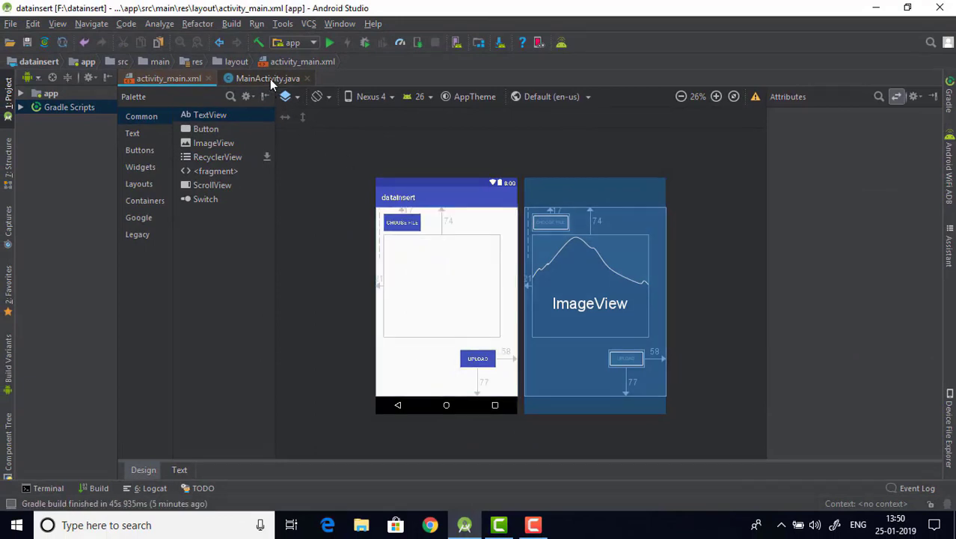
left_click(267, 78)
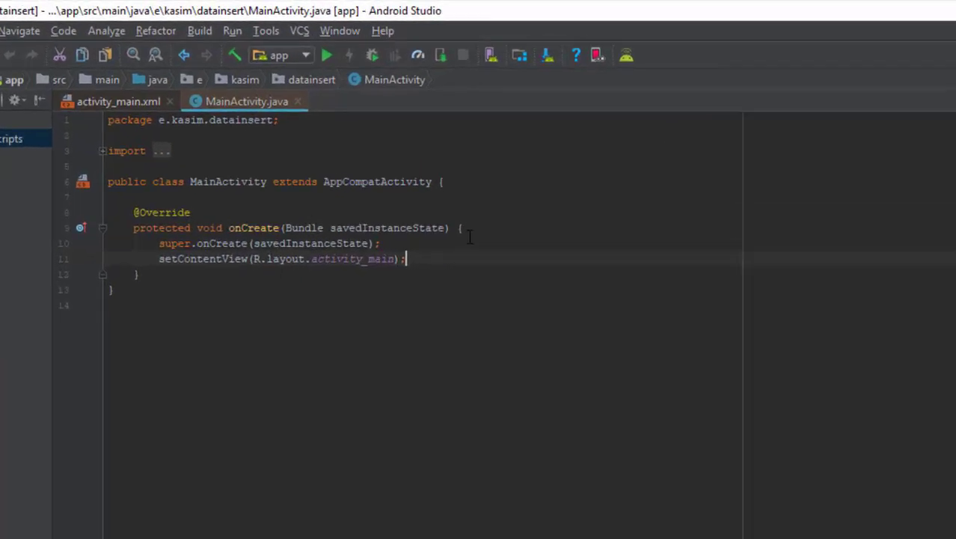
From Tools > Firebase, open the Cloud Storage upload/download guide and start Connect to Firebase.
left_click(267, 30)
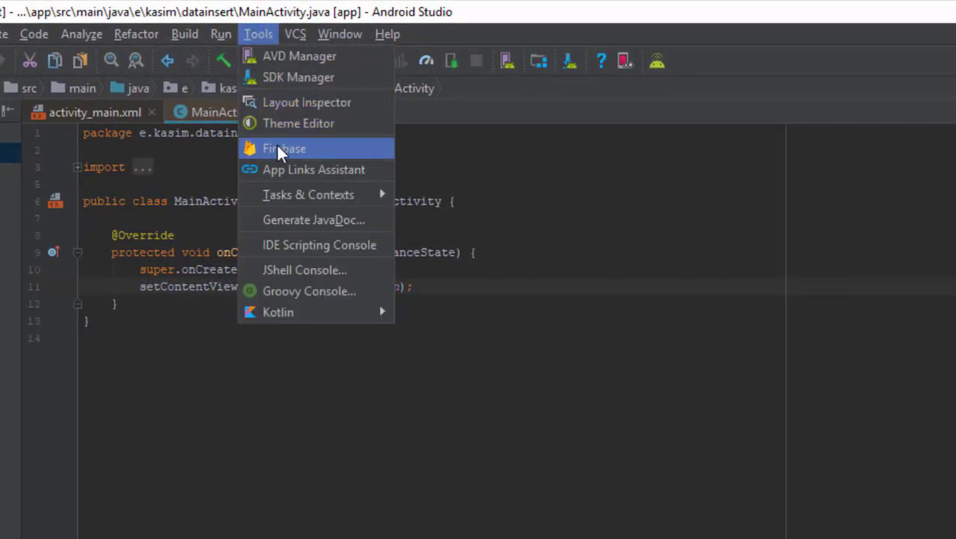
left_click(284, 148)
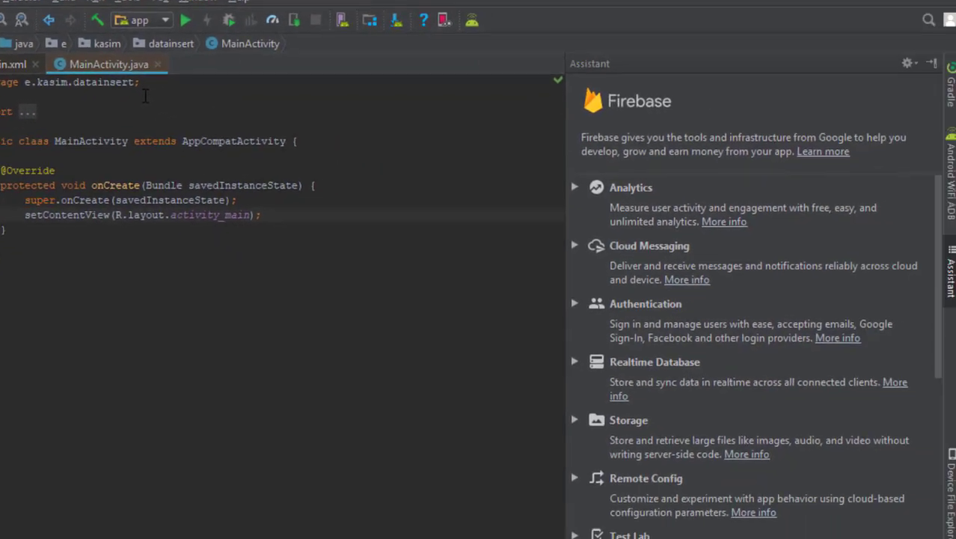
scroll("down", 3)
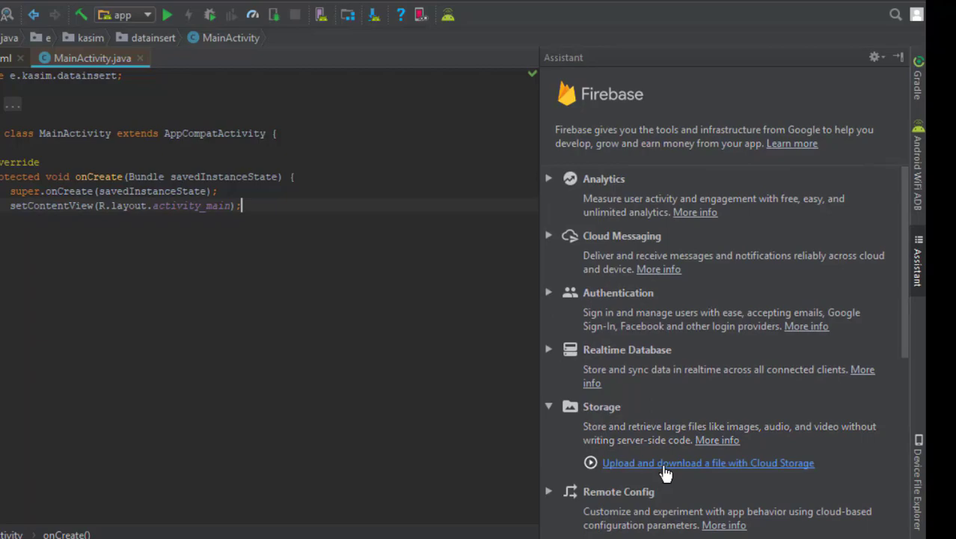
left_click(706, 463)
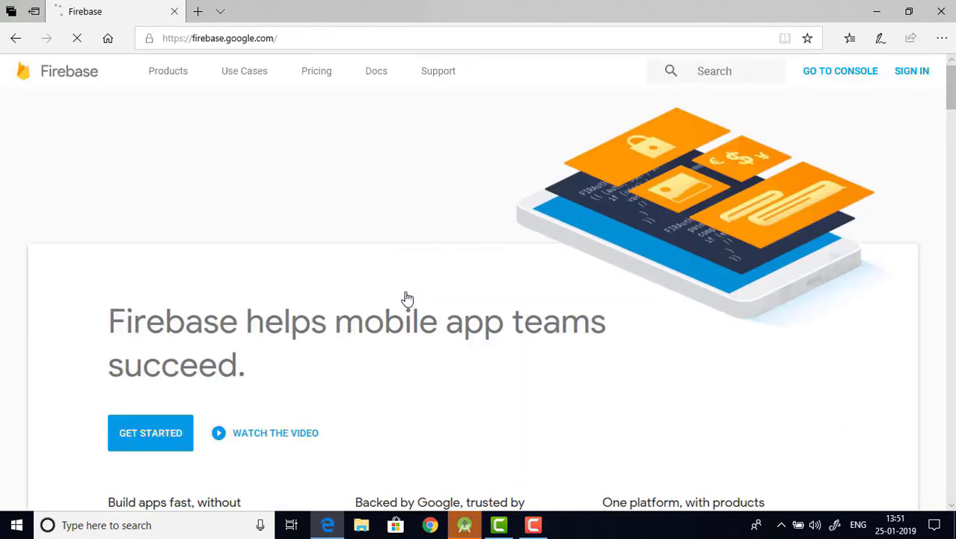
scroll("down", 3)
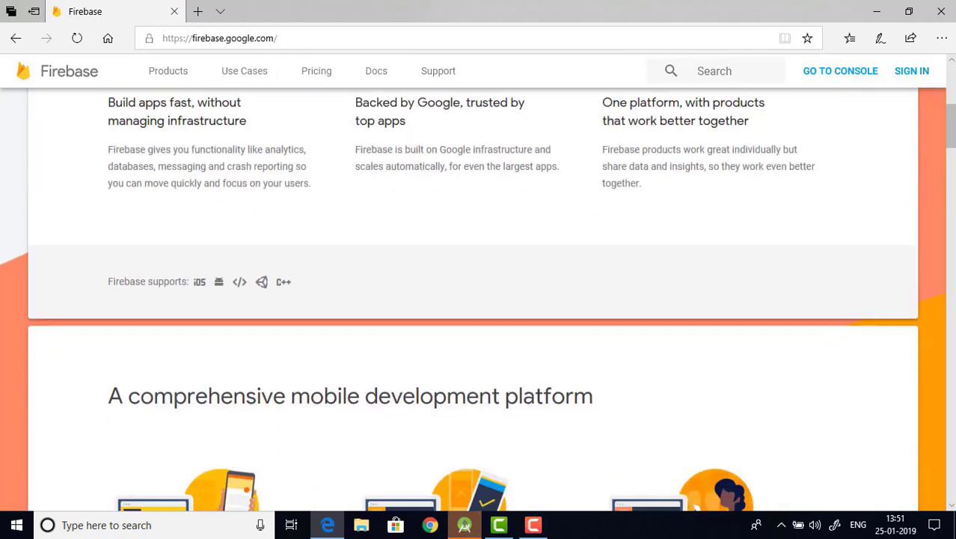
left_click(464, 526)
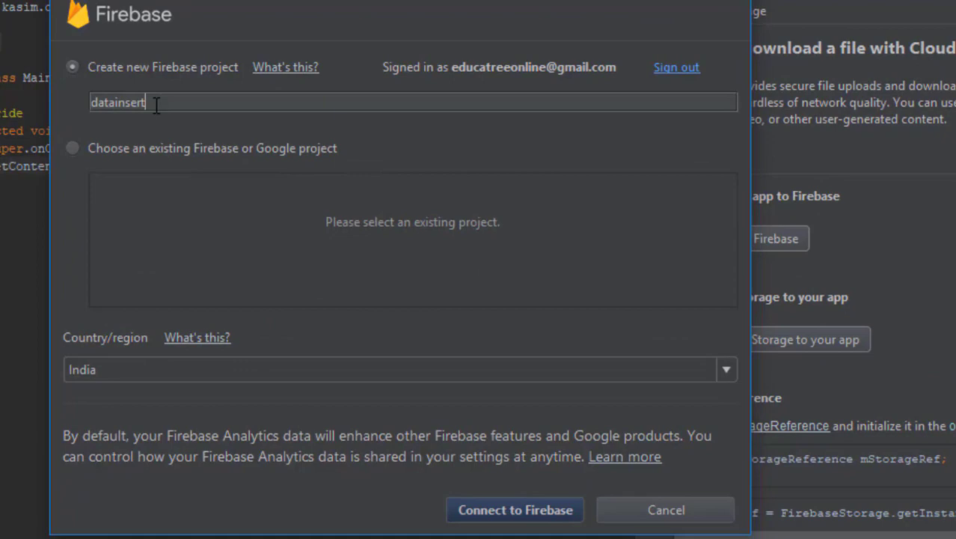
mouse_move(449, 463)
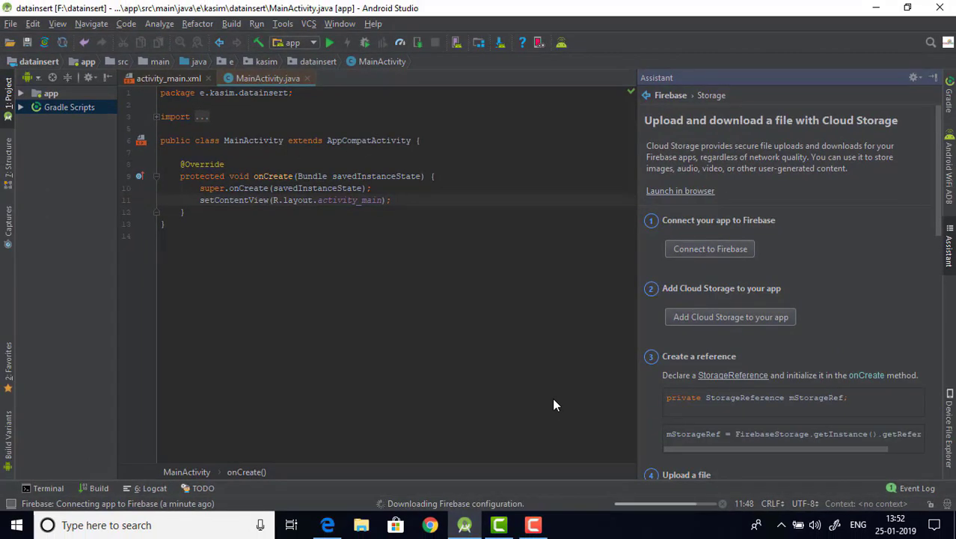
Connect the app to a new Firebase project 'datainsert' with country India.
left_click(709, 249)
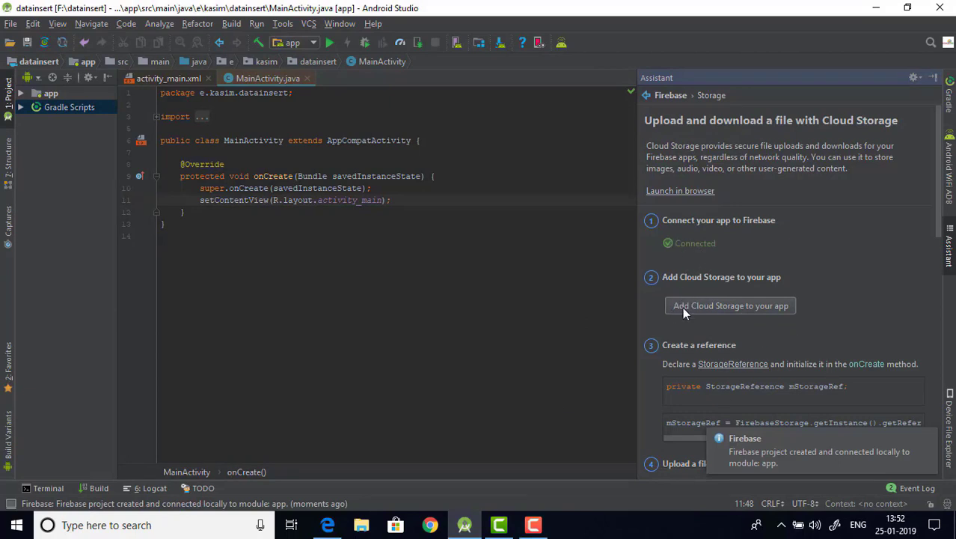
Add the Cloud Storage dependencies, accept the changes and let Gradle sync finish.
left_click(731, 305)
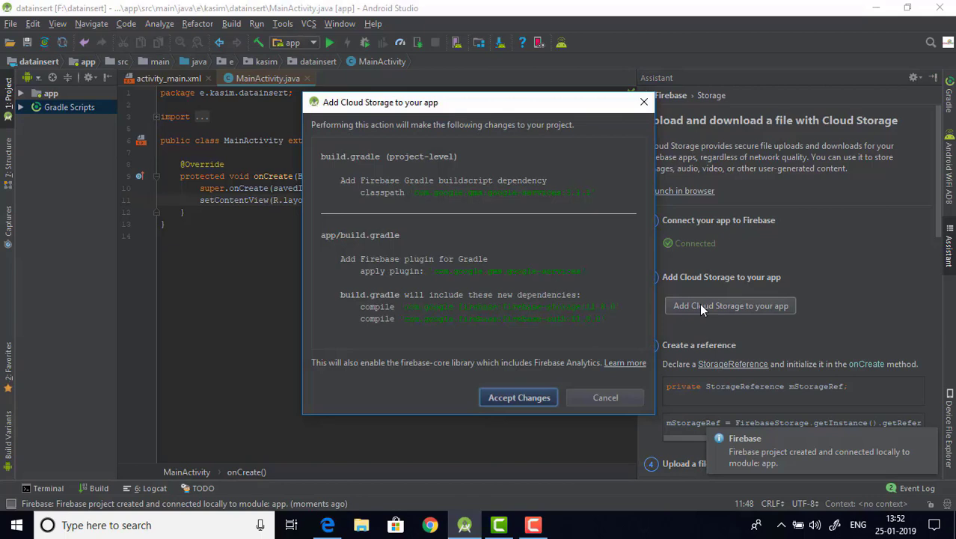
left_click(518, 398)
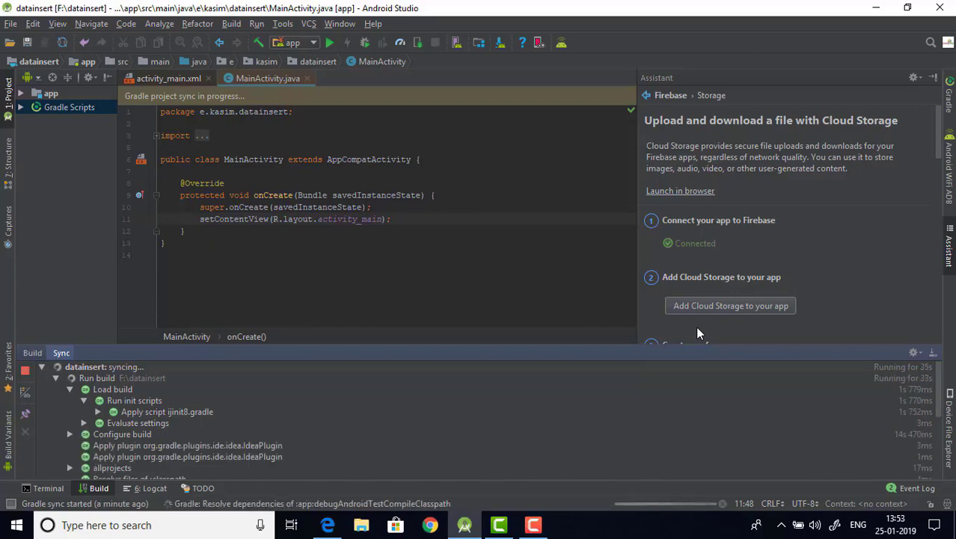
left_click(730, 305)
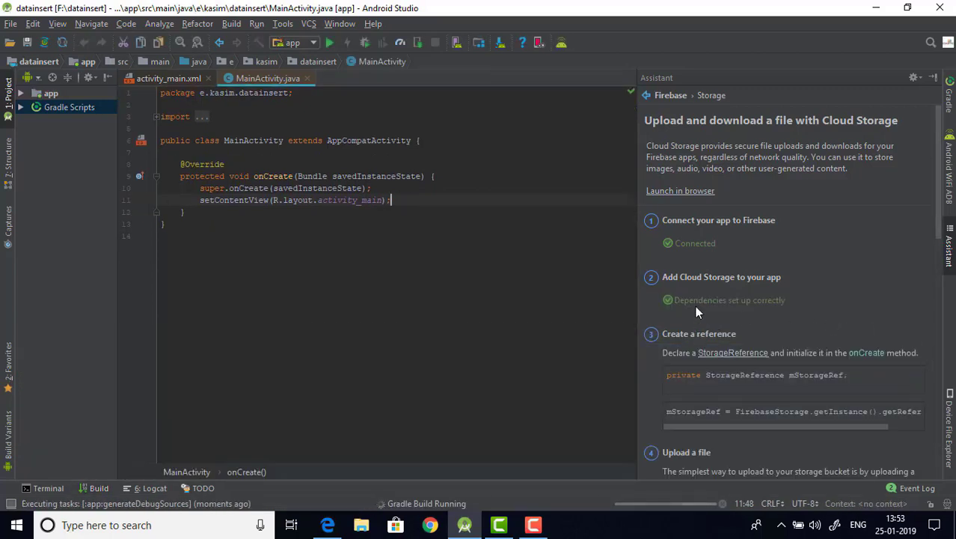
mouse_move(473, 419)
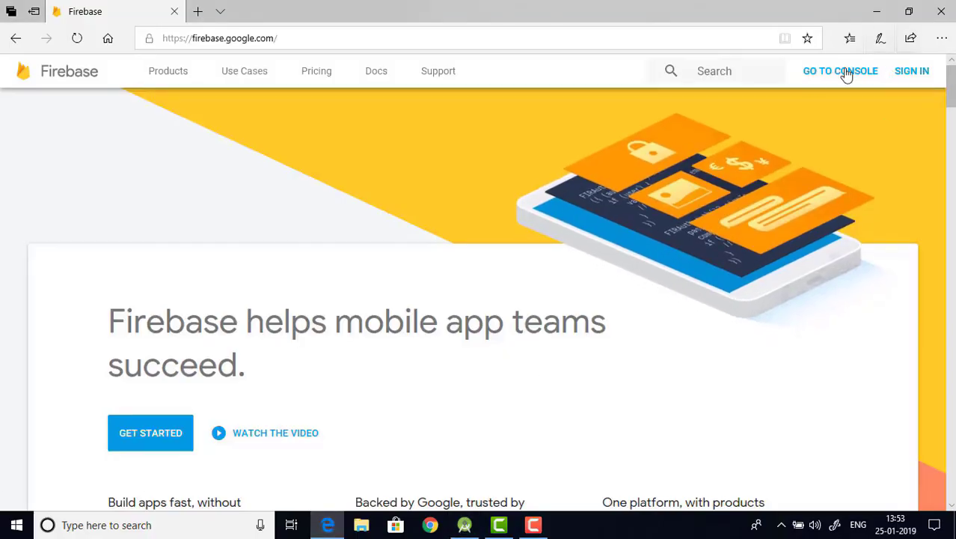
In Firebase Console open the datainsert project's Storage and dismiss the security rules notice.
left_click(841, 70)
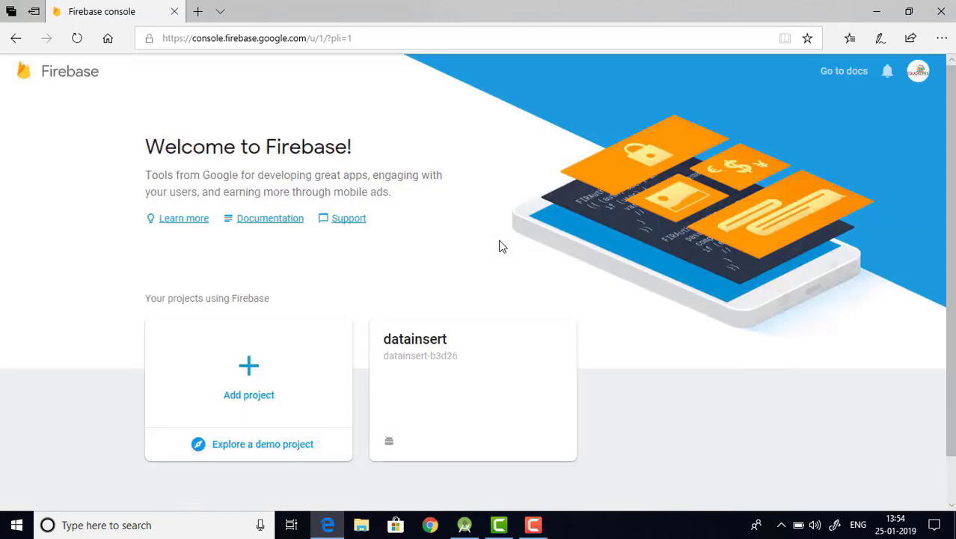
left_click(473, 390)
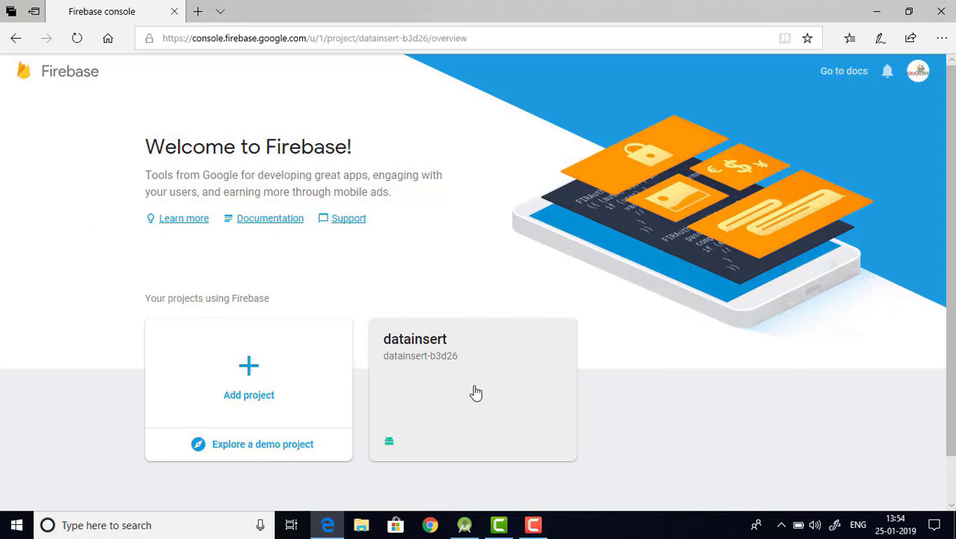
left_click(473, 389)
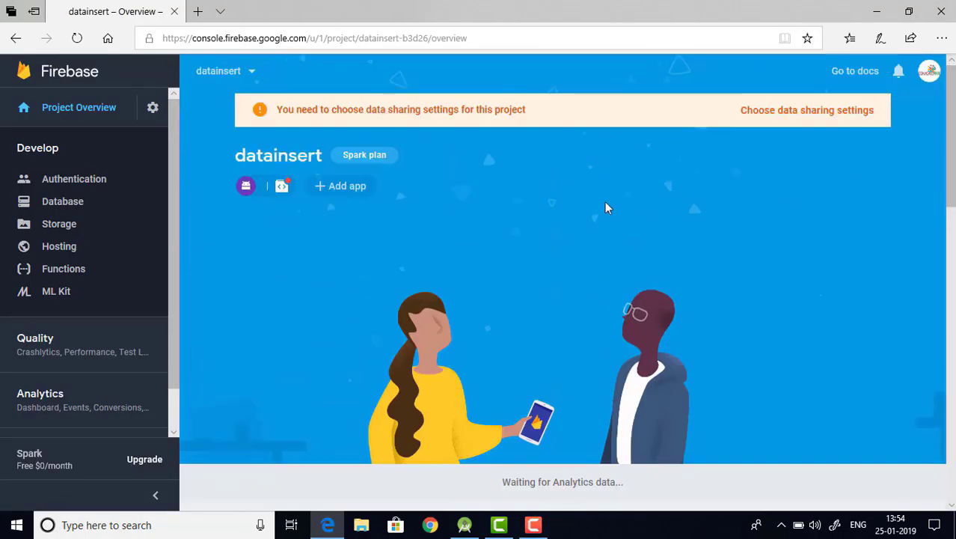
left_click(60, 224)
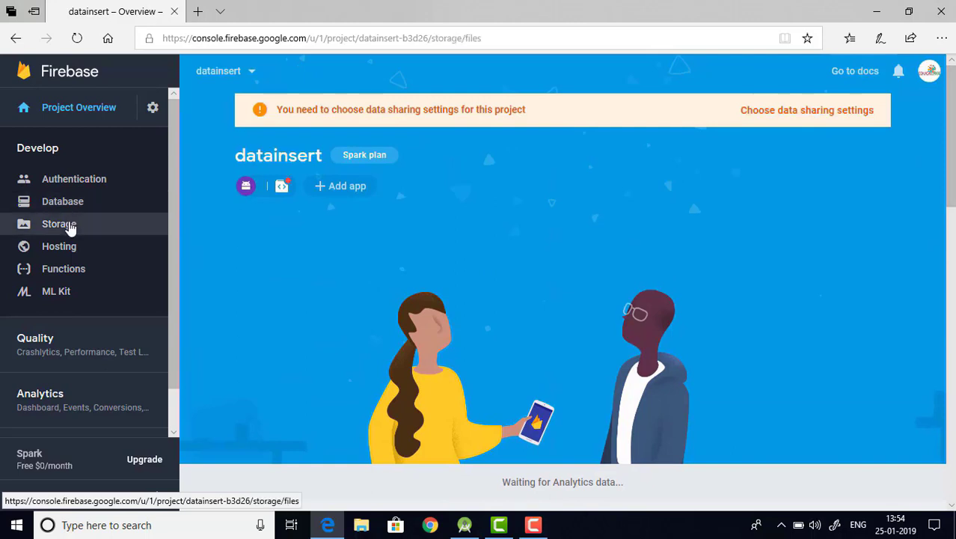
left_click(58, 223)
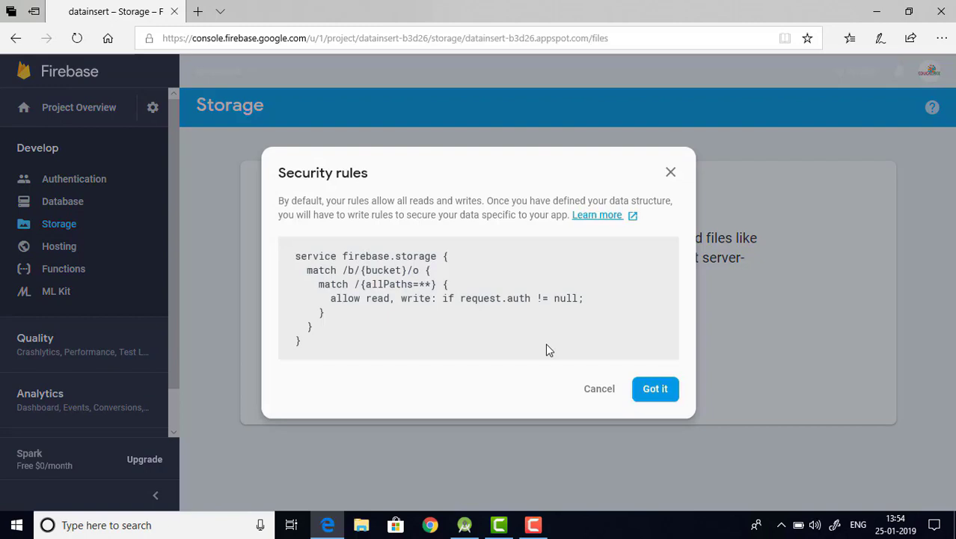
left_click(655, 389)
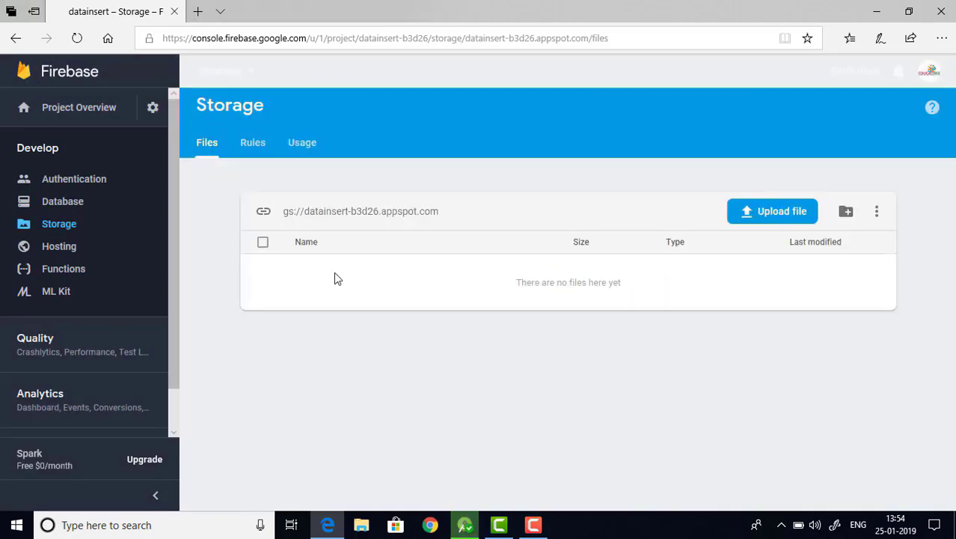
Edit the Storage rules to allow read, write if true, and publish them.
left_click(251, 142)
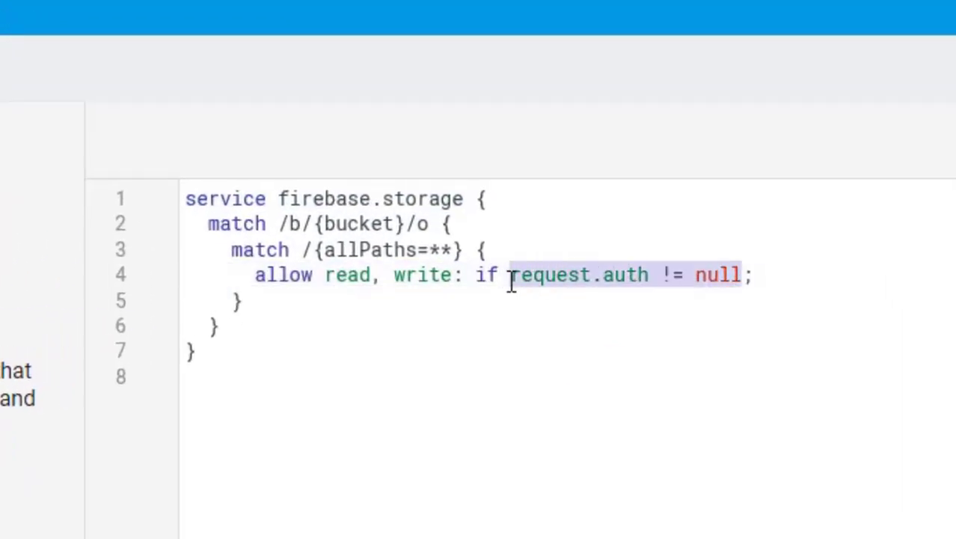
type("tr")
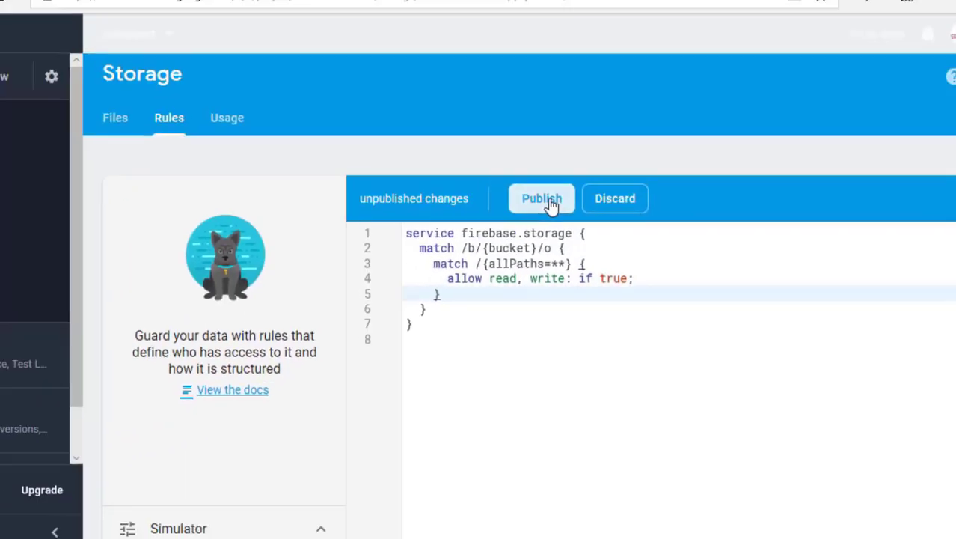
left_click(542, 198)
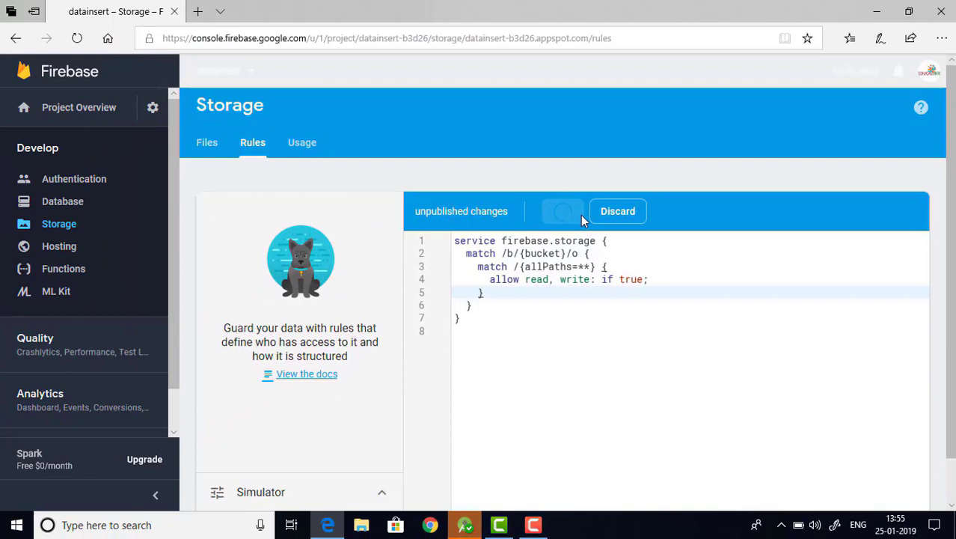
left_click(563, 211)
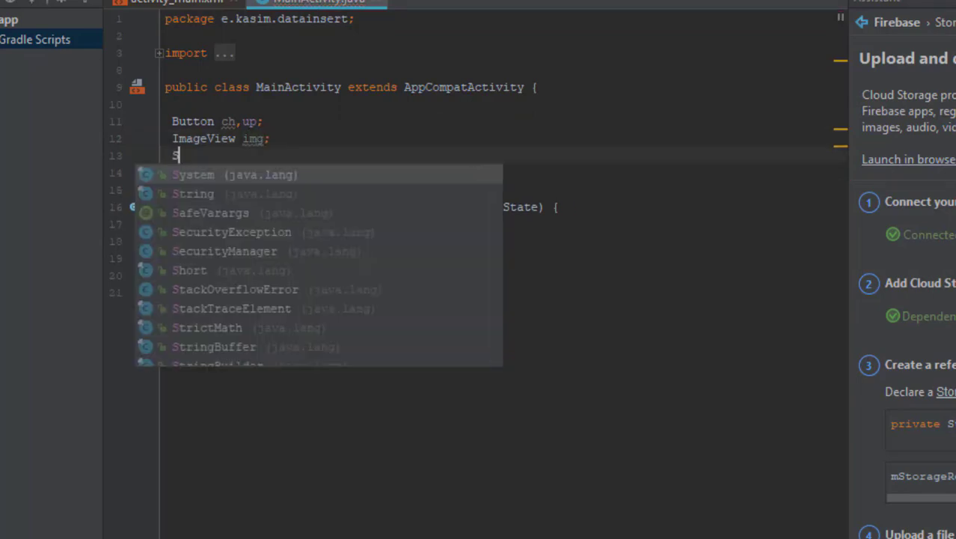
Declare a StorageReference mStorageRef field in MainActivity.
type("torageReference")
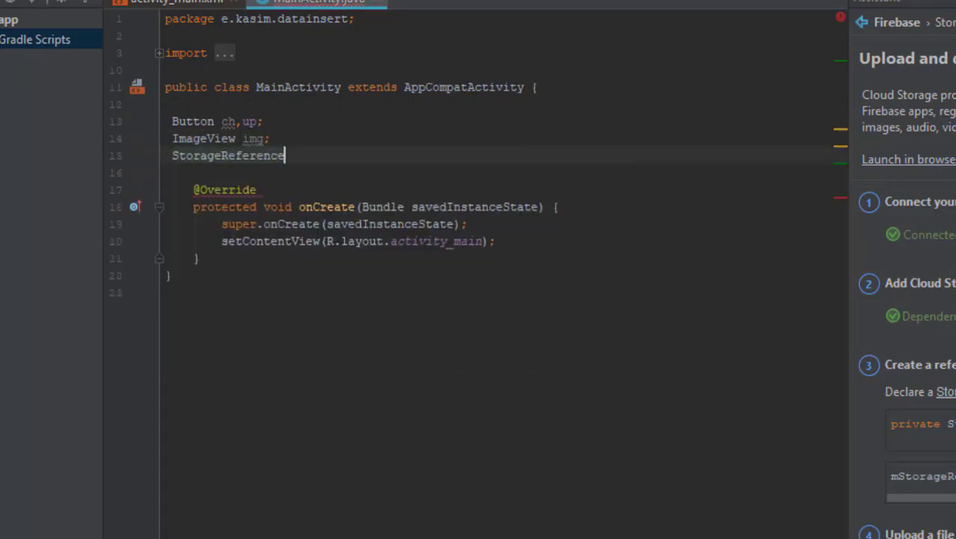
type("mSt")
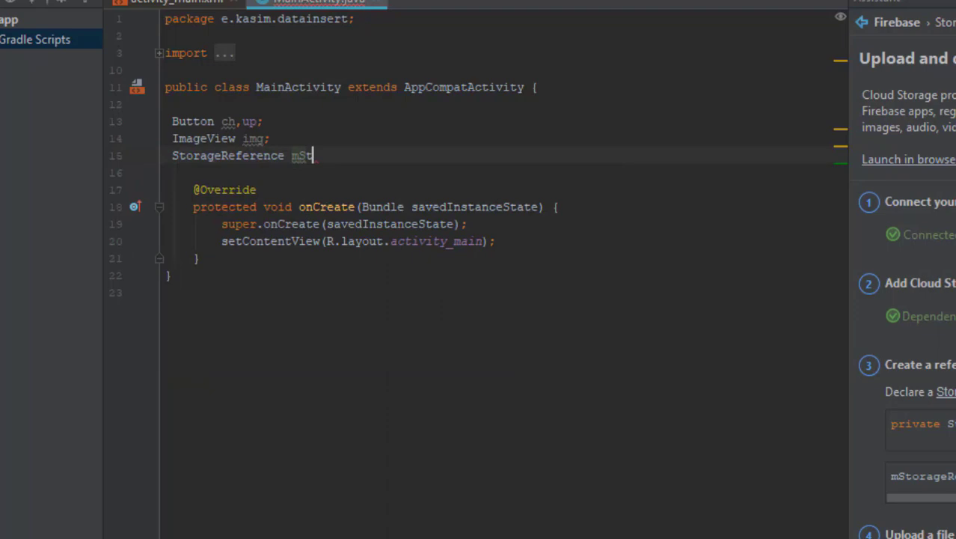
type("orageRef;")
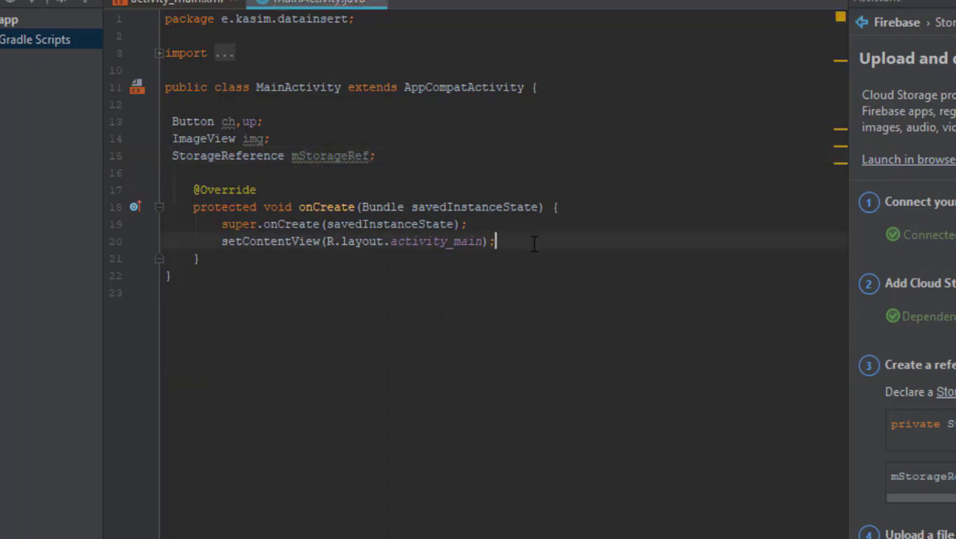
In onCreate bind ch, up and img via findViewById to btnchoose, btnupload and imgview.
type("ch=")
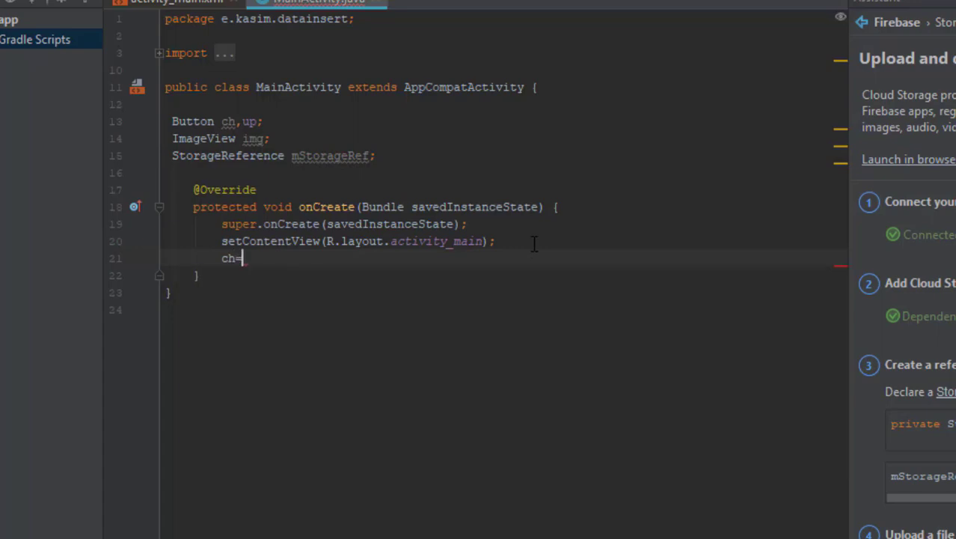
type("(Button) f")
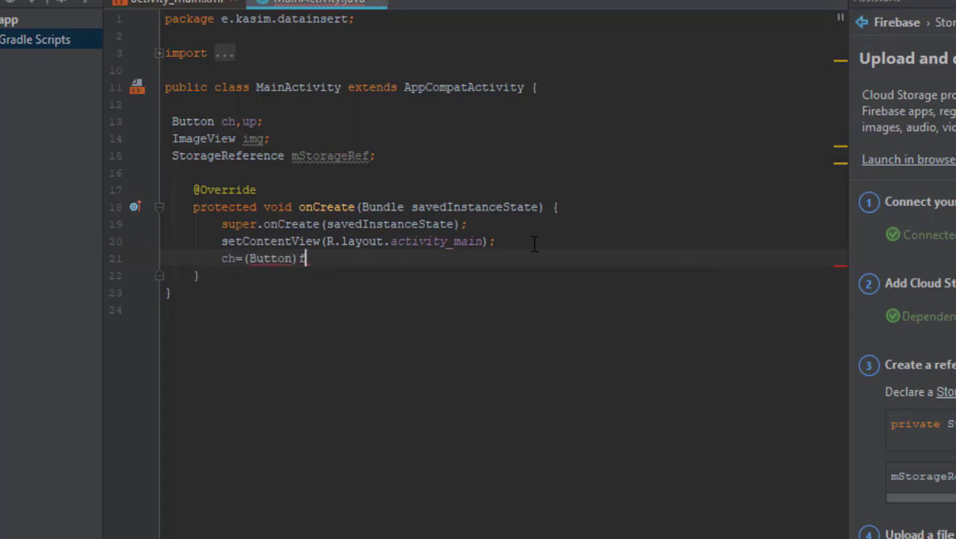
type("indViewById(R.id.")
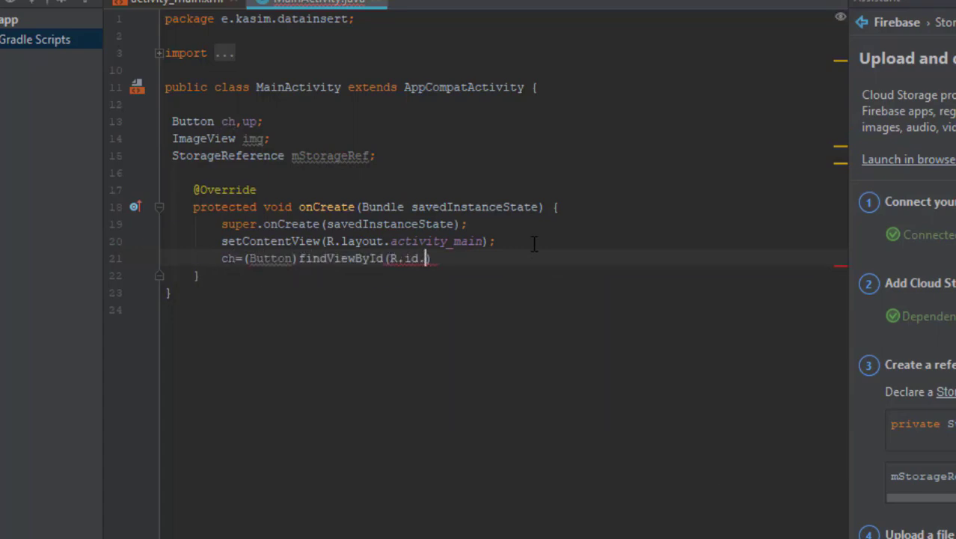
type("btnchoose);")
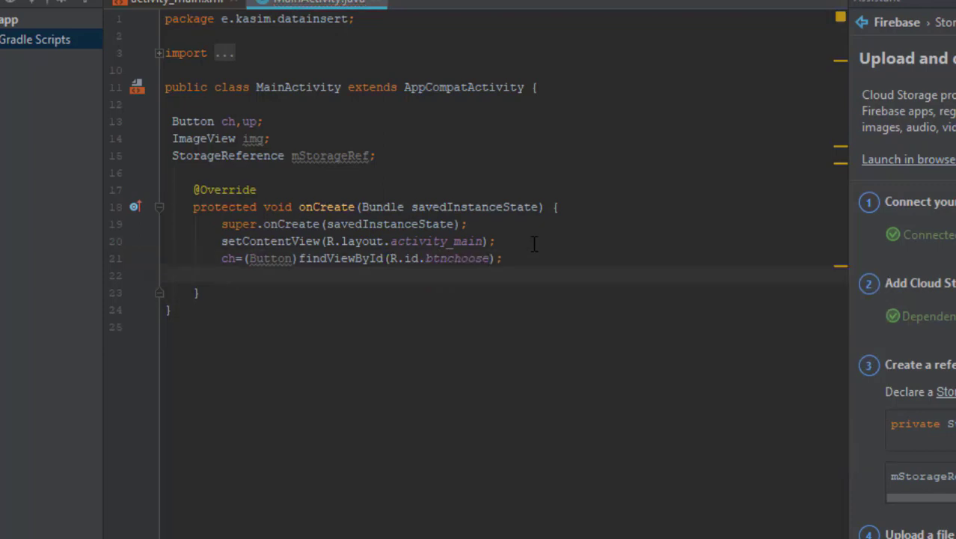
type("up=(Button)")
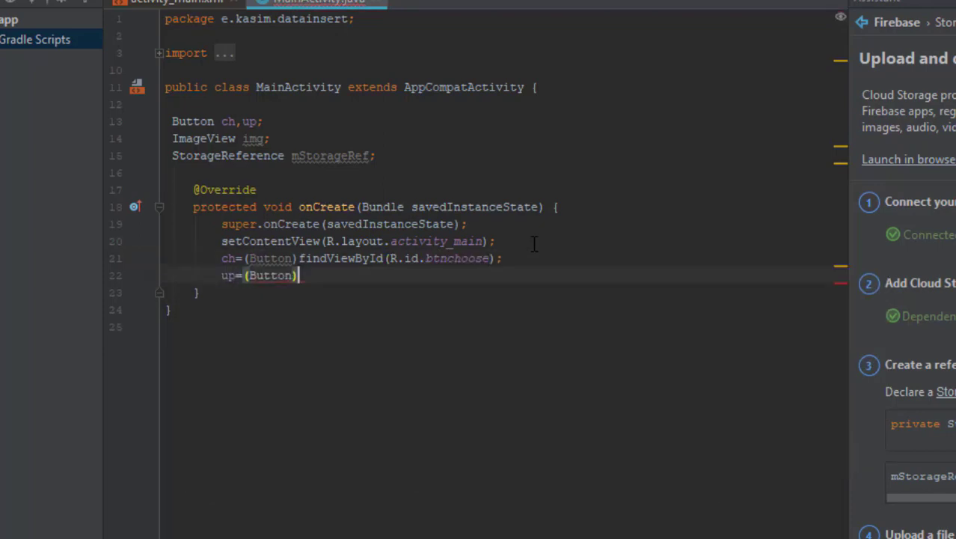
type("findViewById(R.id.btnupload);")
type("img=")
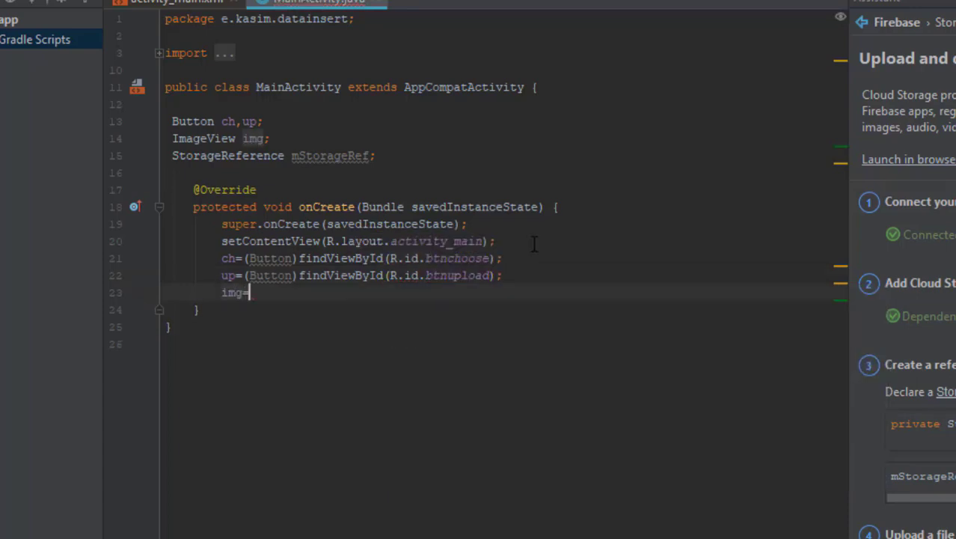
type("(ImageView)findViewById(R.id.imgview);")
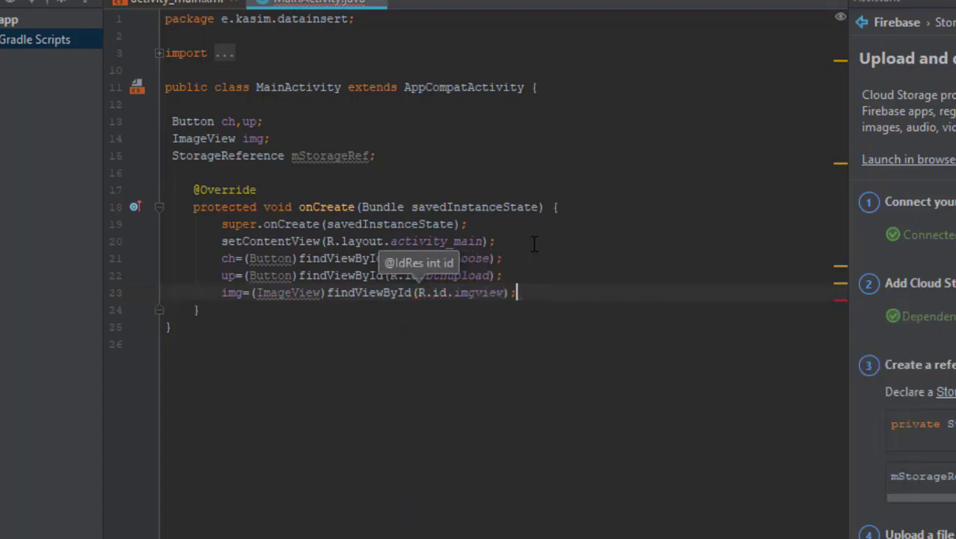
Set ch's OnClickListener to call Filechooser() and declare private void Filechooser().
type("ch.")
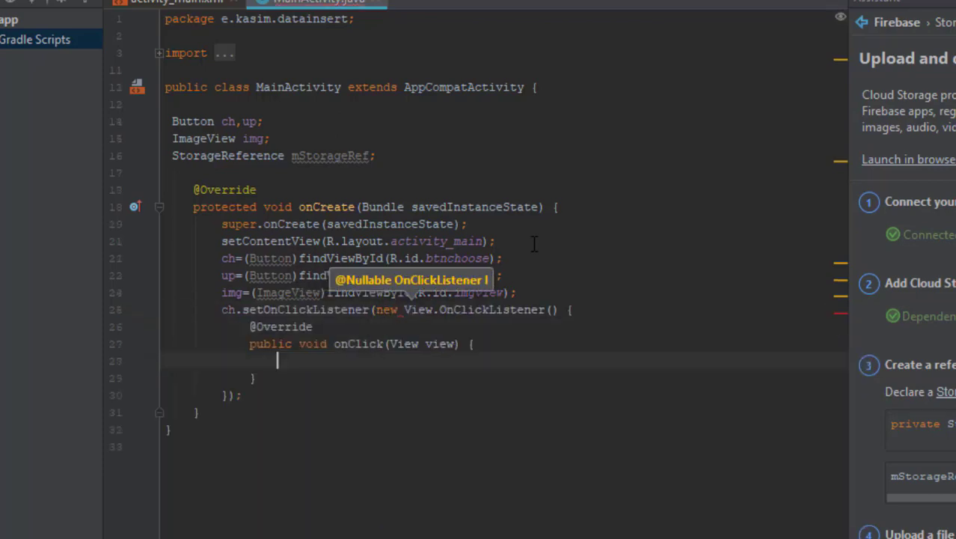
type("File")
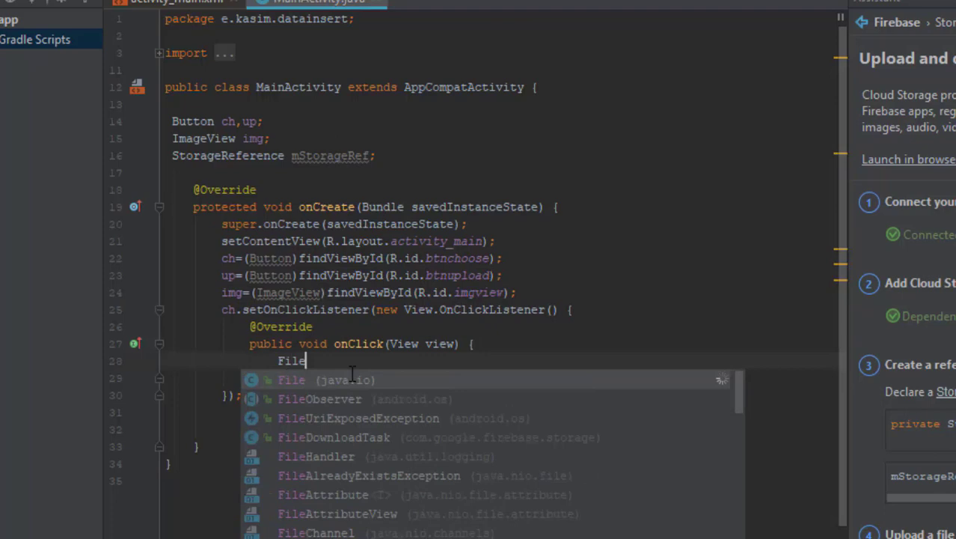
type("chooser();")
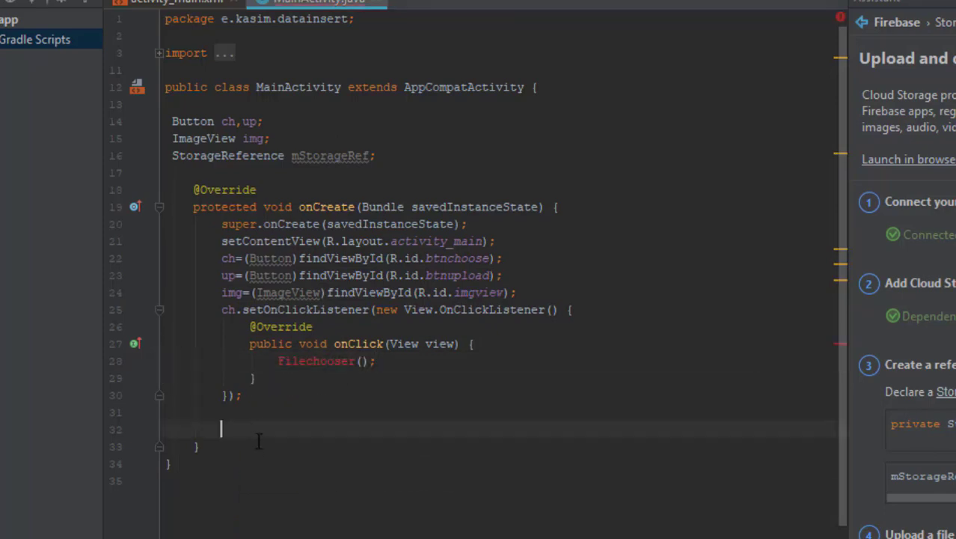
type("private")
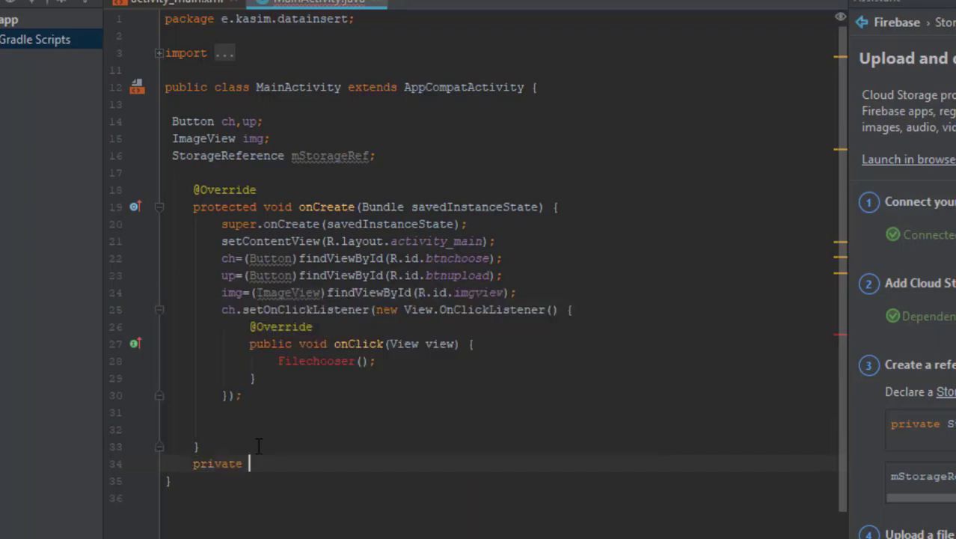
type("void Filechooser(")
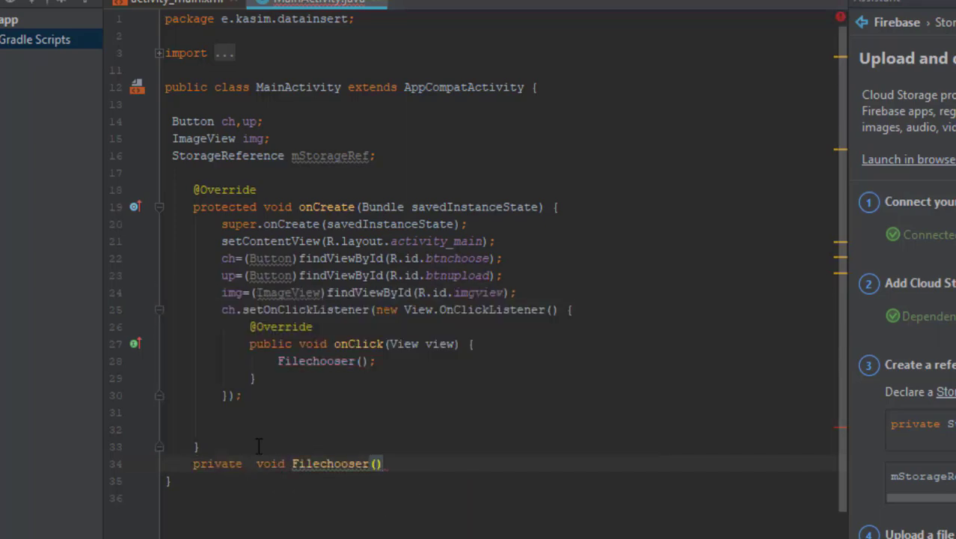
key("Enter")
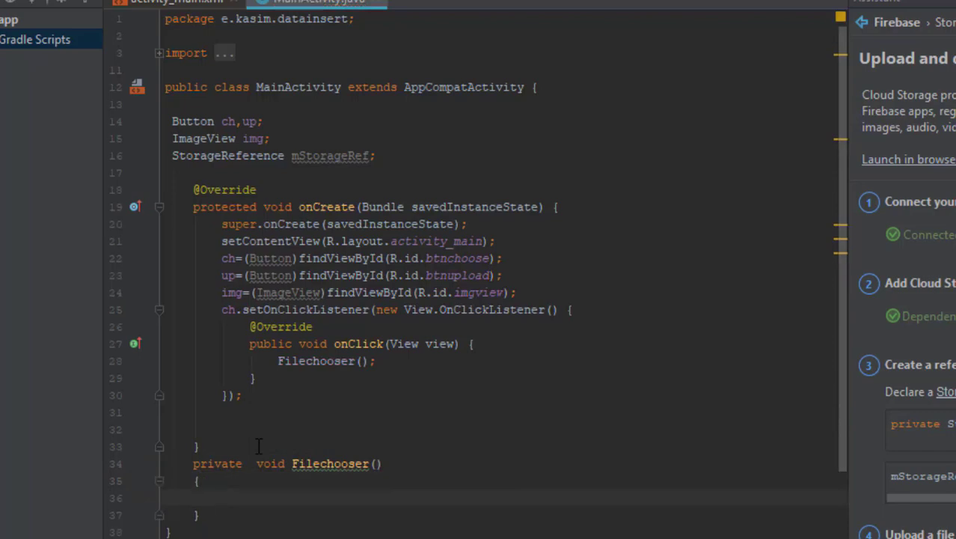
In Filechooser build an image/* ACTION_GET_CONTENT intent and start it with startActivityForResult(intent, 1).
type("Intent int")
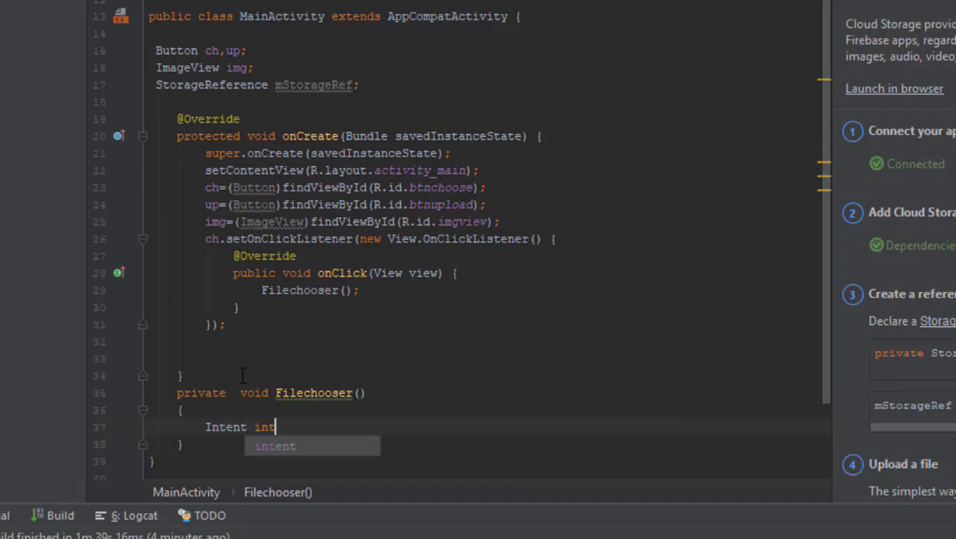
type("ent=n")
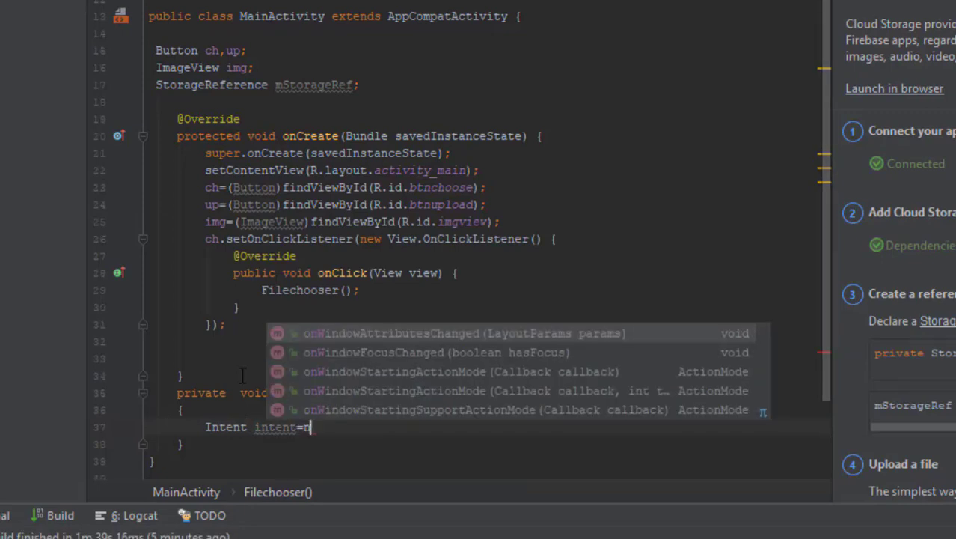
type("new_I")
type("intent.setType(\"")
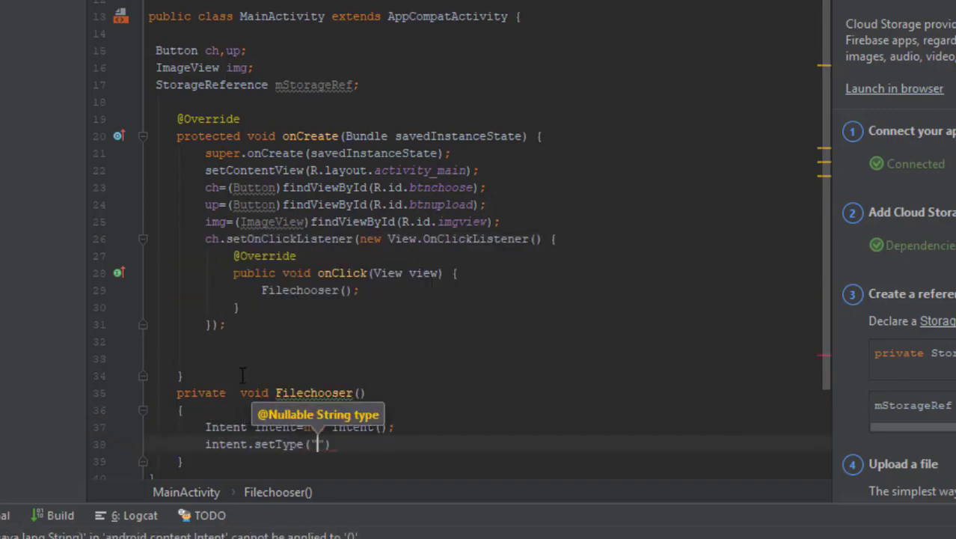
type("image/*")
type("intent.setAction(Intent.ACTION_GET_CONTENT);")
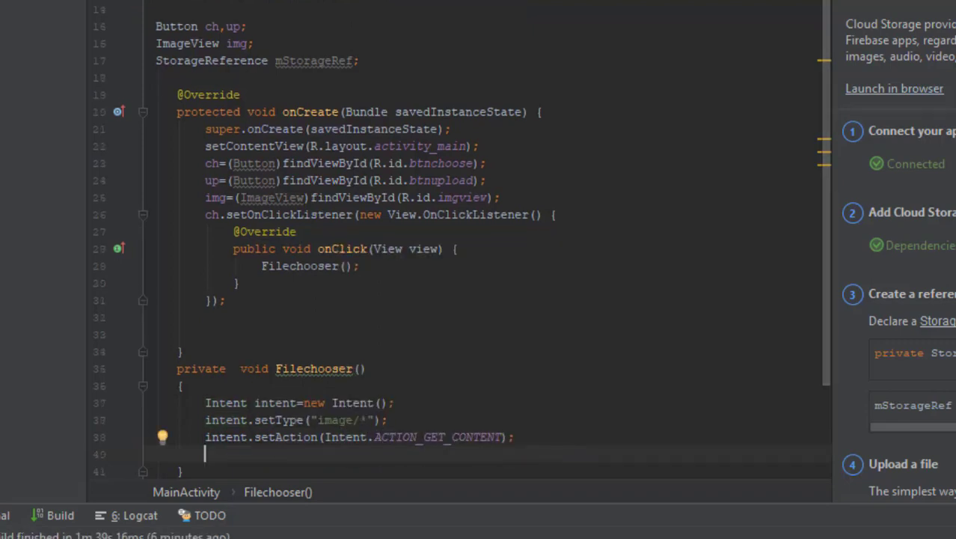
type("startActivityForResult(intent, 1);")
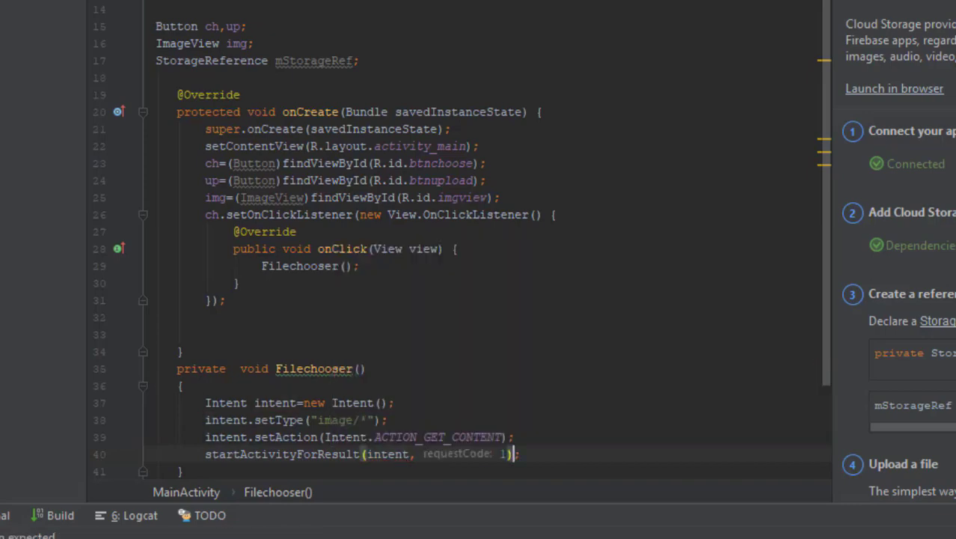
scroll("down", 3)
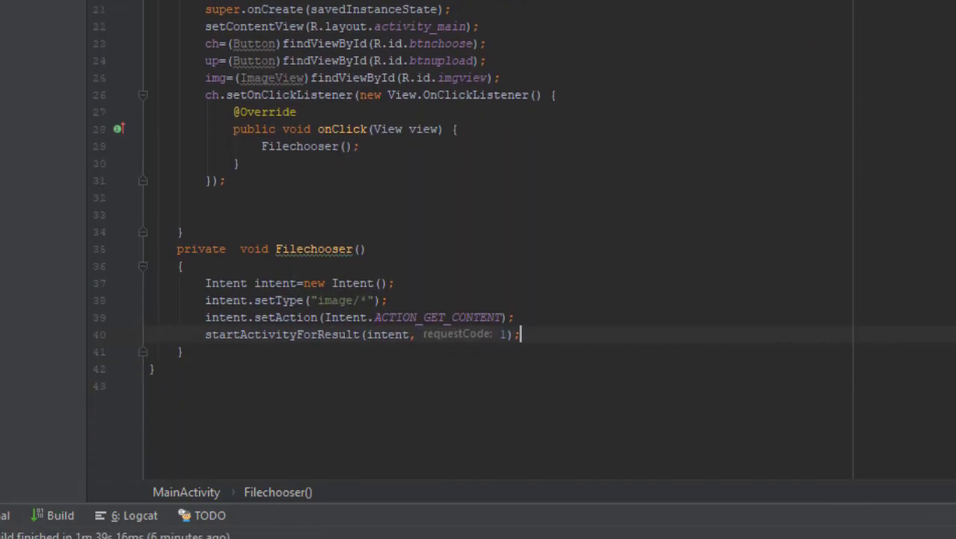
Insert an onActivityResult override via the Ctrl+O Override Methods dialog.
key("ctrl+o")
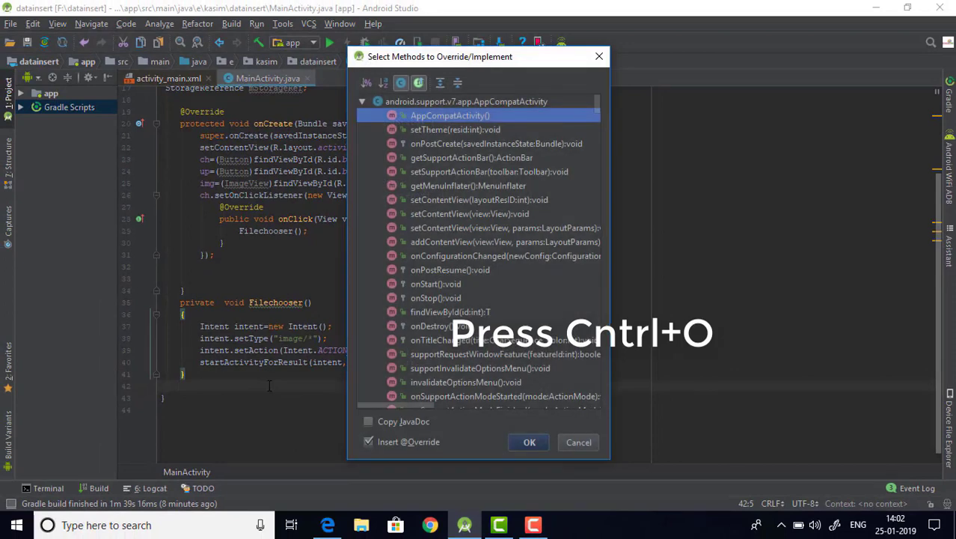
type("onActio")
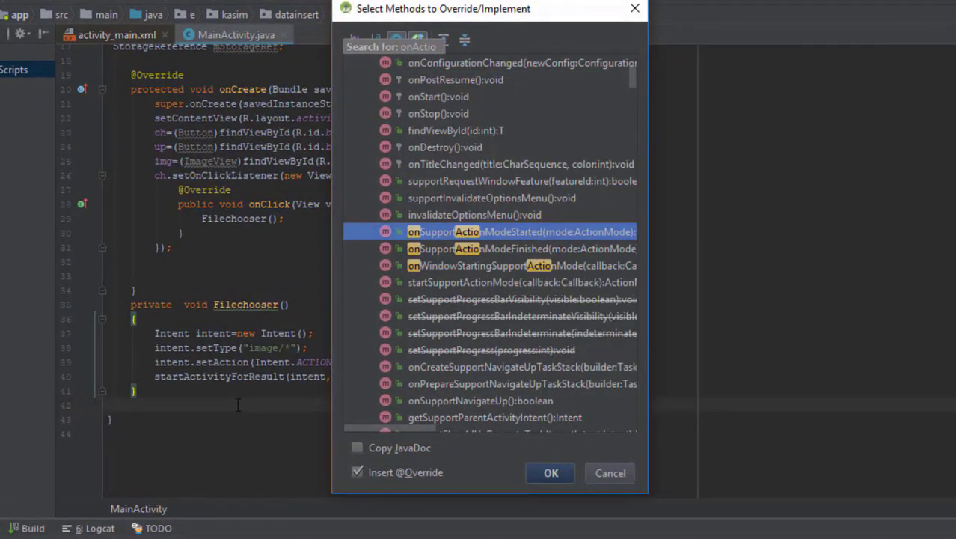
type("vi")
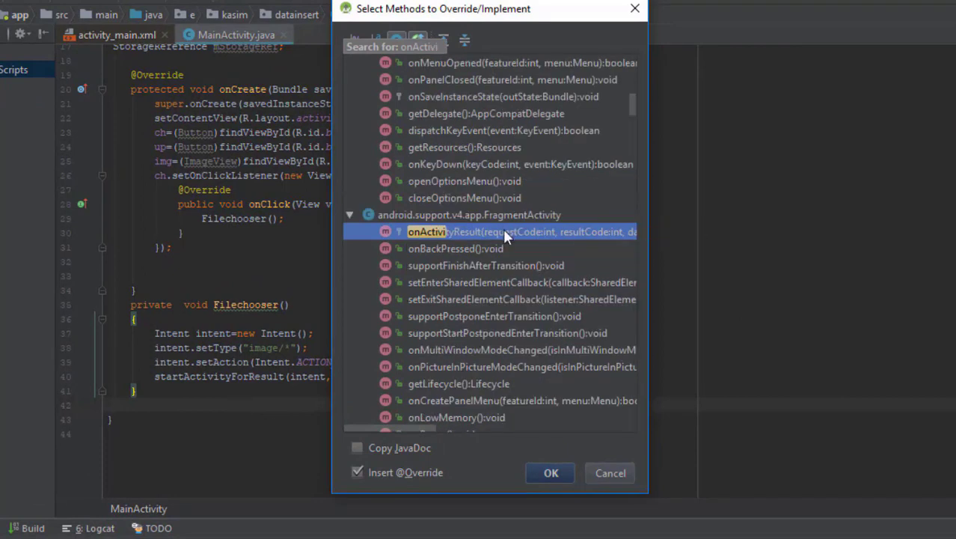
left_click(551, 473)
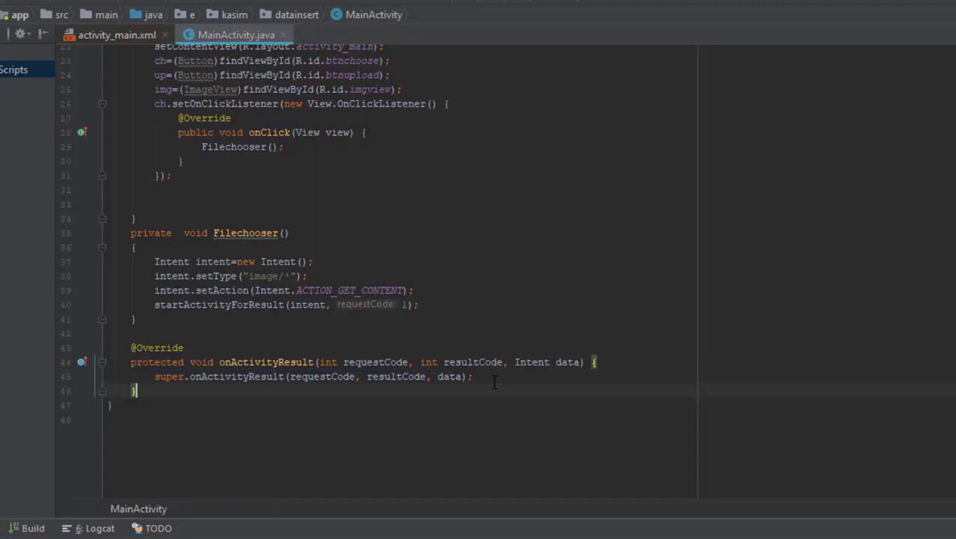
In onActivityResult, check requestCode, resultCode and data, then assign imguri=data.getData().
type("if(")
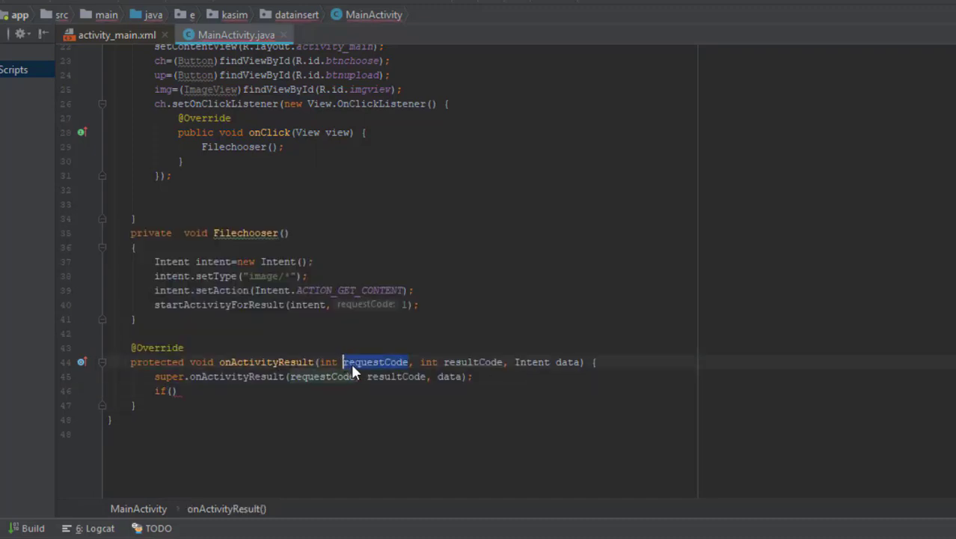
type("requestCode==1 &&")
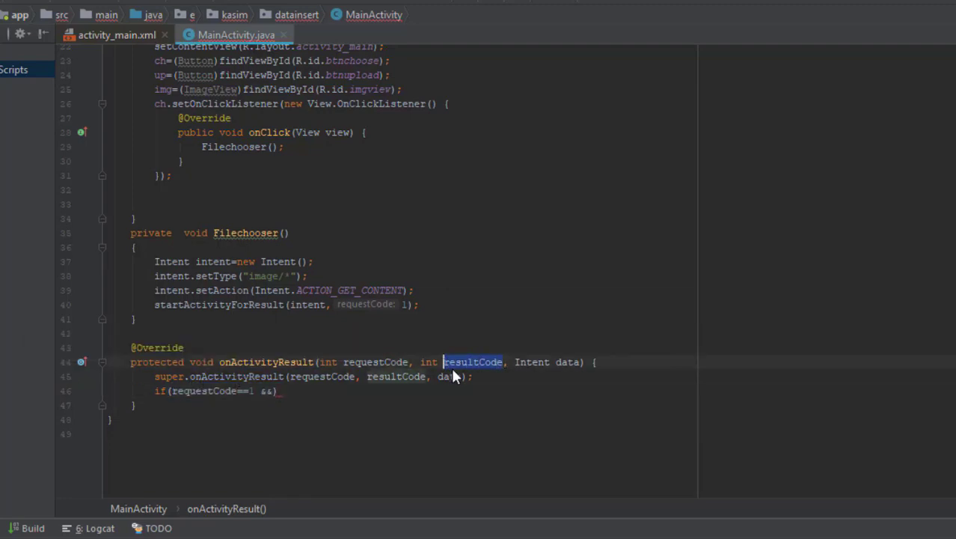
type("resultCode==RESULT_OK &&")
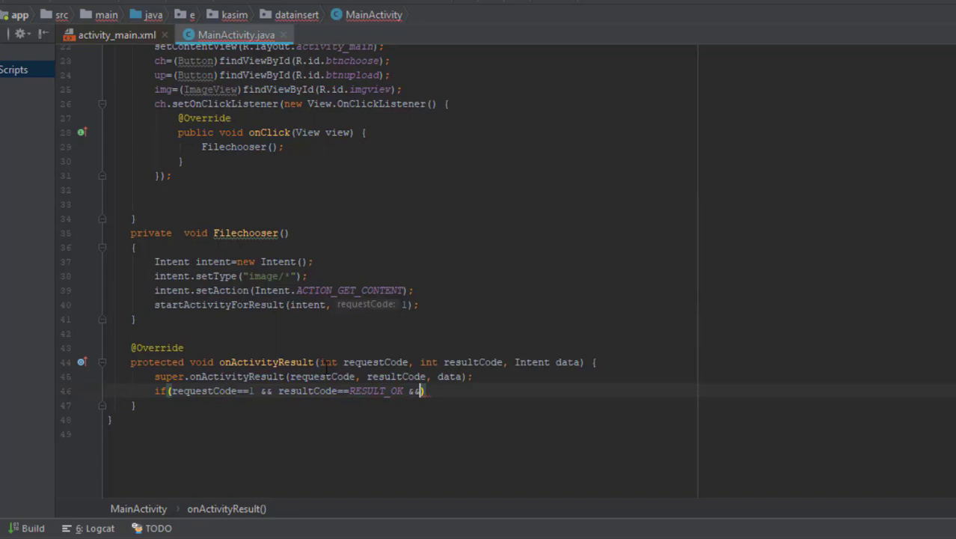
type("data!=null && data.getData(")
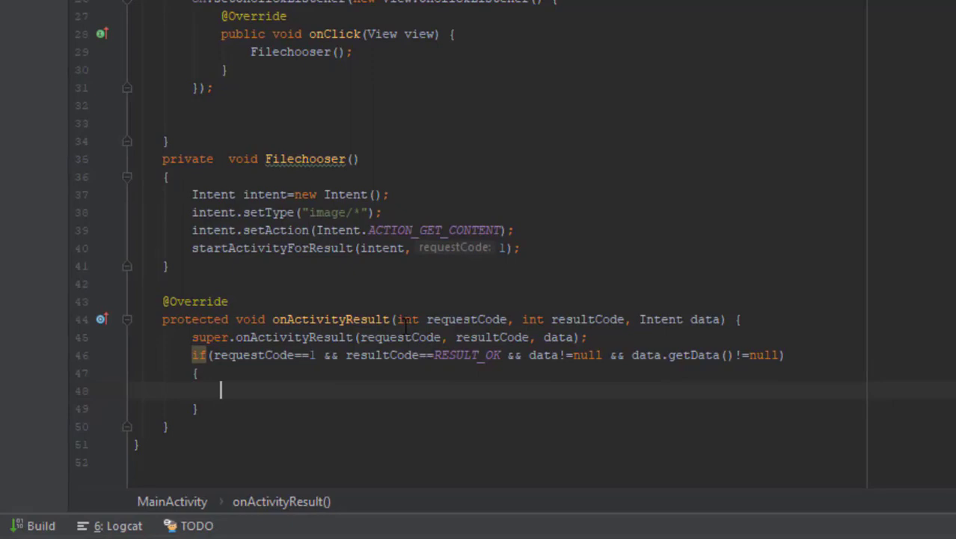
type("imgus")
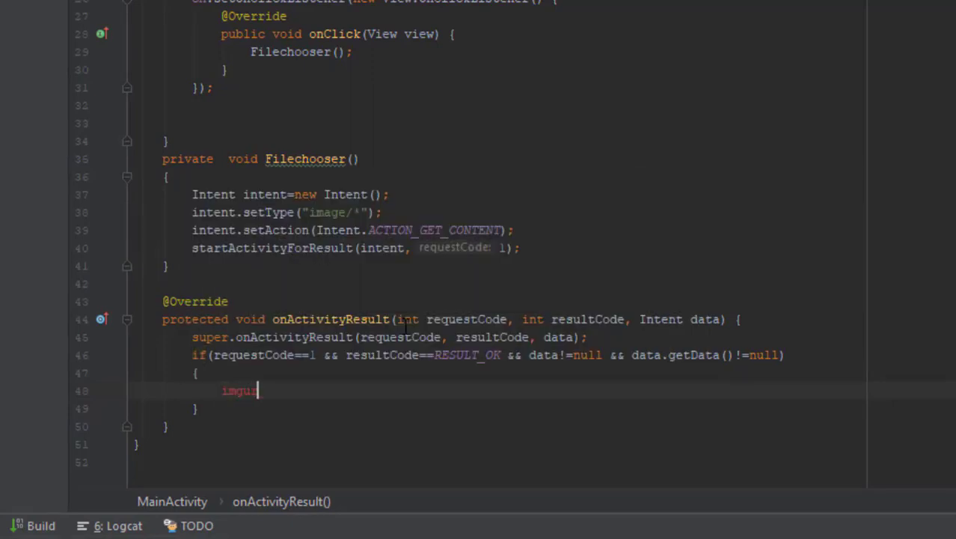
type("ri=")
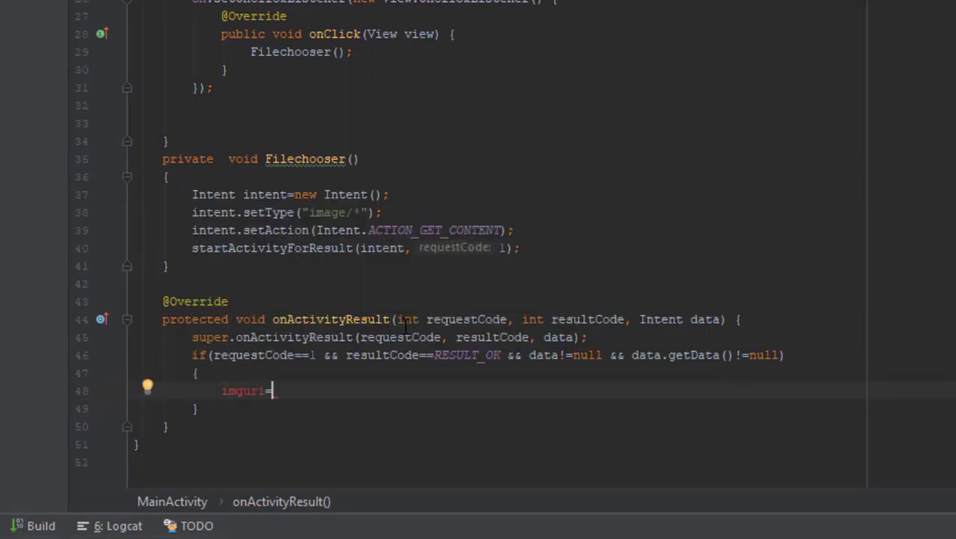
type("data.getData();")
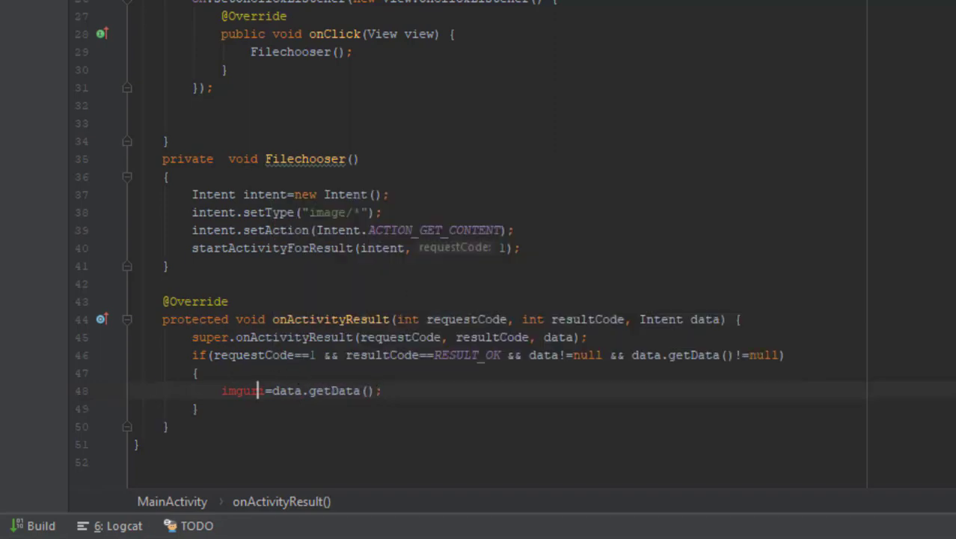
Declare public Uri imguri, show it with img.setImageURI(imguri), and begin up's click listener.
scroll("up", 3)
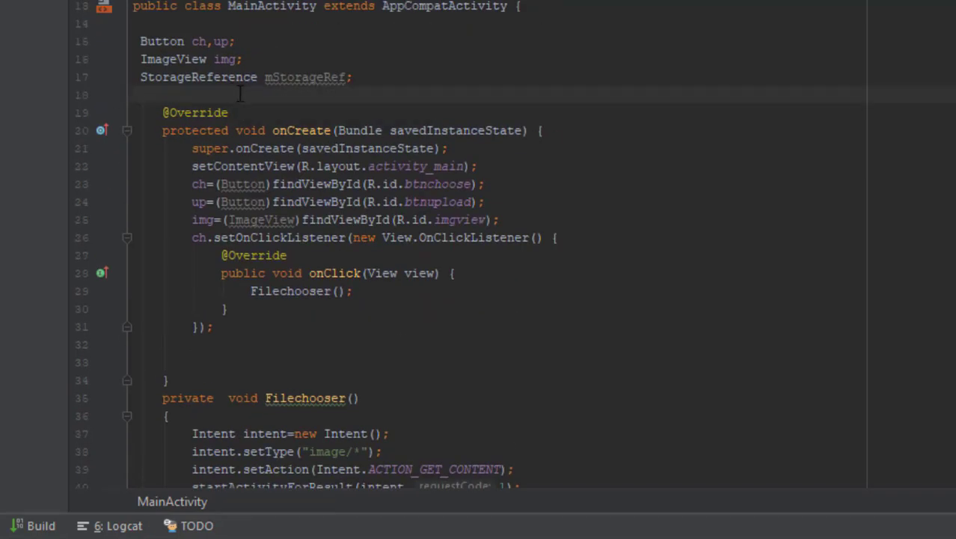
type("public")
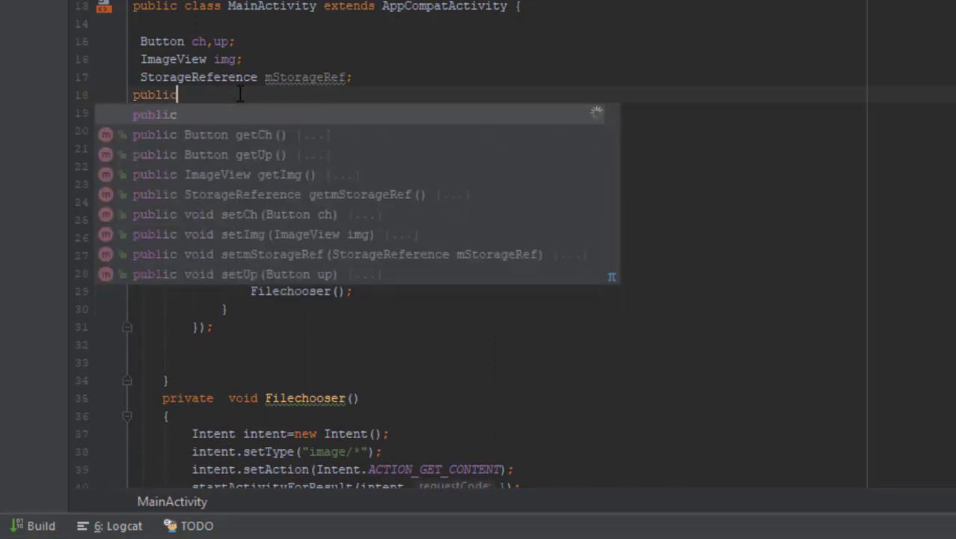
type("Uri imguri;")
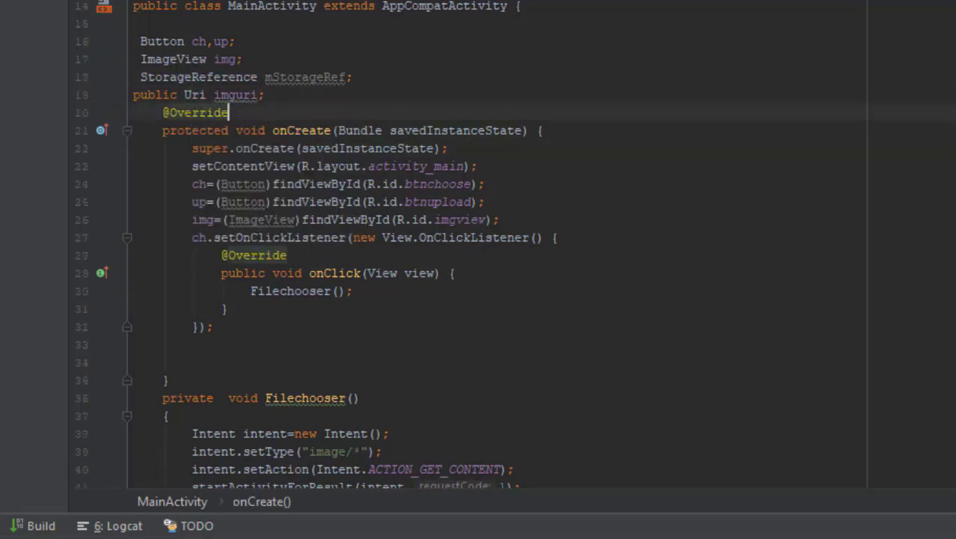
type("img.setImageURI();")
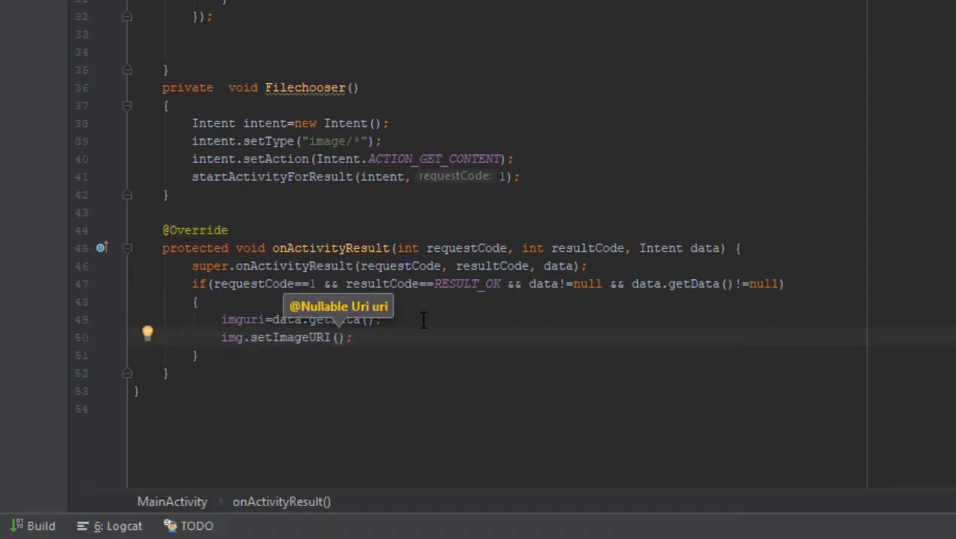
type("imguri")
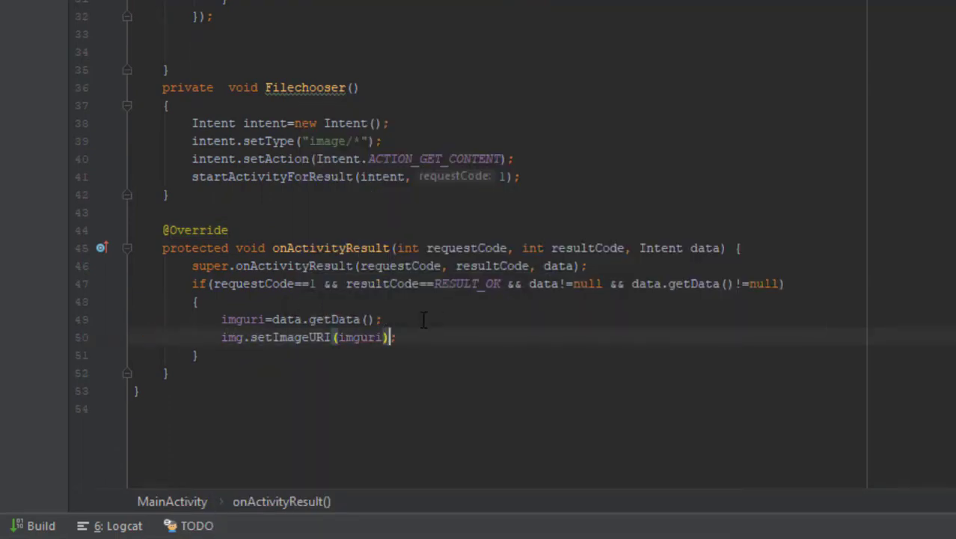
scroll("up", 3)
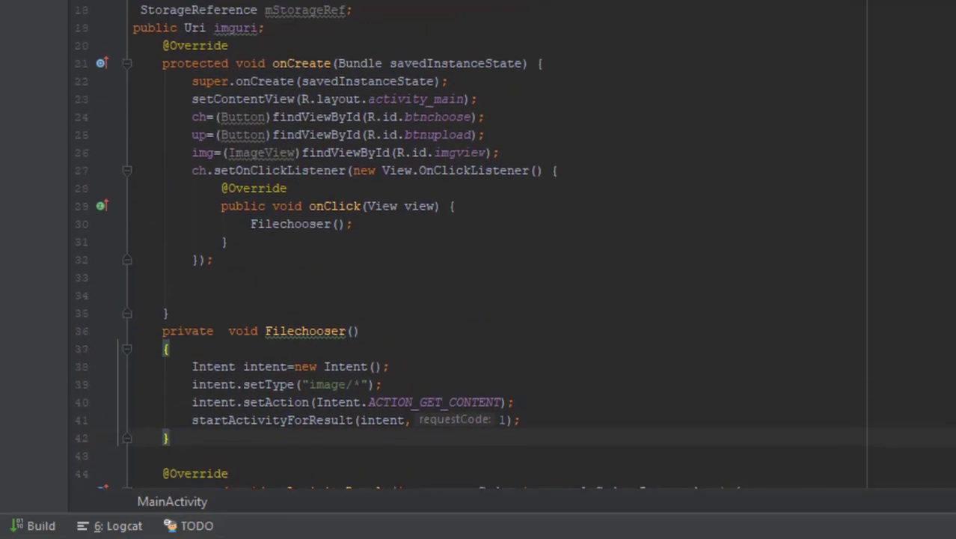
type("up.setOnClickListener(new);")
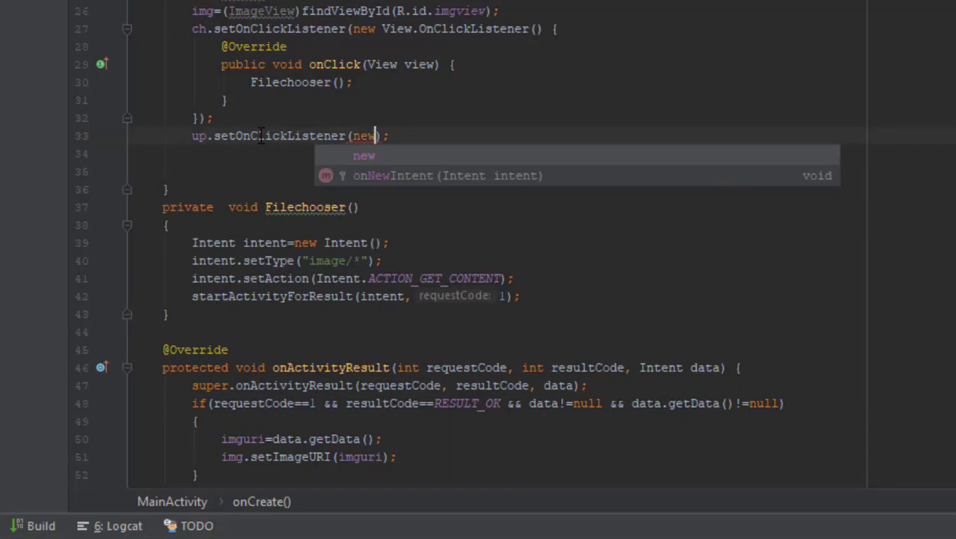
Make up's onClick call Fileuploader();.
left_click(365, 156)
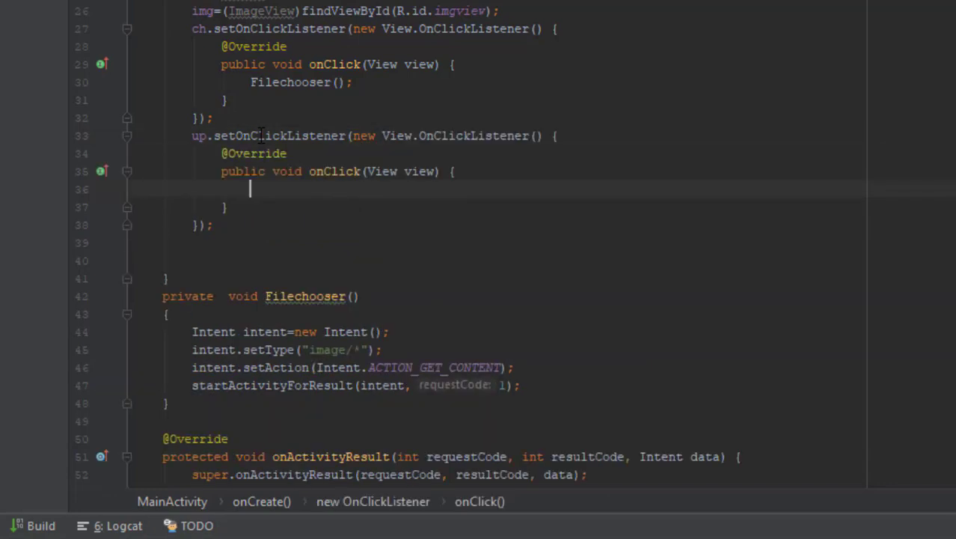
type("upl")
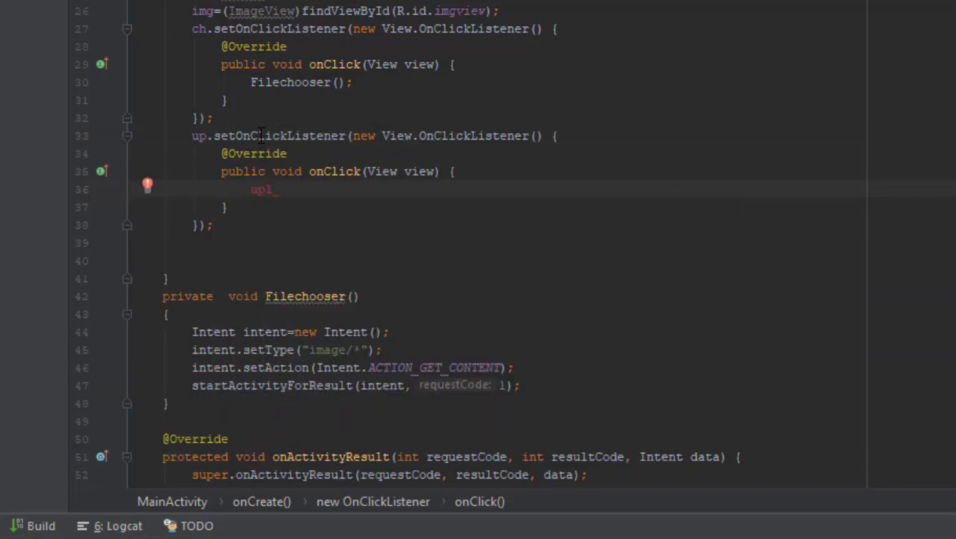
type("oader()")
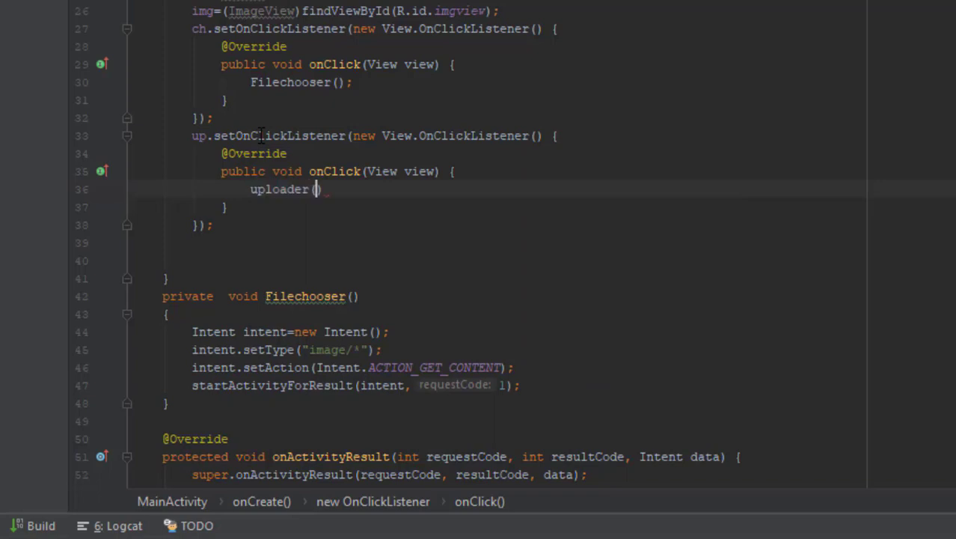
type(";")
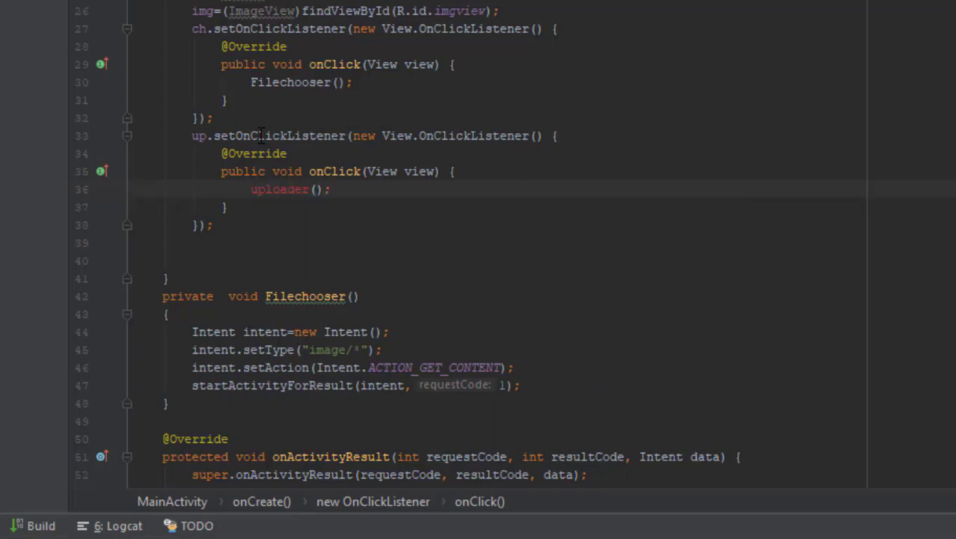
Add an empty private void Fileuploader() method above Filechooser.
type("File")
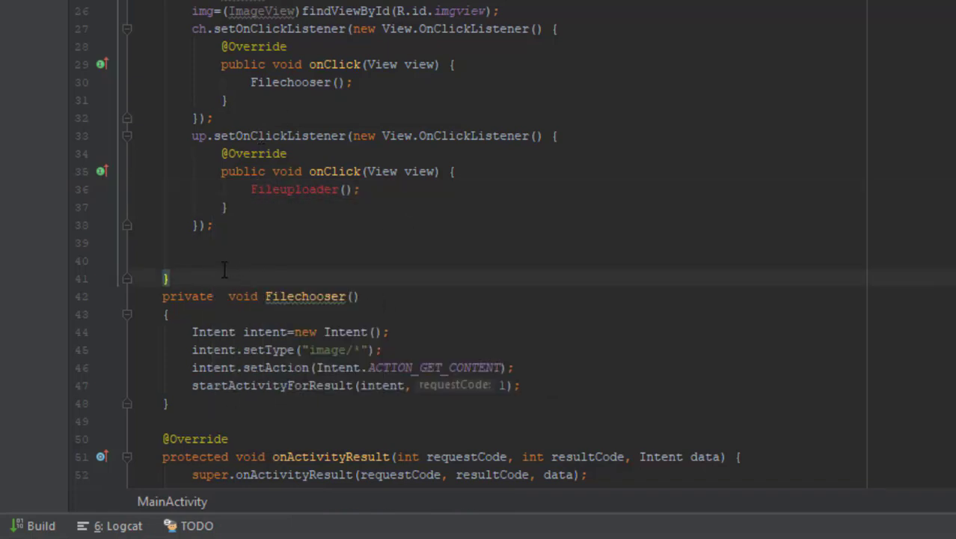
key("enter")
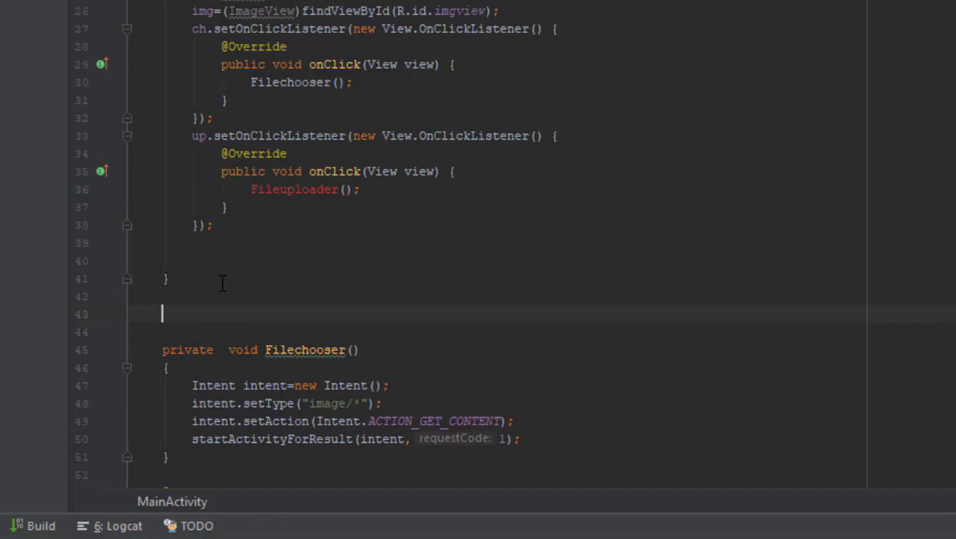
type("private voi")
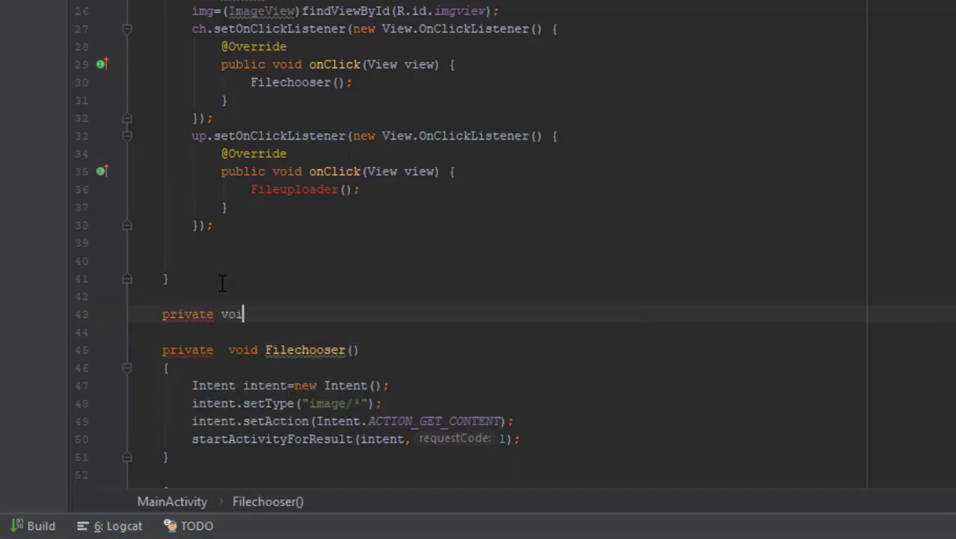
type("d Fileuploader")
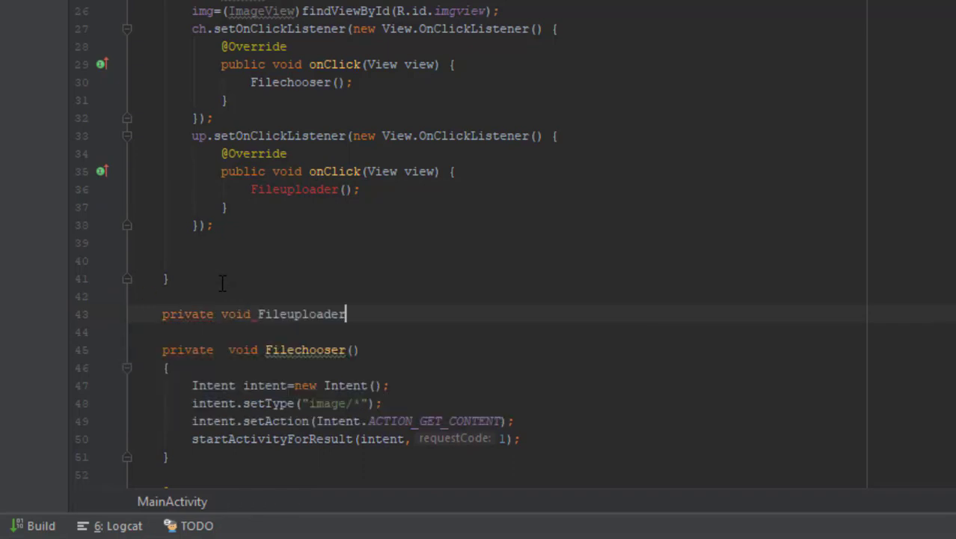
type("()")
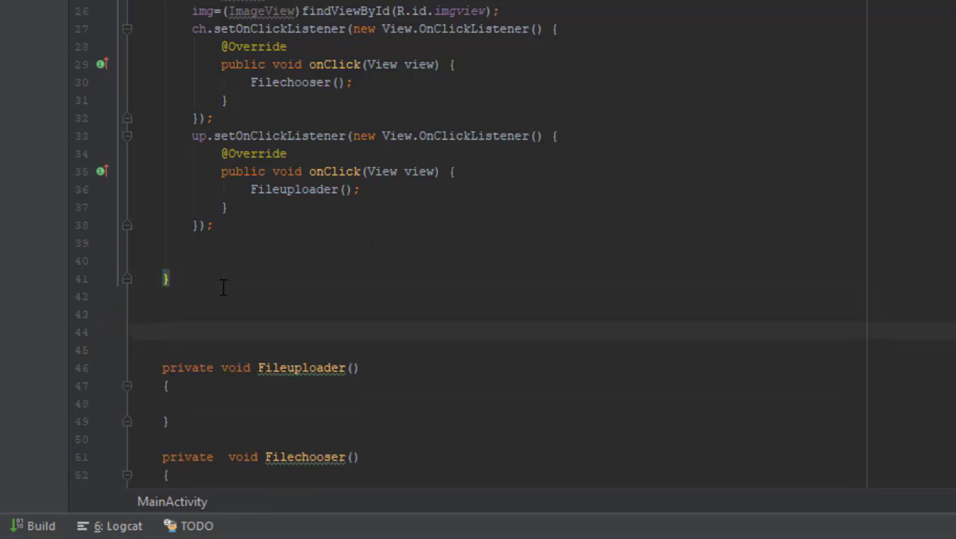
Declare a private String getExtension method taking a Uri uri parameter.
type("private S")
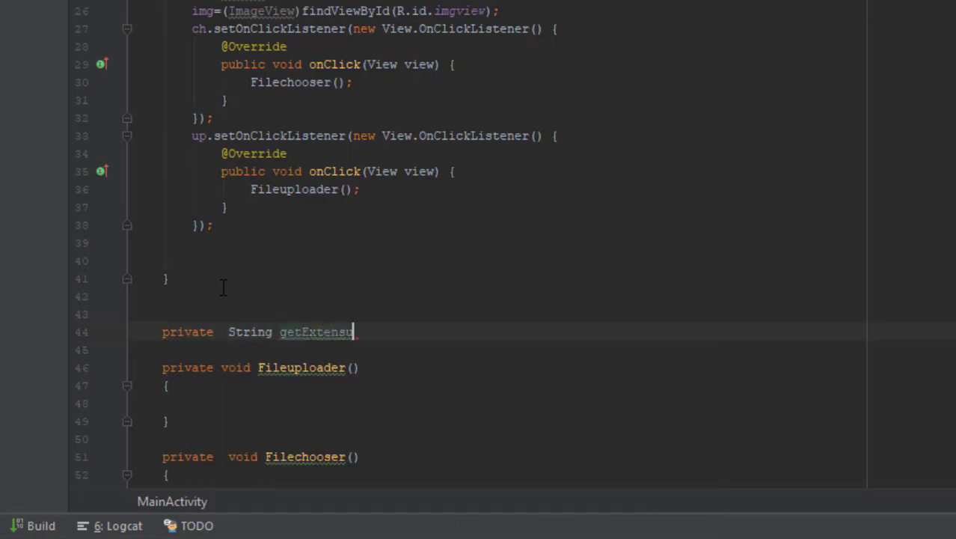
type("ion()")
type("{")
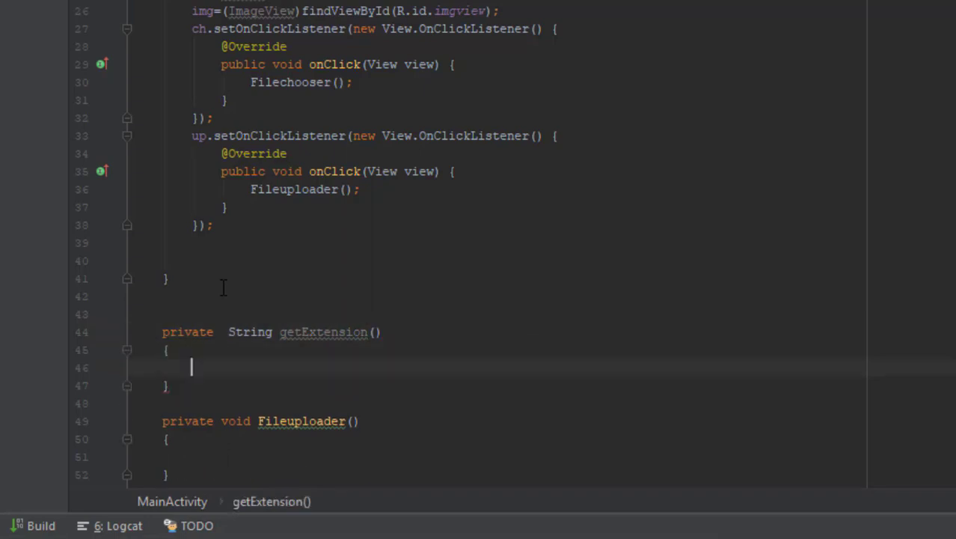
left_click(377, 333)
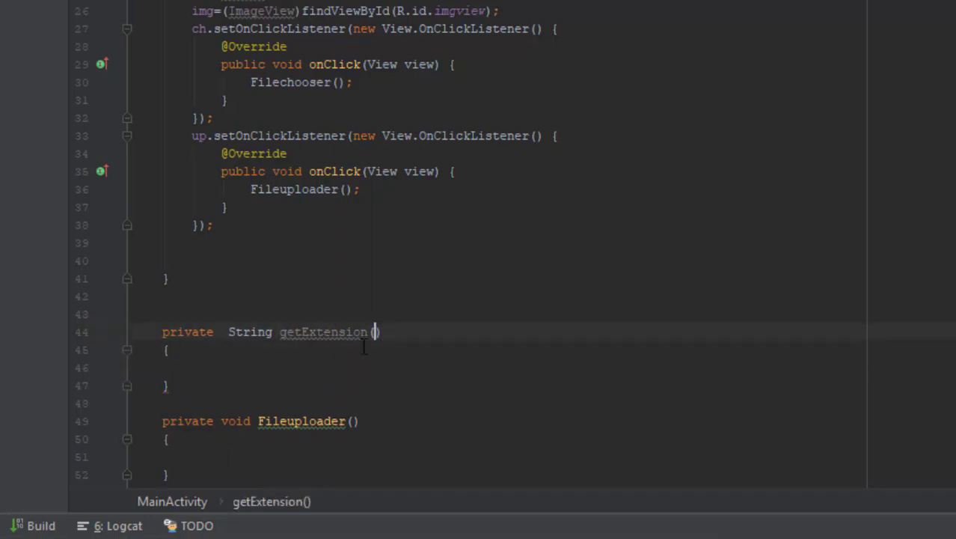
type("Uri uri")
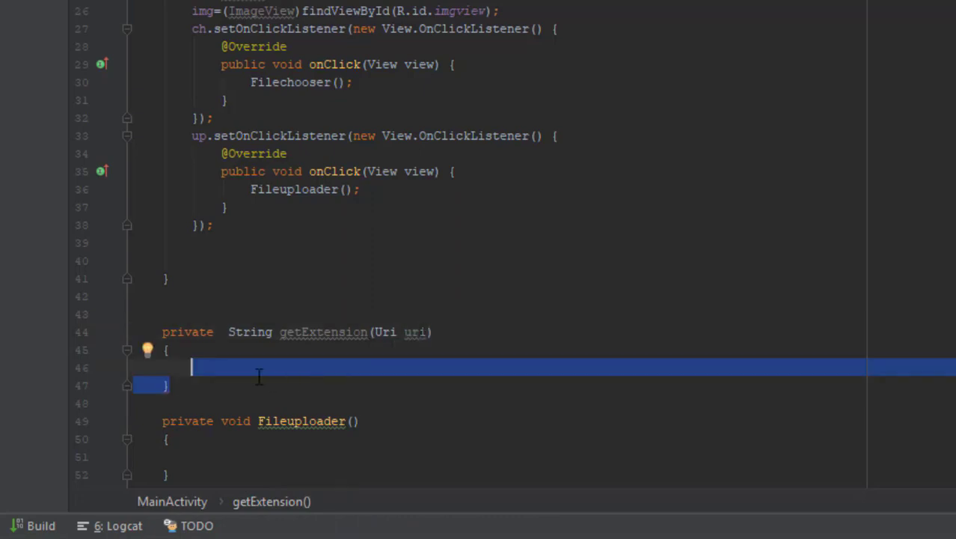
Get a ContentResolver via getContentResolver() and a MimeTypeMap via MimeTypeMap.getSingleton().
type("c")
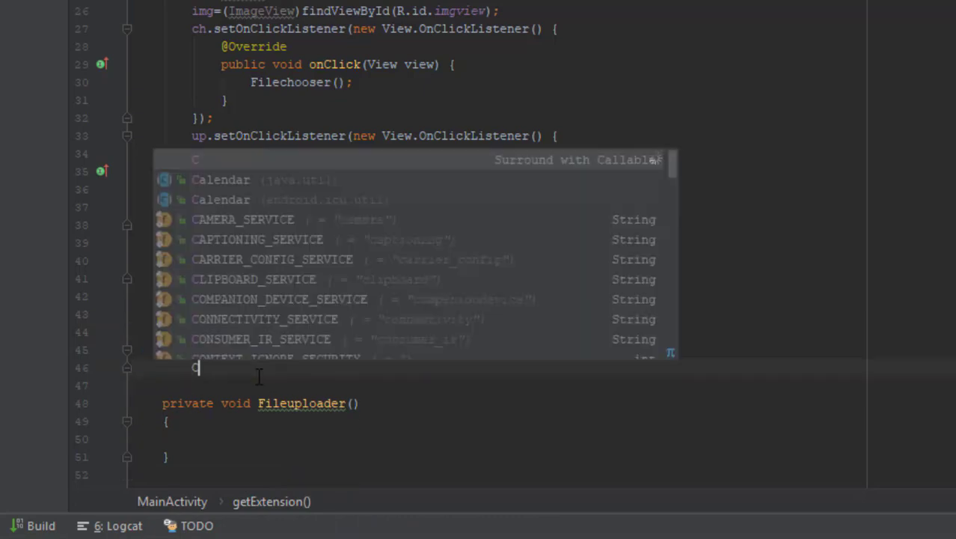
type("onte")
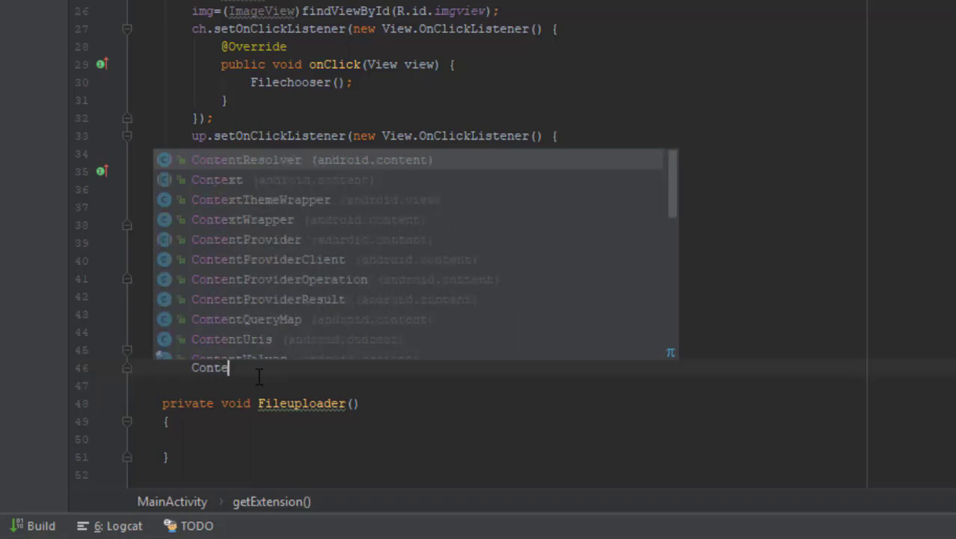
type("ContentResolver cr=getContentResolver();")
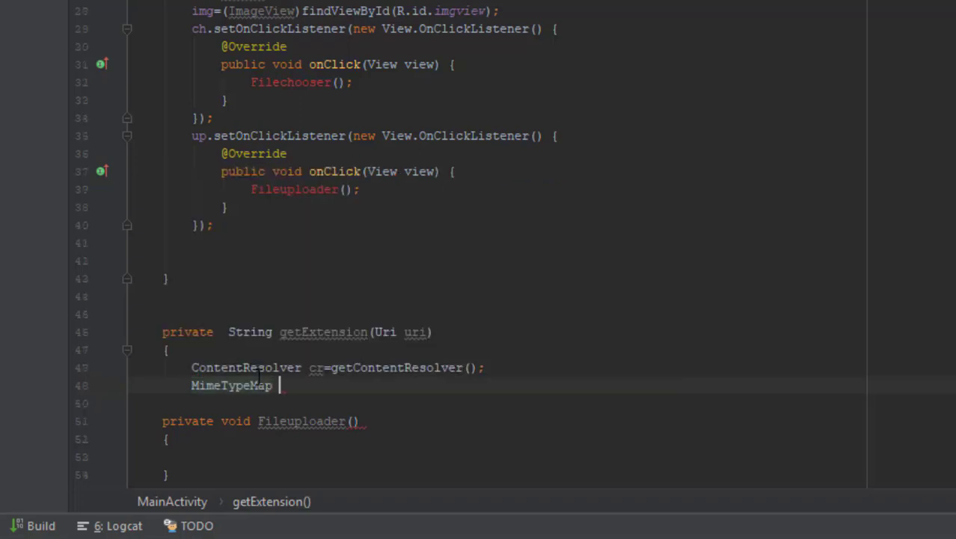
type("mimeTypeMap")
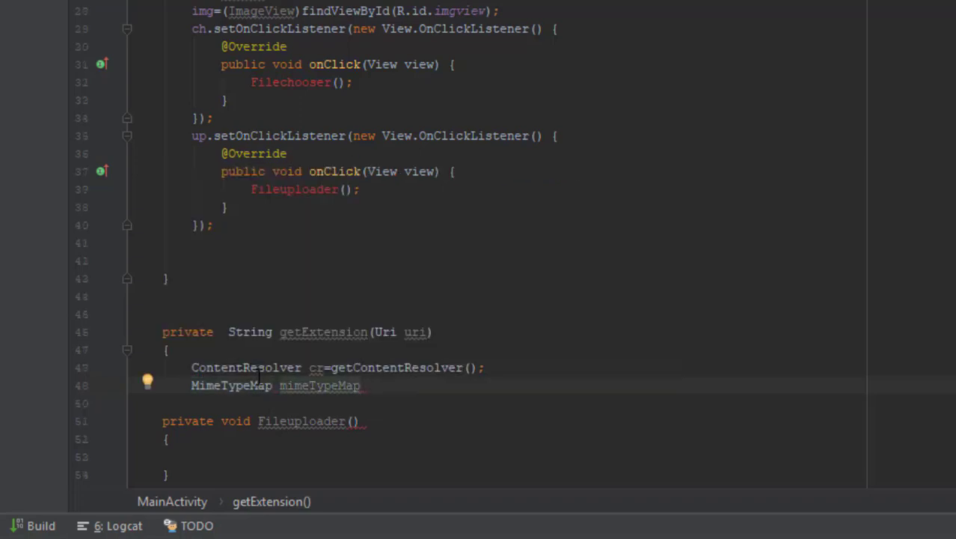
type("=MimeTypeMap")
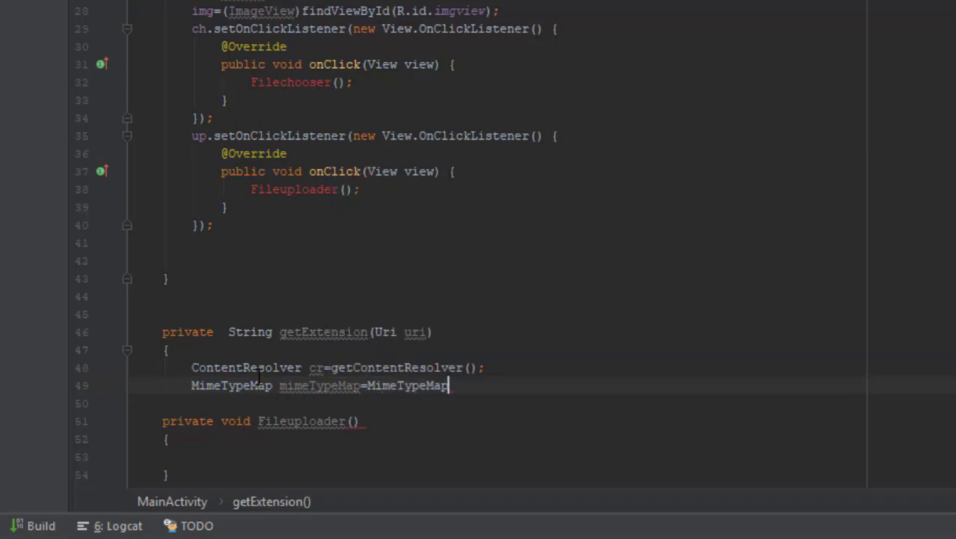
type(".getSingleton()")
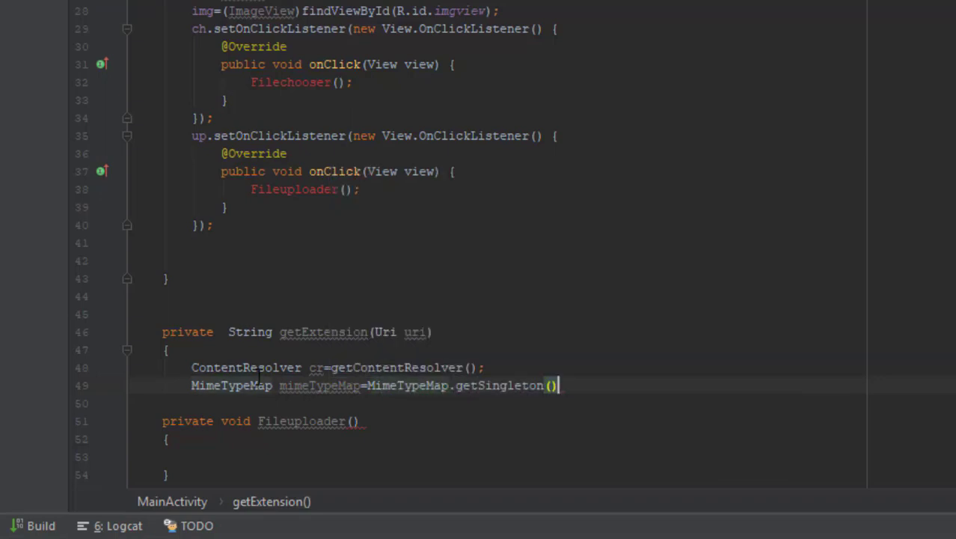
type(";")
left_click(511, 404)
type("retu")
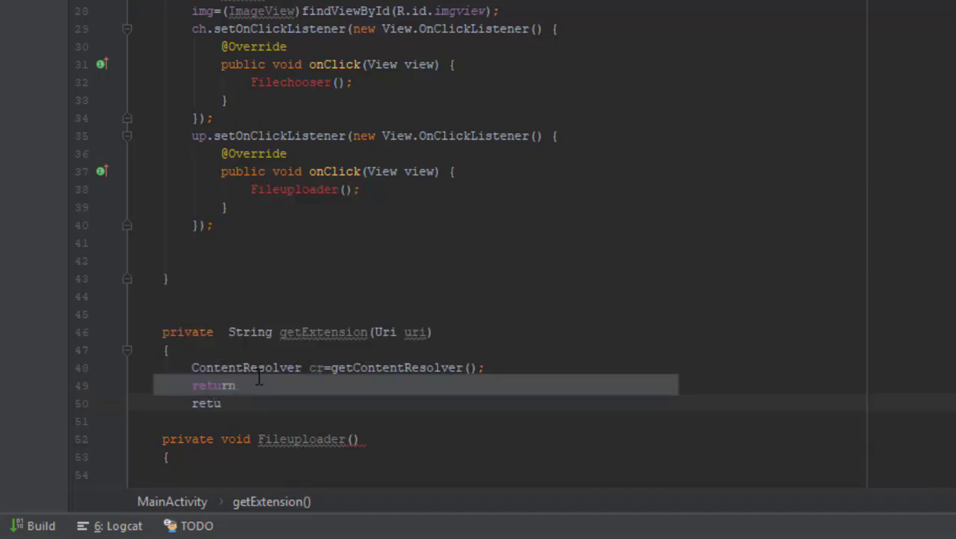
Return mimeTypeMap.getExtensionFromMimeType(cr.getType(uri)) as the extension.
type("mi")
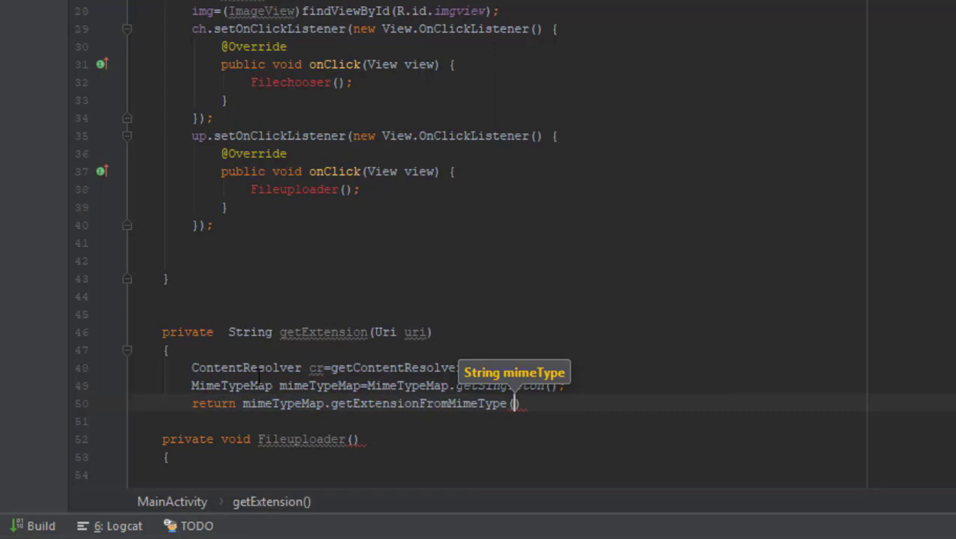
type("cr.getType(uri")
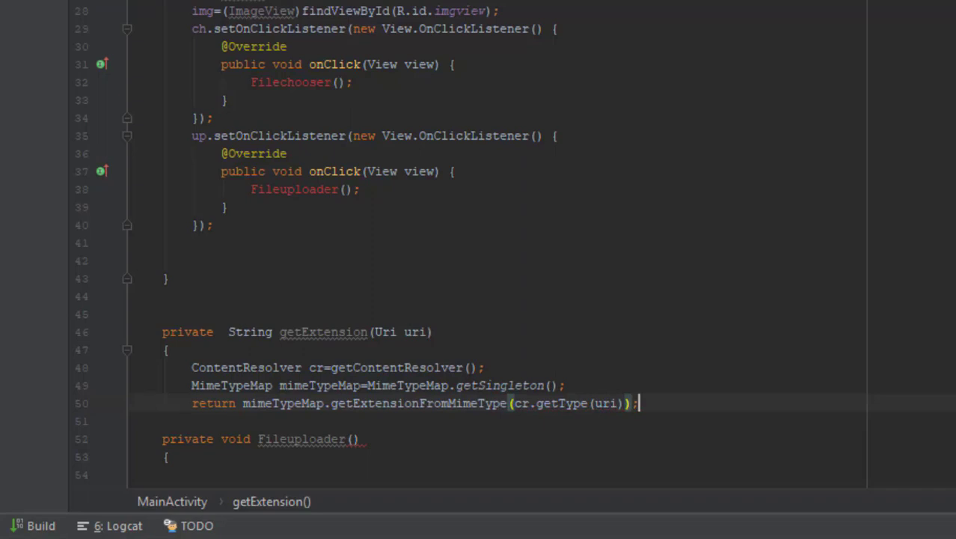
scroll("down", 3)
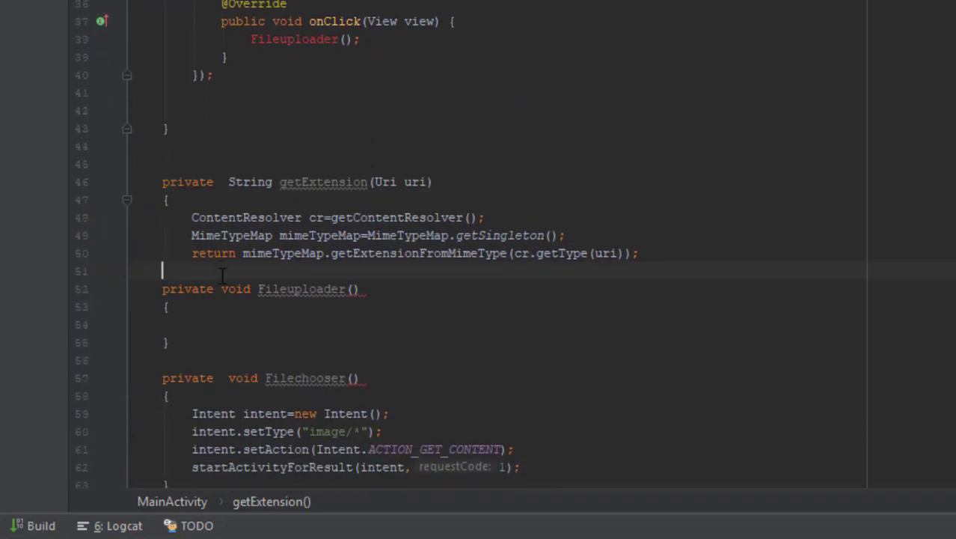
scroll("up", 3)
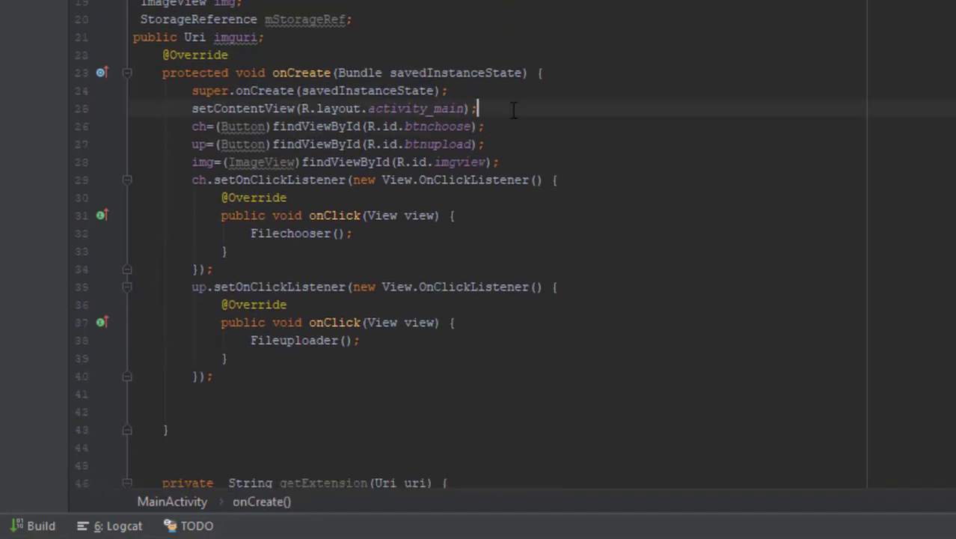
Set mStorageRef = FirebaseStorage.getInstance().getReference("Images") below setContentView in onCreate.
key("enter")
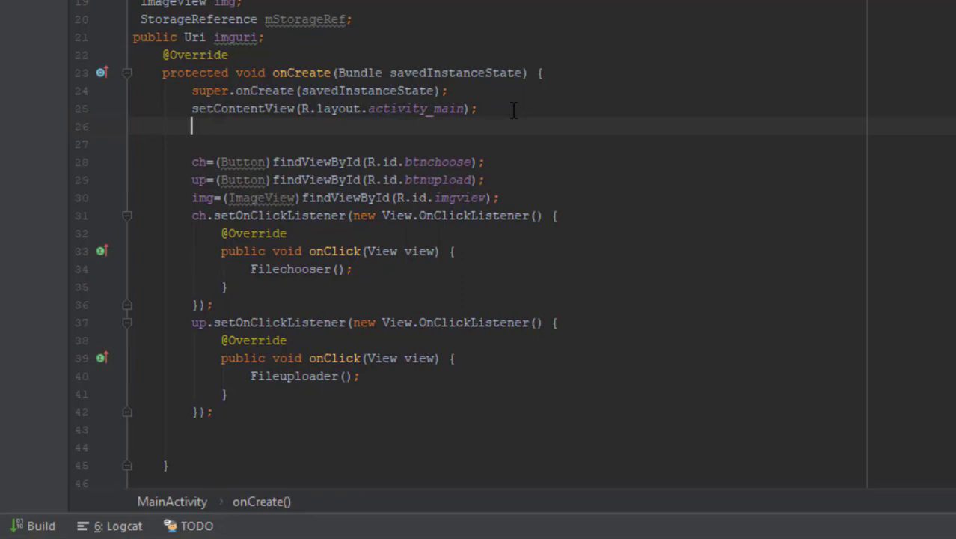
type("mStorageRef")
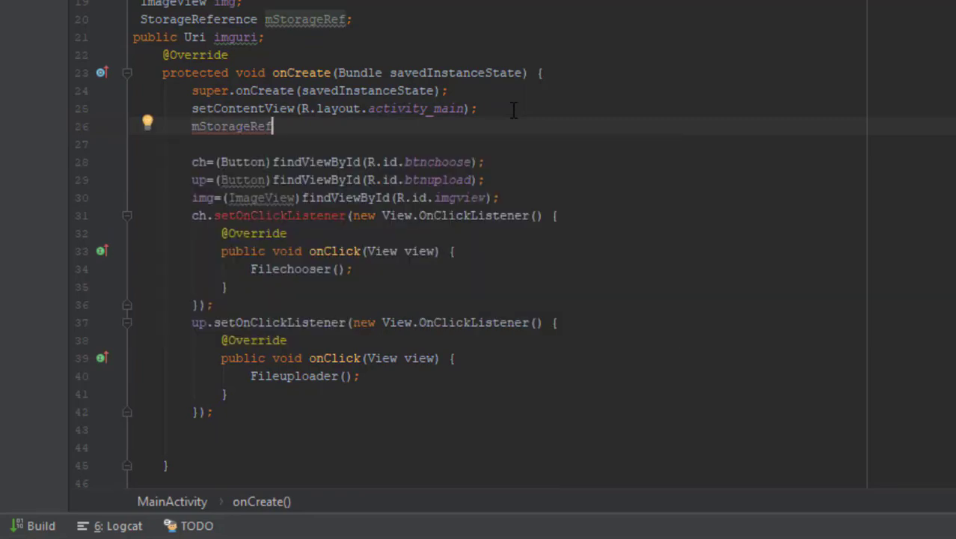
type("=FirebaseStorage.getInstance().getReference(\"Images\");")
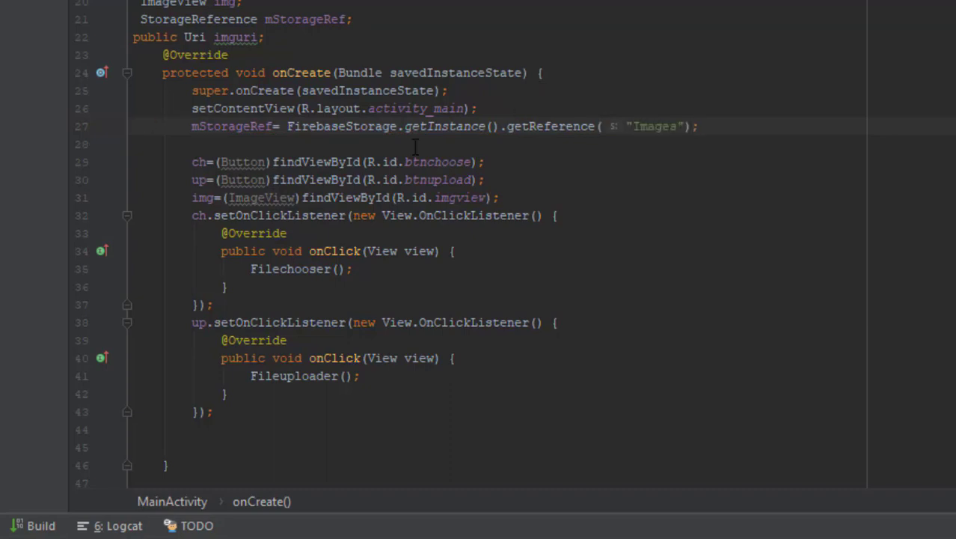
scroll("down", 3)
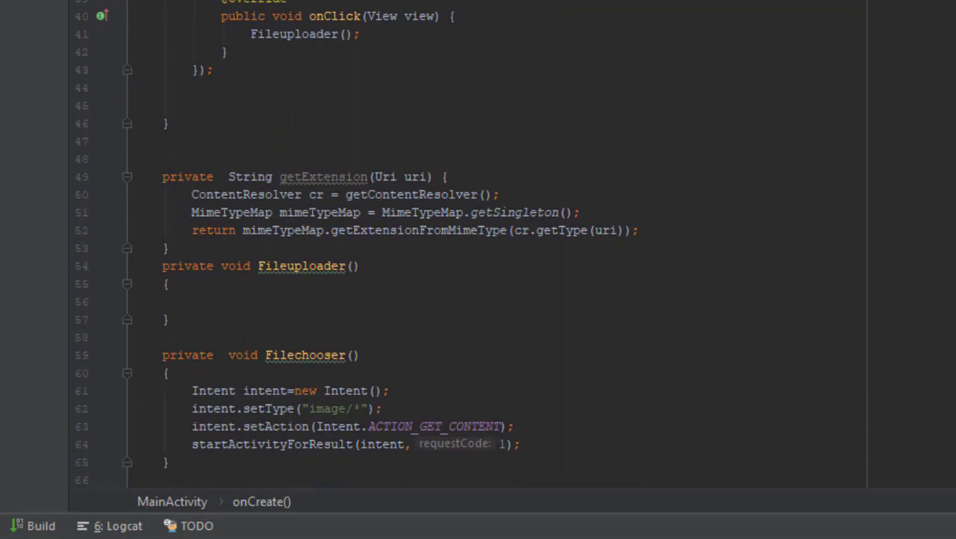
Write StorageReference Ref = mStorageRef.child(System.currentTimeMillis()+"."+getExtension(imguri)) in Fileuploader.
type("StorageReference Re")
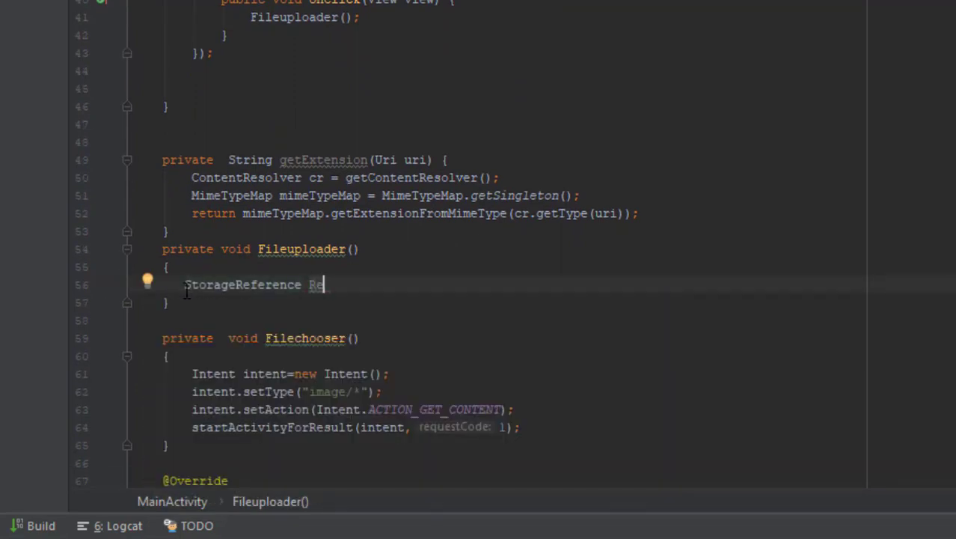
type("f=")
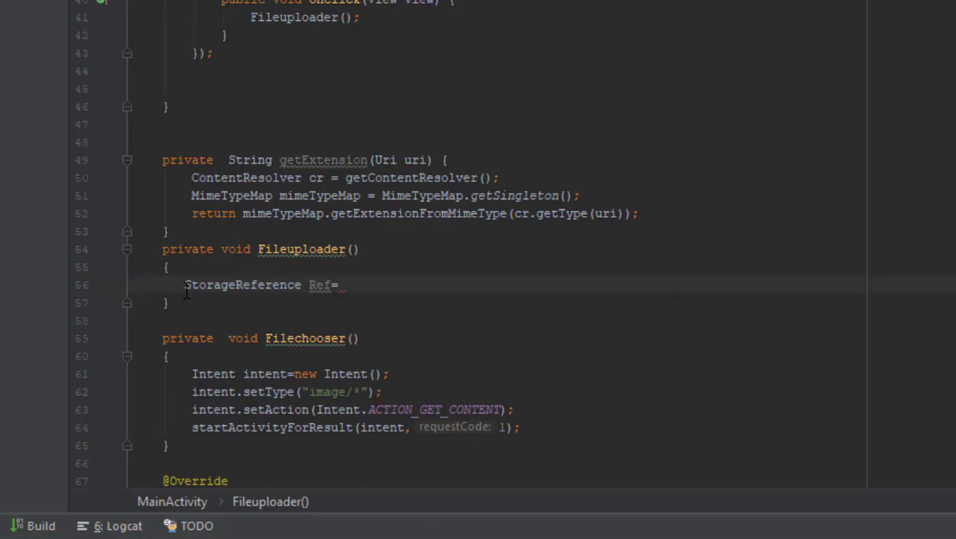
type("mStorageRef")
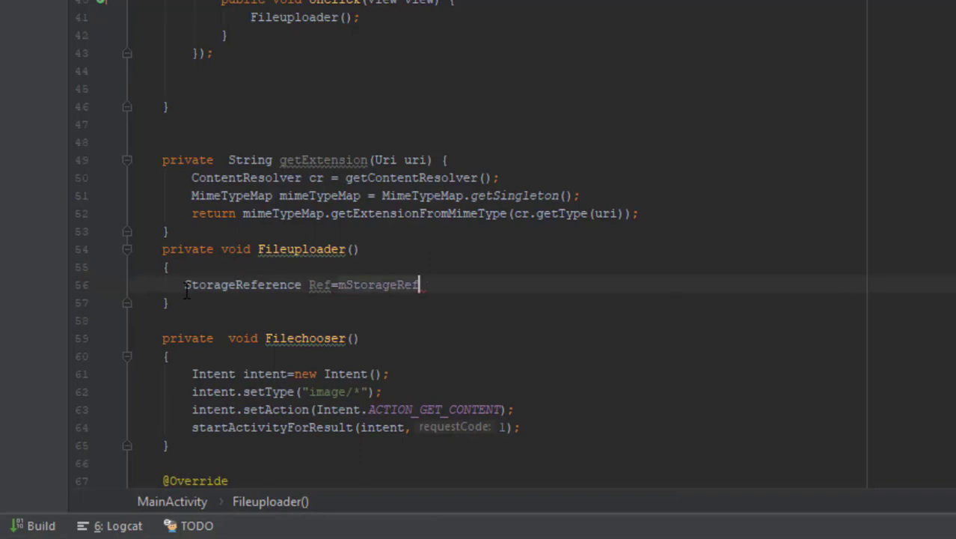
type(".child(s")
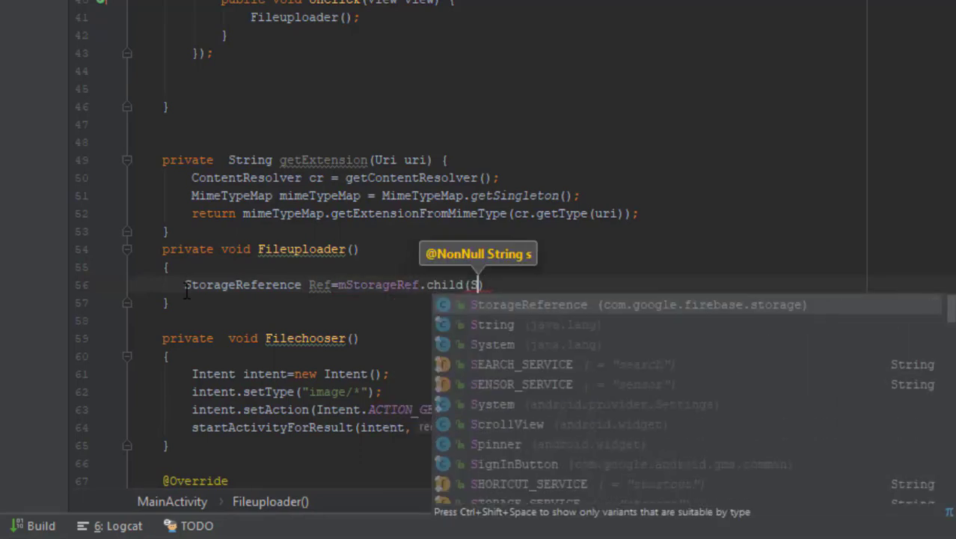
type("ystem.currentTimeMillis(")
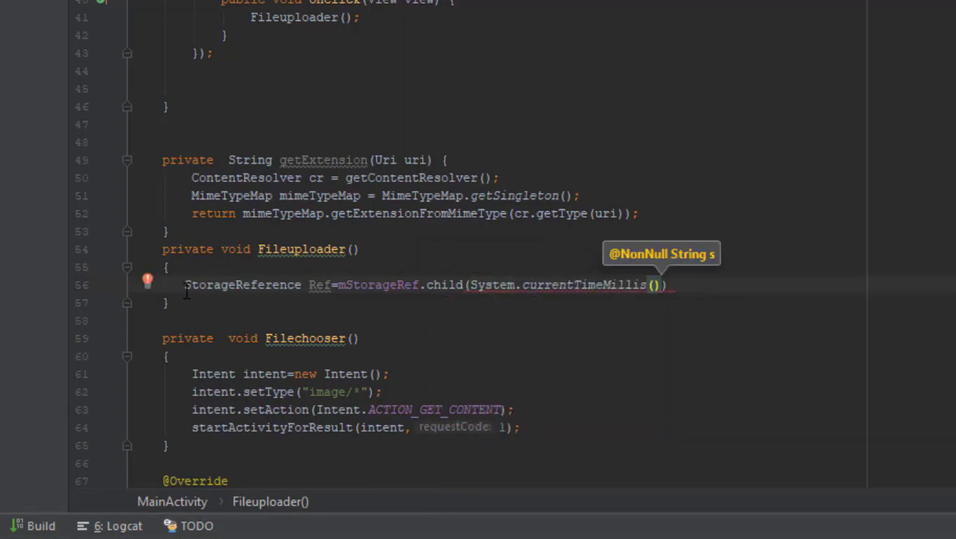
type("+\".\"+")
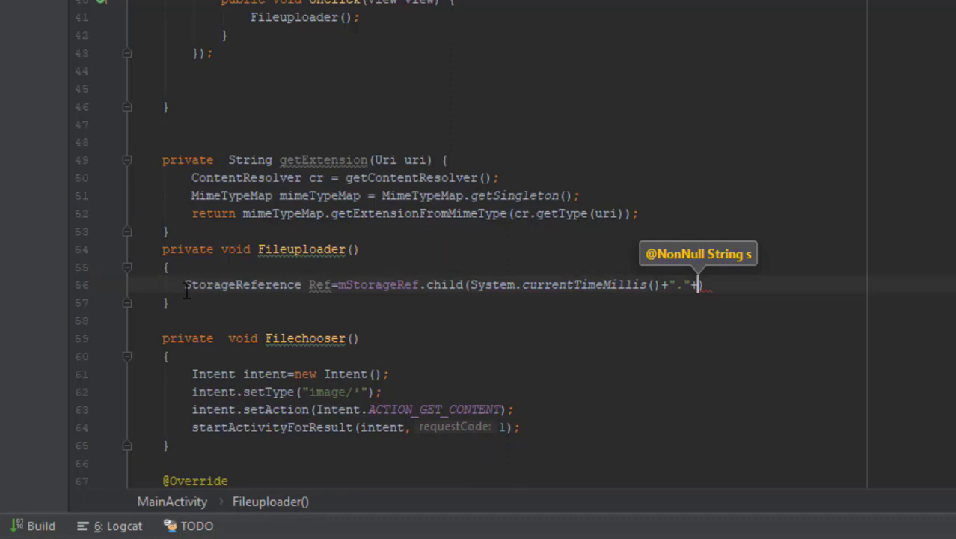
type("getExtension(")
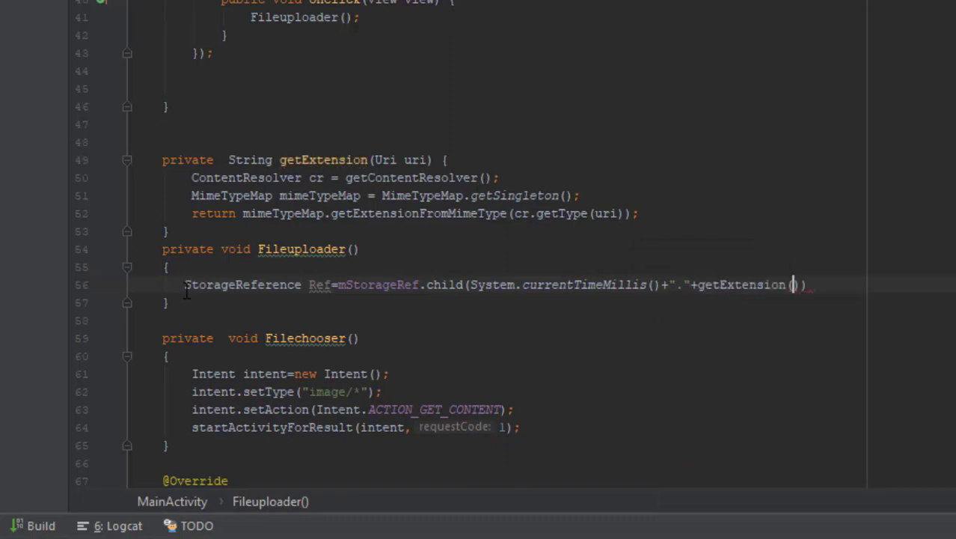
type("imguri")
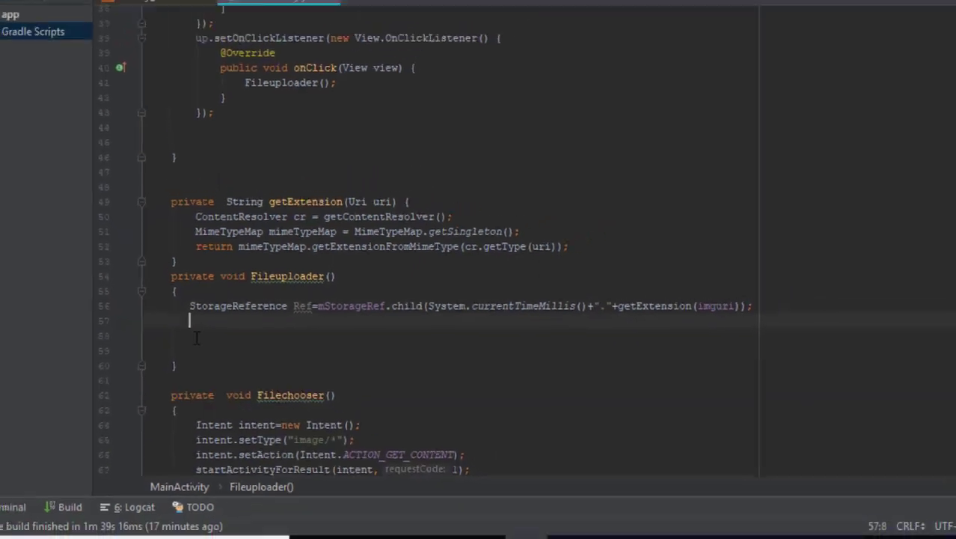
left_click(281, 24)
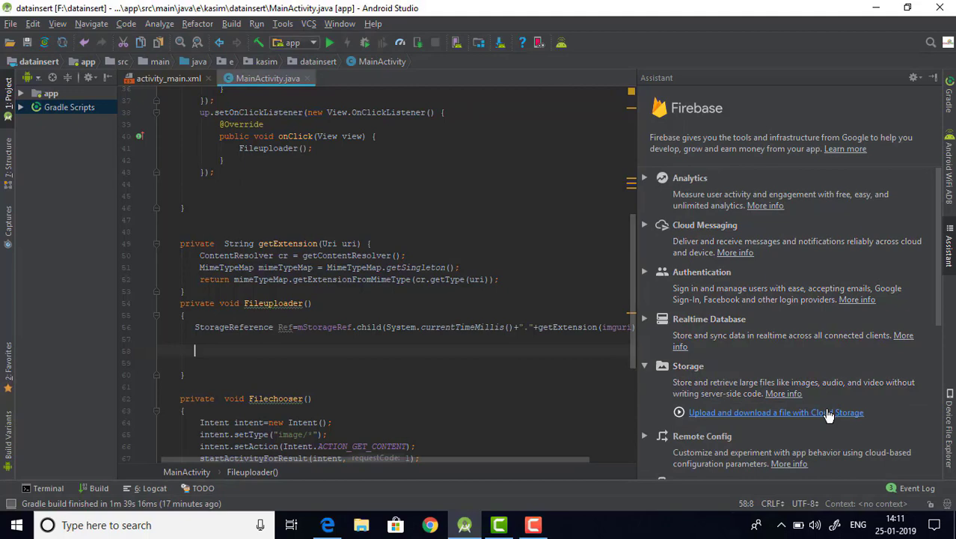
Bring up the Cloud Storage upload/download guide and paste its putFile snippet into Fileuploader.
left_click(775, 413)
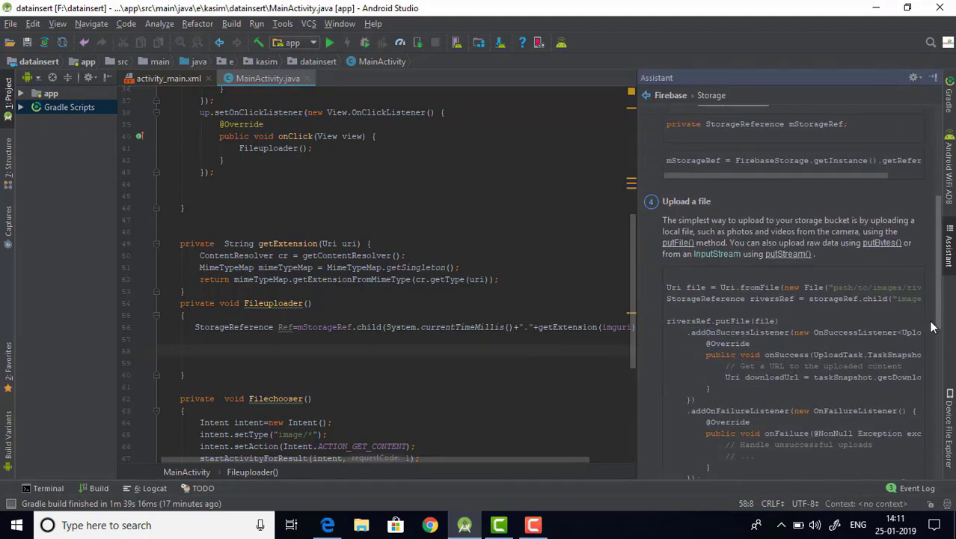
scroll("down", 3)
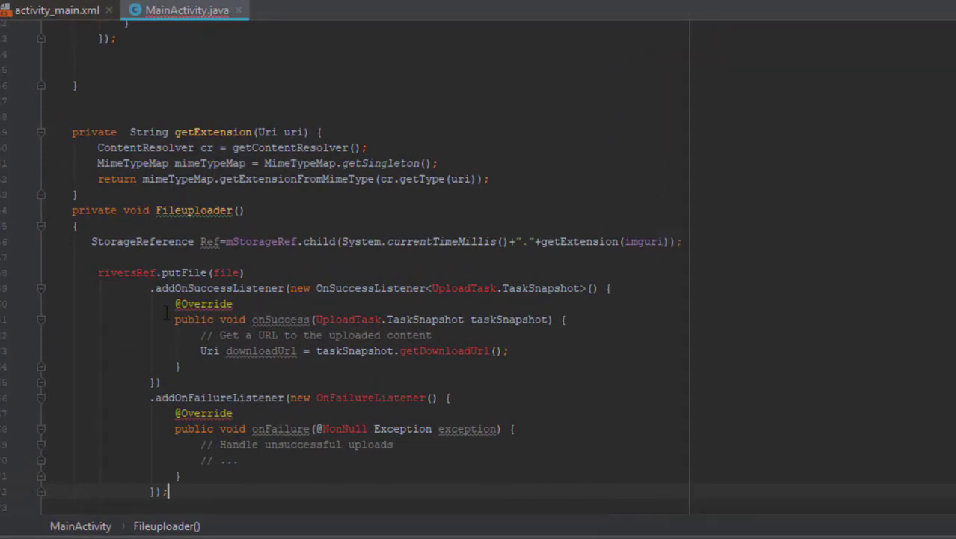
Call Ref.putFile(imguri) and import OnSuccessListener, UploadTask and OnFailureListener.
double_click(126, 272)
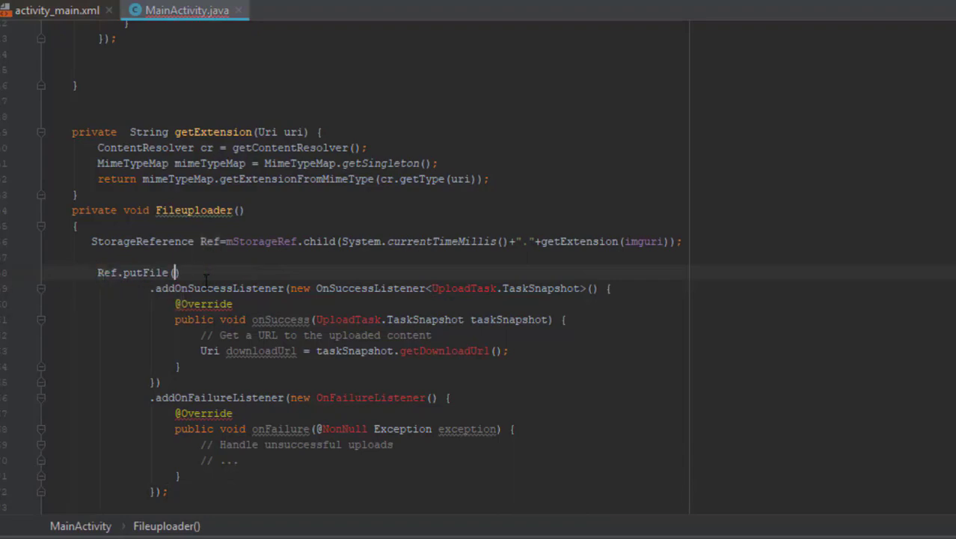
type("imguri")
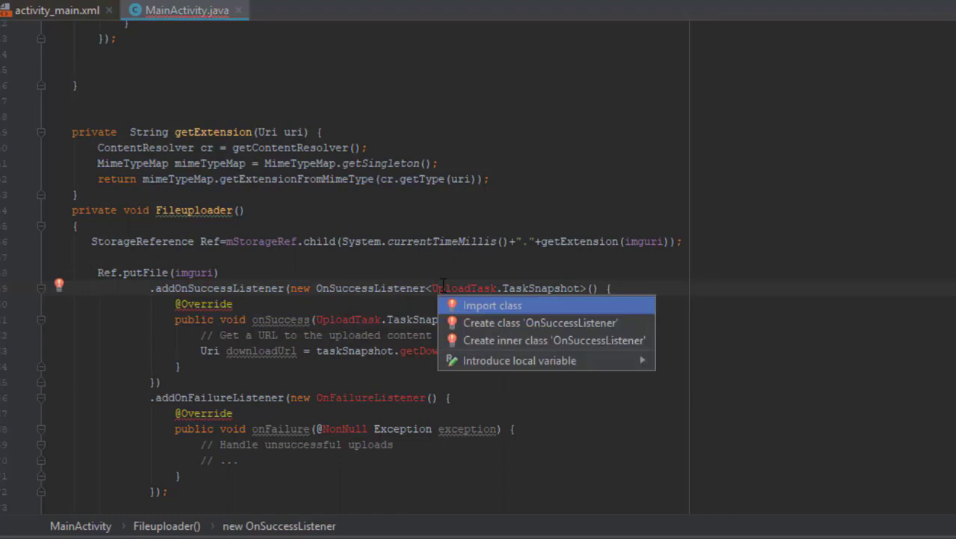
left_click(491, 305)
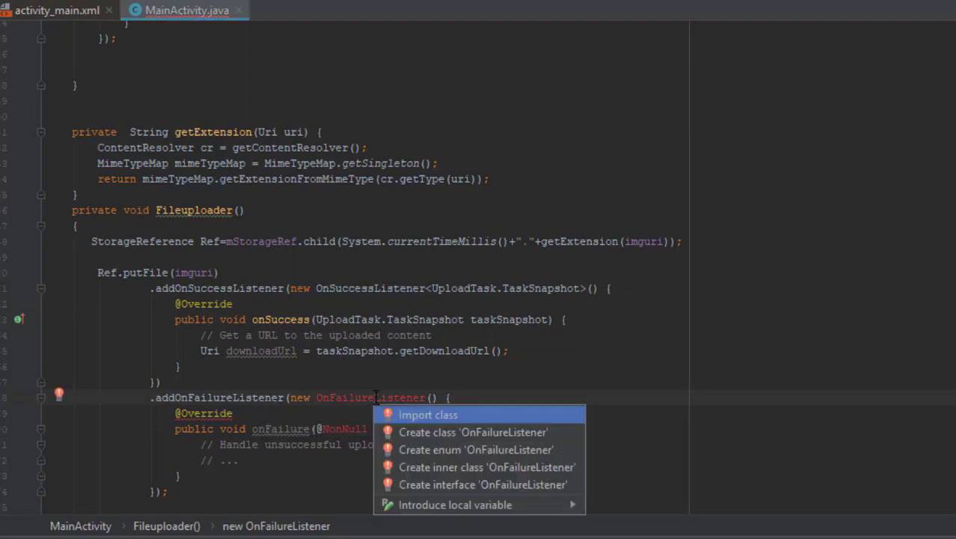
left_click(428, 414)
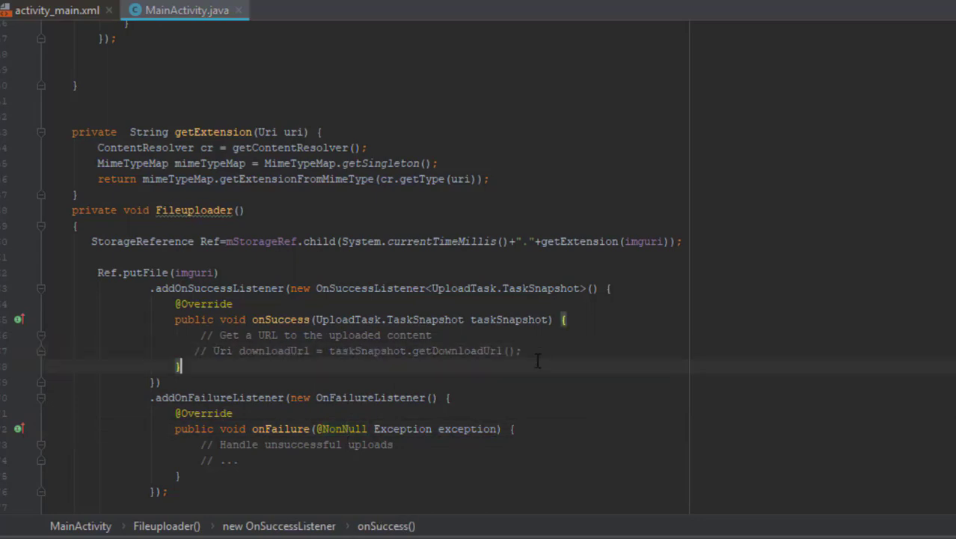
Show a Toast reading 'Image uploaded successfully' inside onSuccess.
type("Toast.makeText(MainActivity.this, \"Image Uploaded")
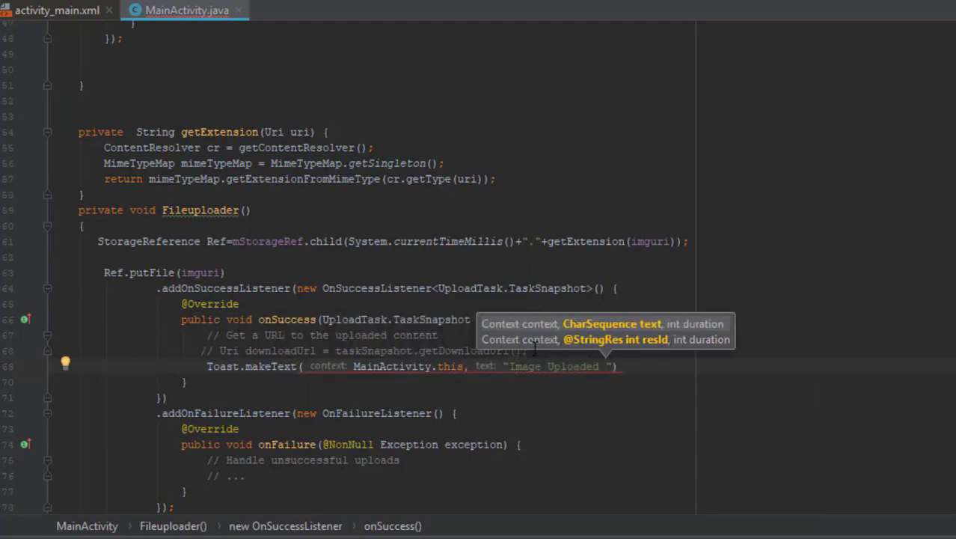
type("successfully\",T")
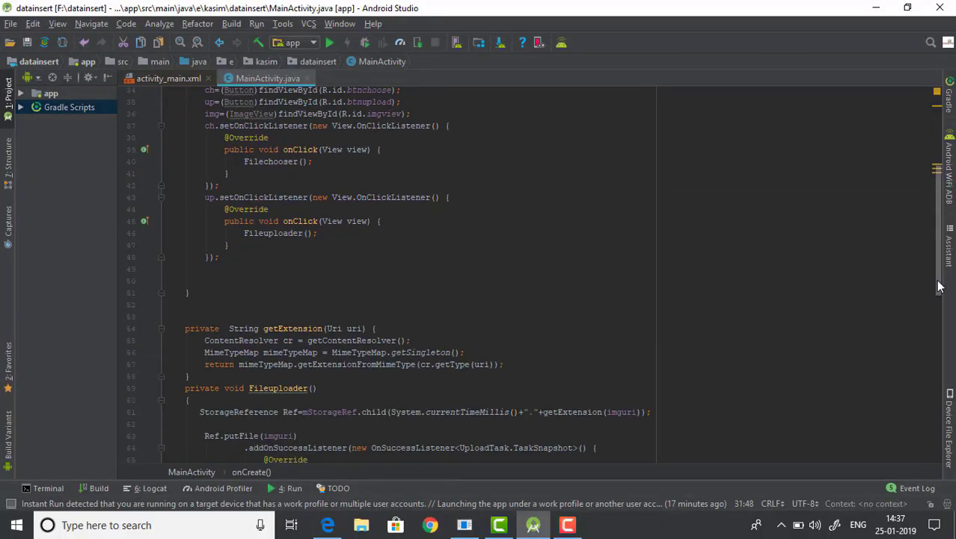
Run the app and deploy it to the connected Xiaomi Redmi Note 4.
scroll("up", 3)
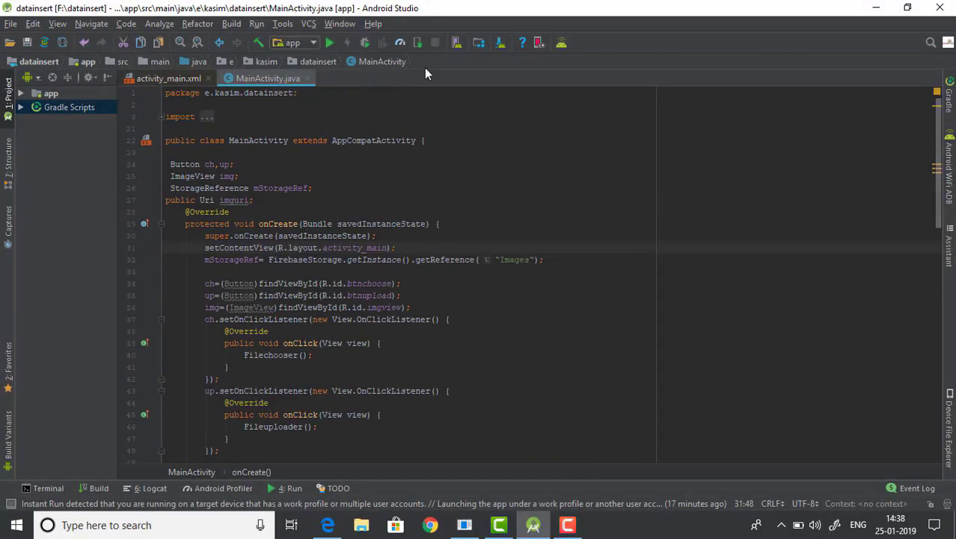
left_click(330, 42)
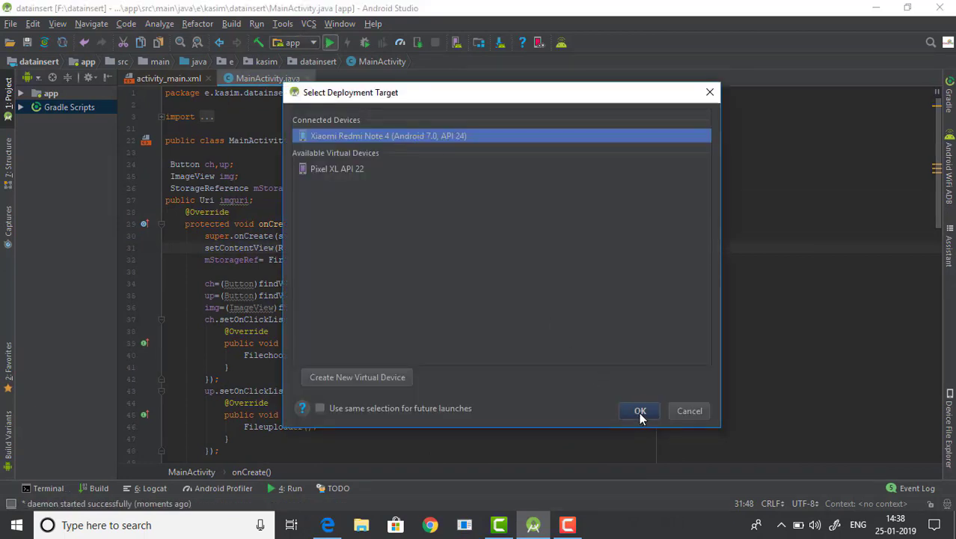
left_click(639, 410)
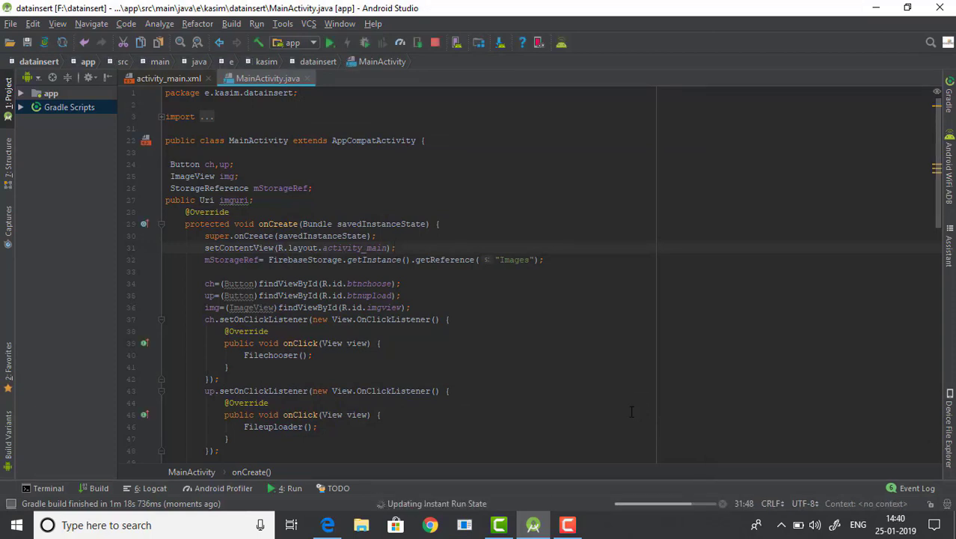
left_click(464, 524)
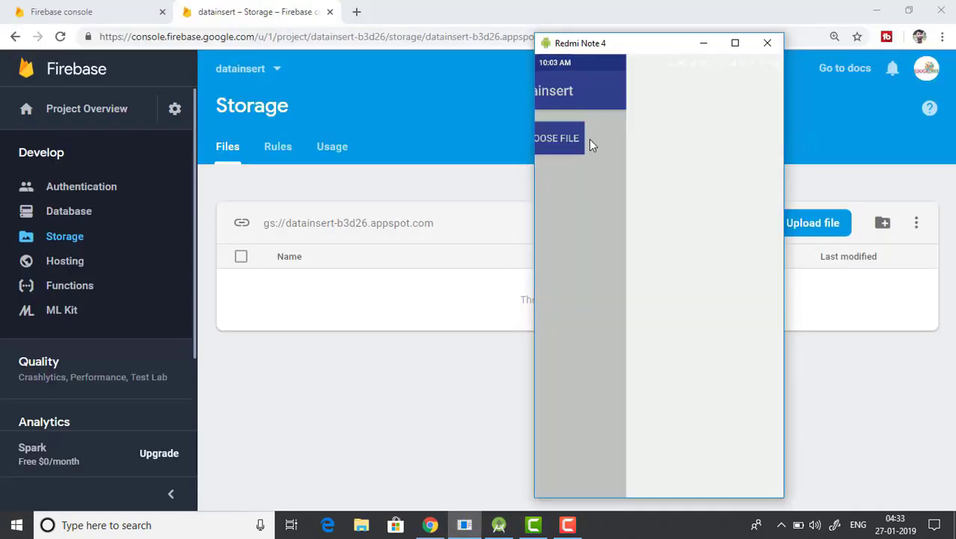
Choose the red high-heel photo on the phone and upload it.
left_click(557, 138)
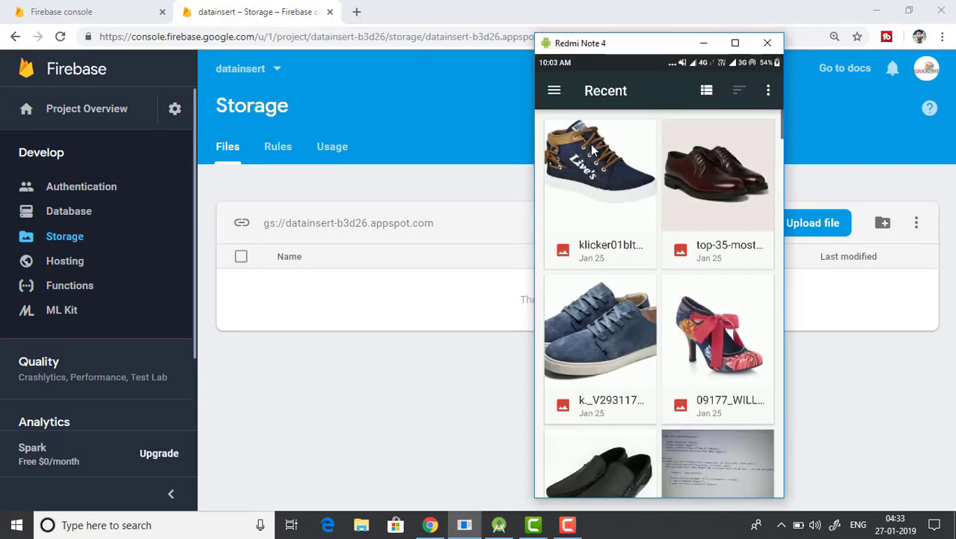
mouse_move(700, 302)
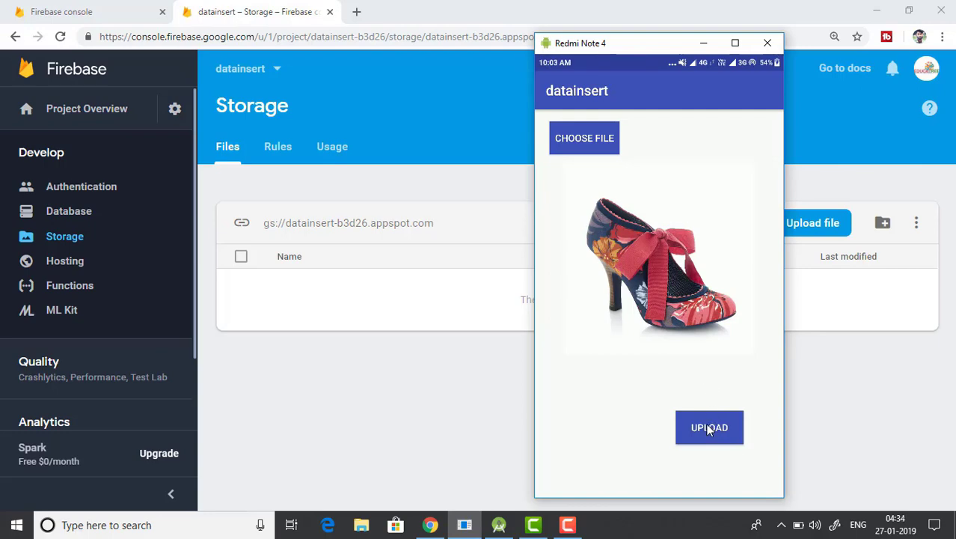
left_click(710, 428)
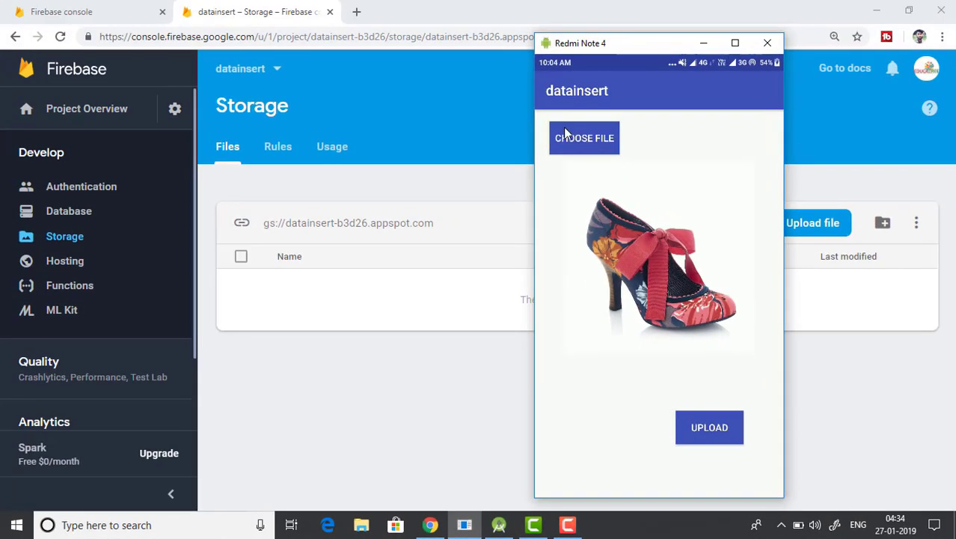
Choose the blue Live's sneaker photo and upload it.
left_click(585, 138)
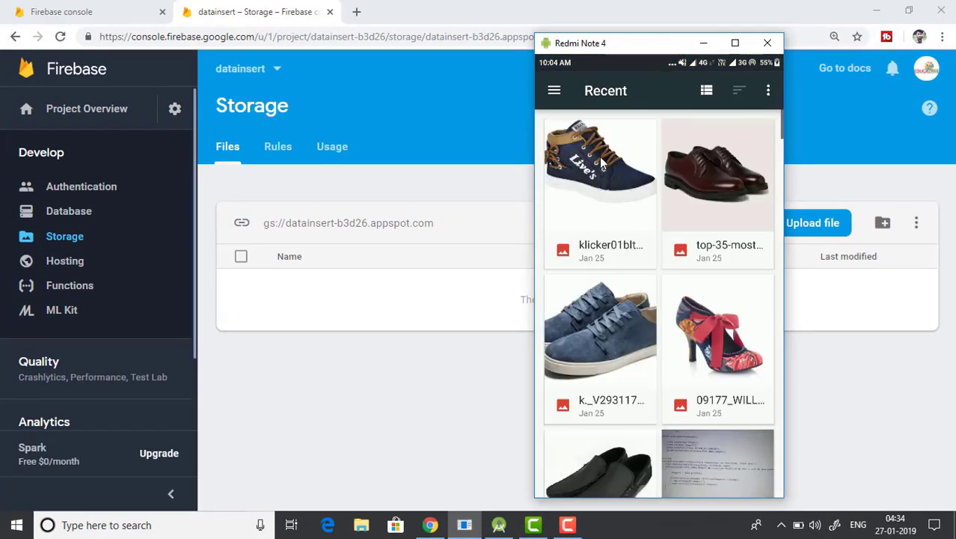
left_click(600, 173)
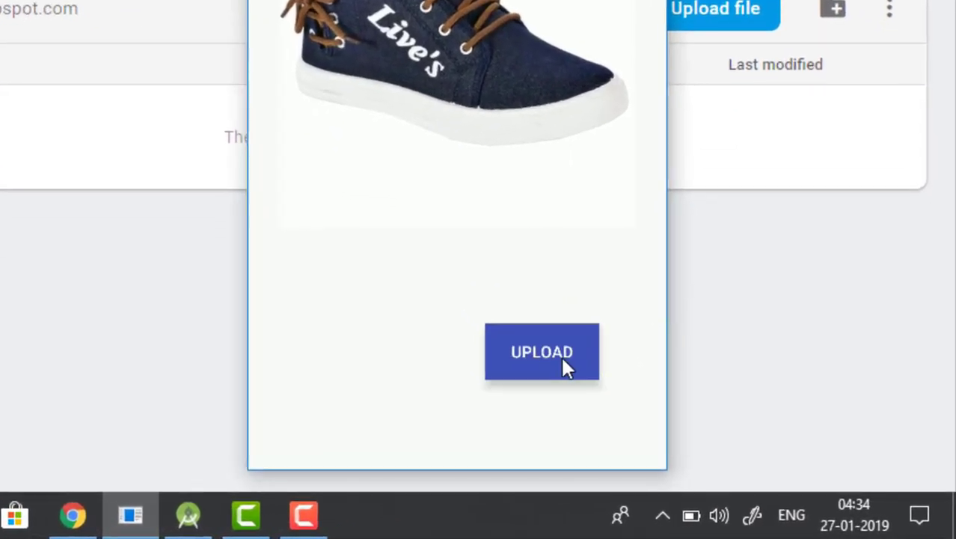
mouse_move(608, 260)
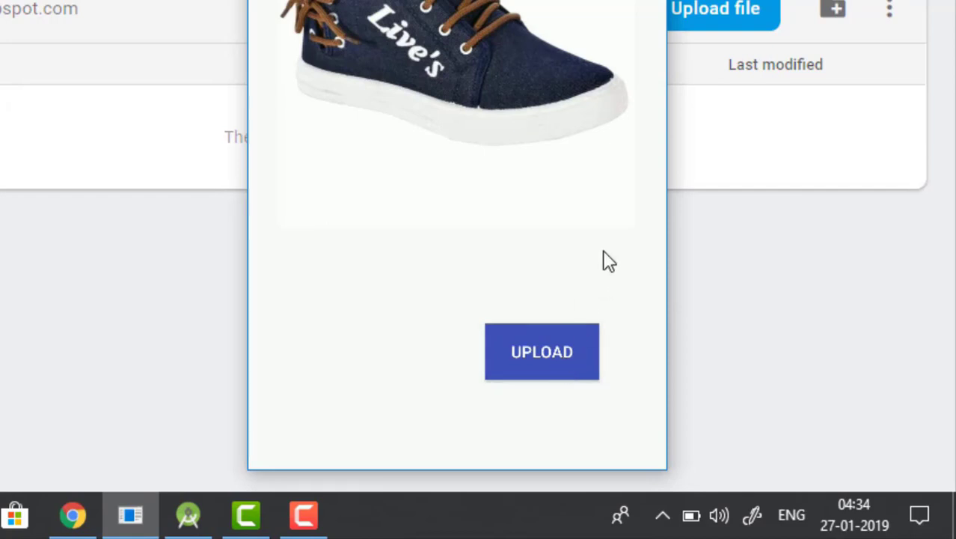
left_click(542, 351)
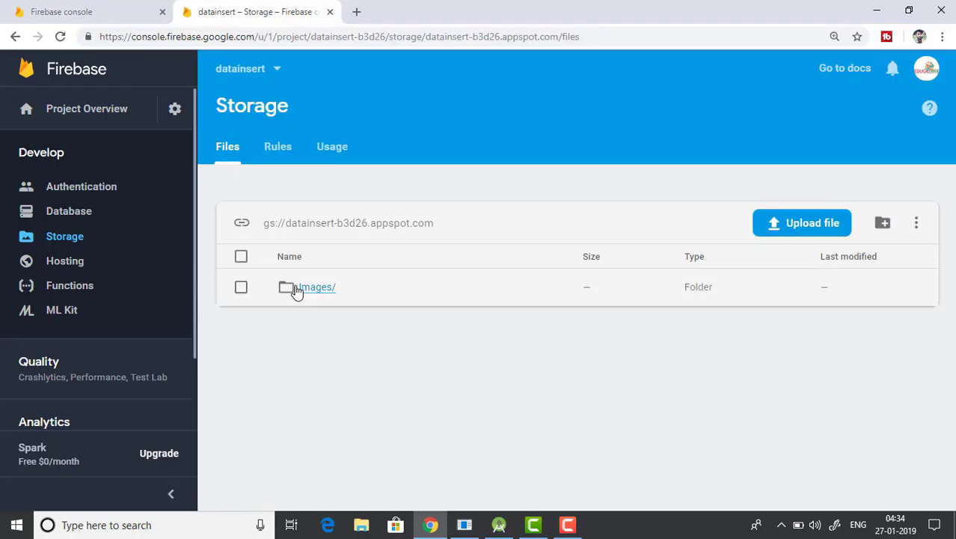
Browse the Images/ storage folder and view details of each uploaded shoe image.
left_click(314, 287)
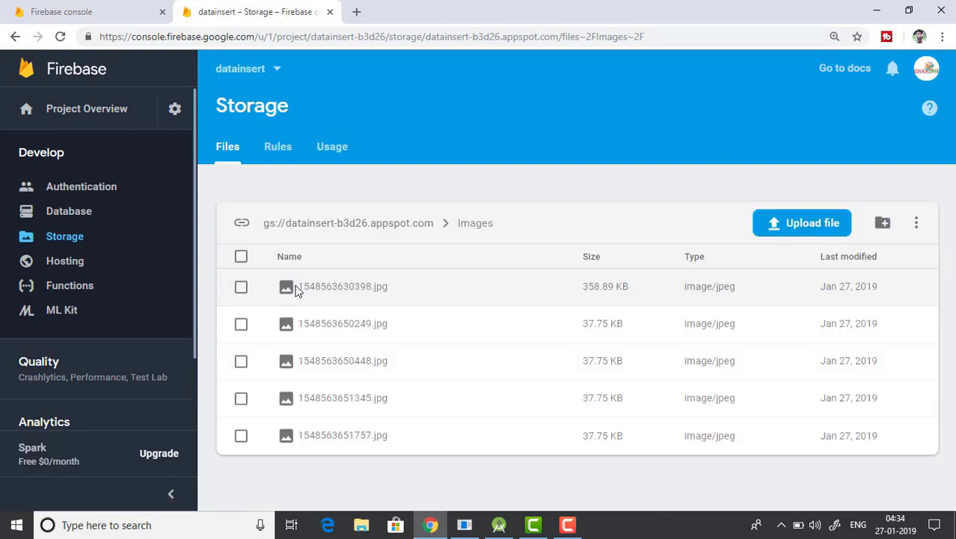
left_click(341, 286)
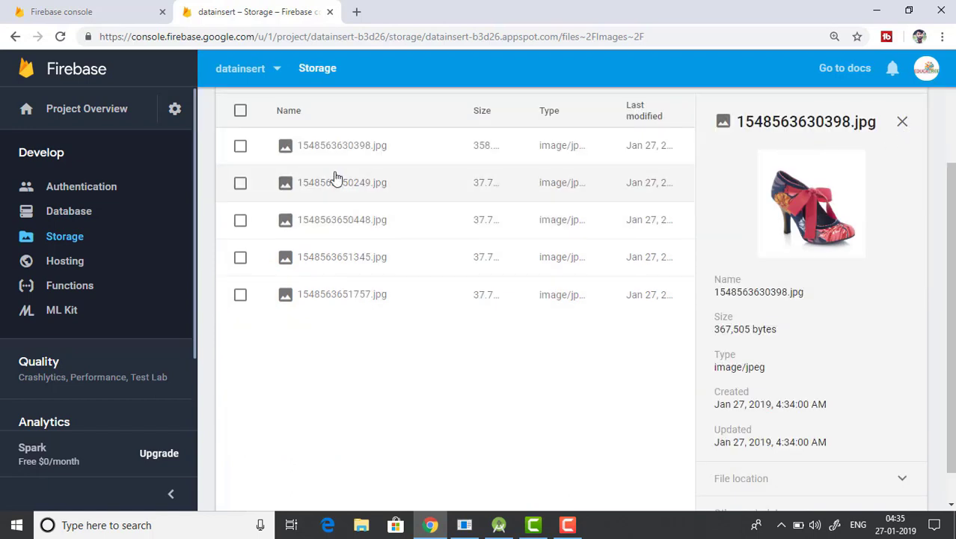
left_click(341, 182)
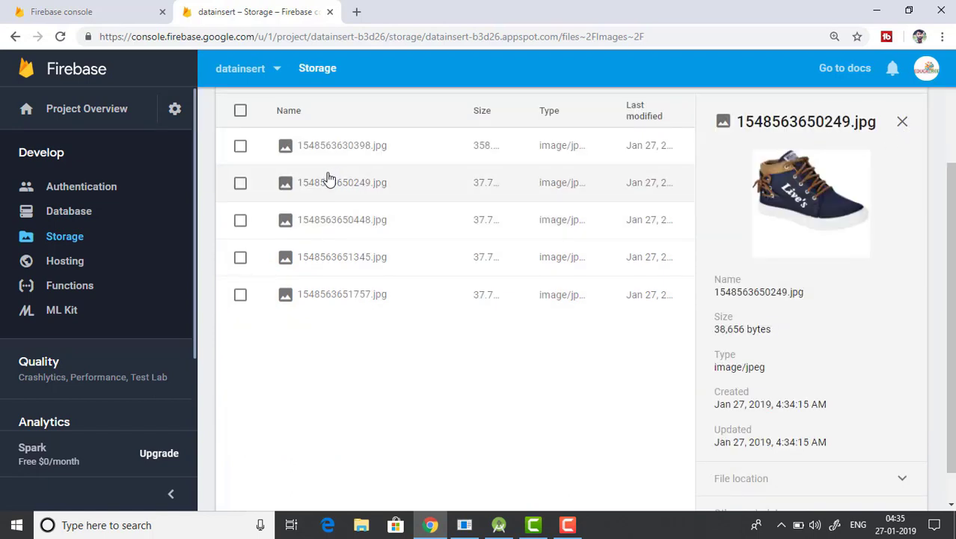
left_click(341, 219)
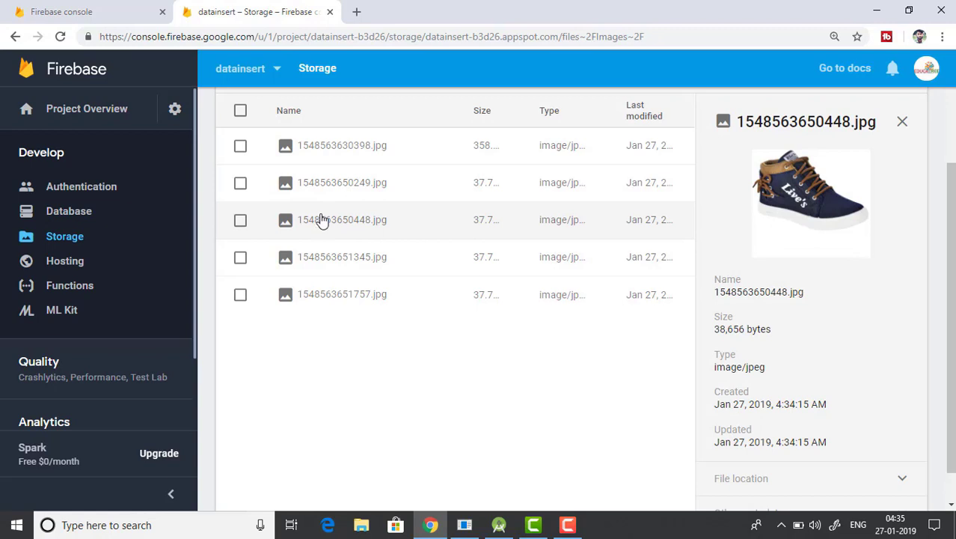
left_click(341, 293)
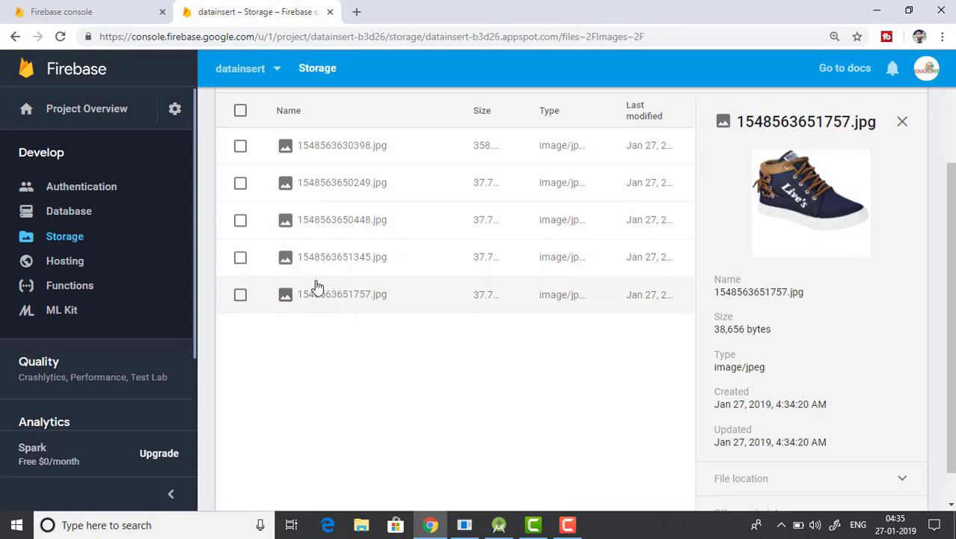
left_click(900, 122)
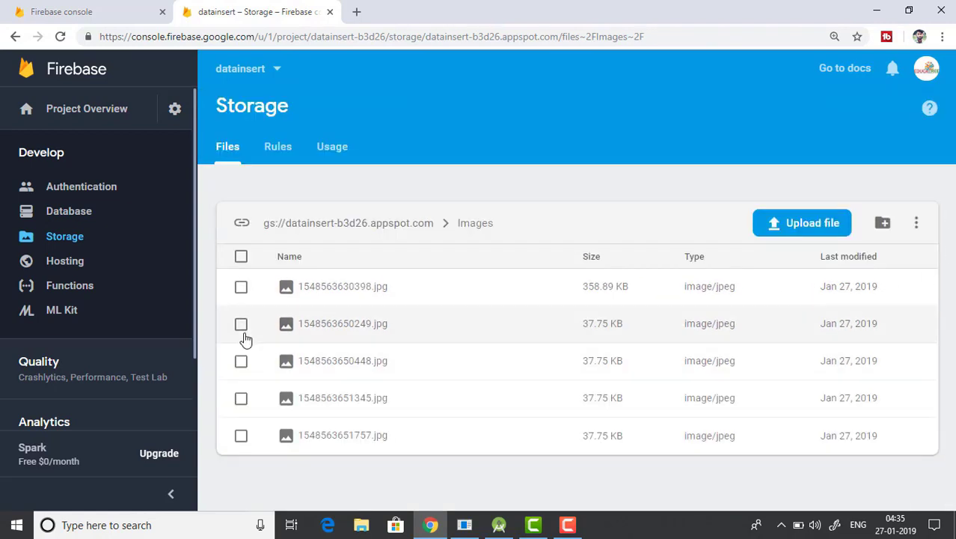
Select all five uploaded files and delete them, leaving Images/ empty.
left_click(241, 436)
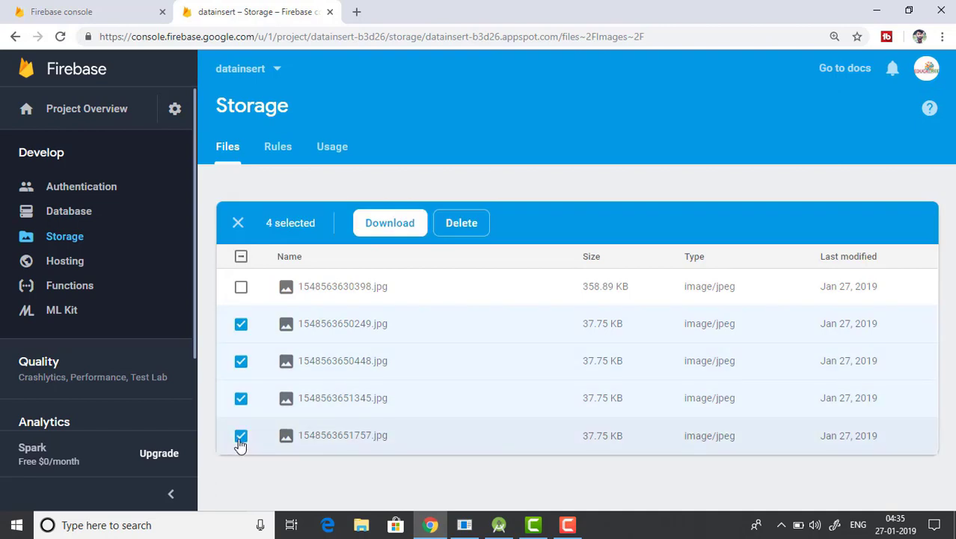
left_click(241, 286)
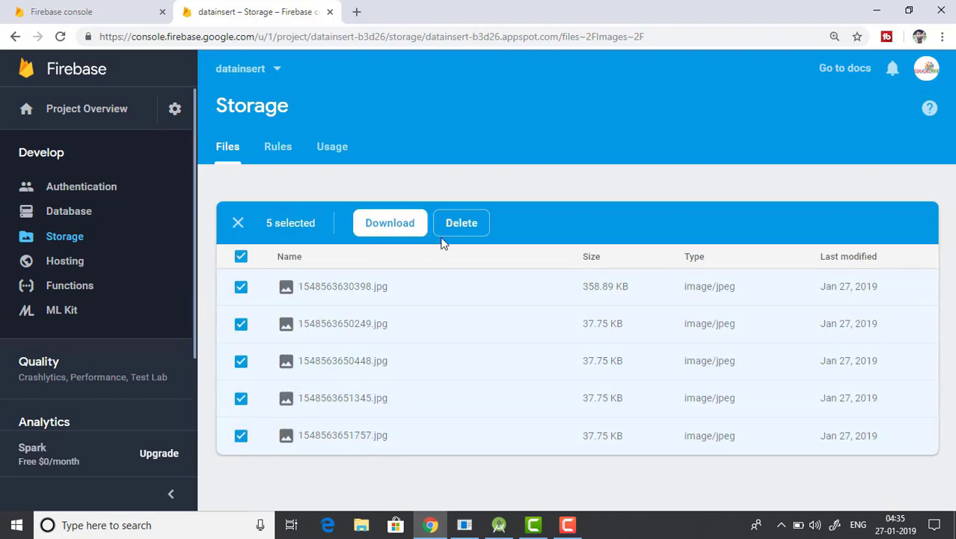
mouse_move(581, 341)
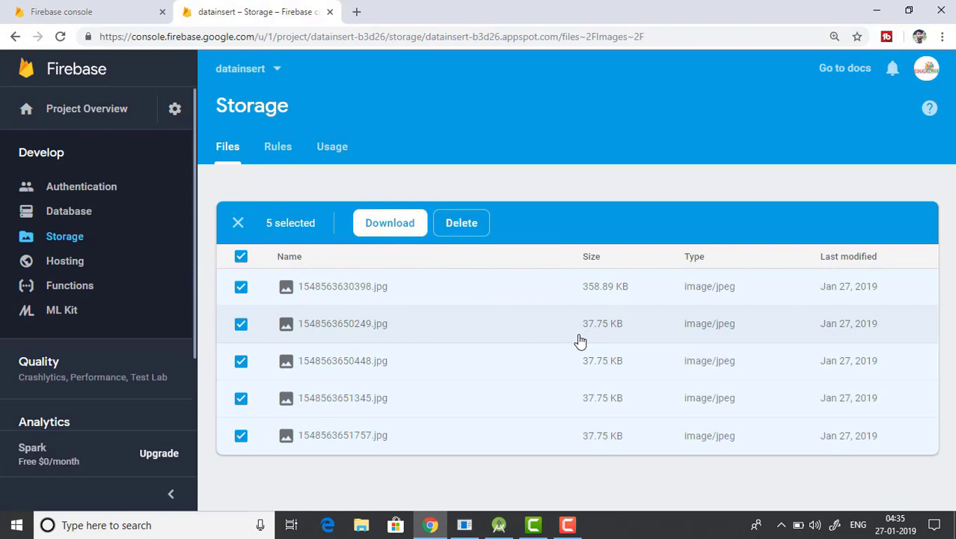
left_click(461, 221)
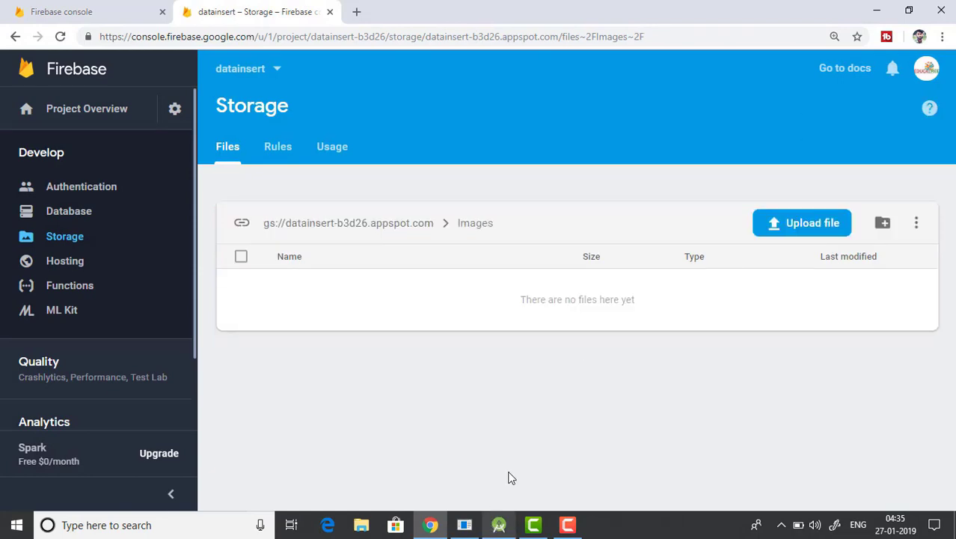
left_click(499, 524)
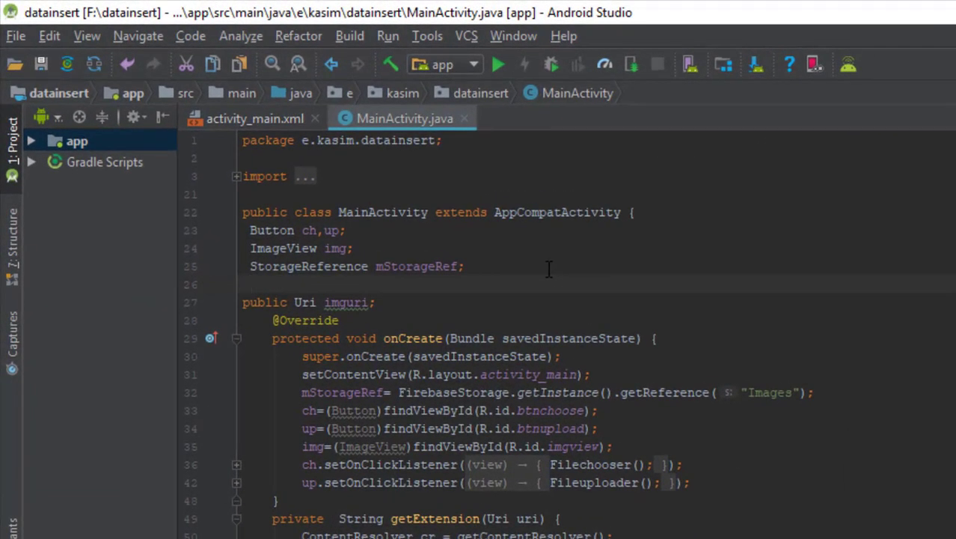
Declare a private StorageTask uploadTask field below mStorageRef in MainActivity.
type("priv")
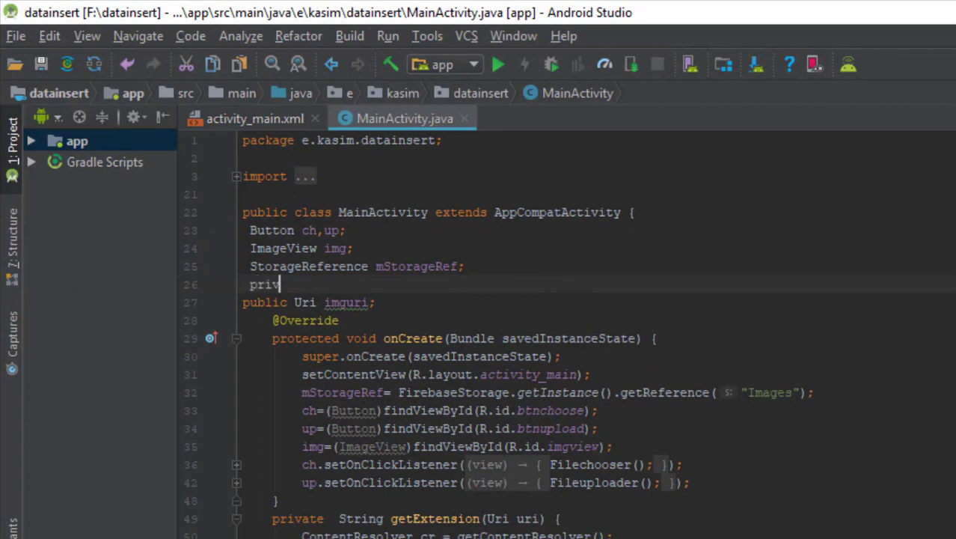
type("ate S")
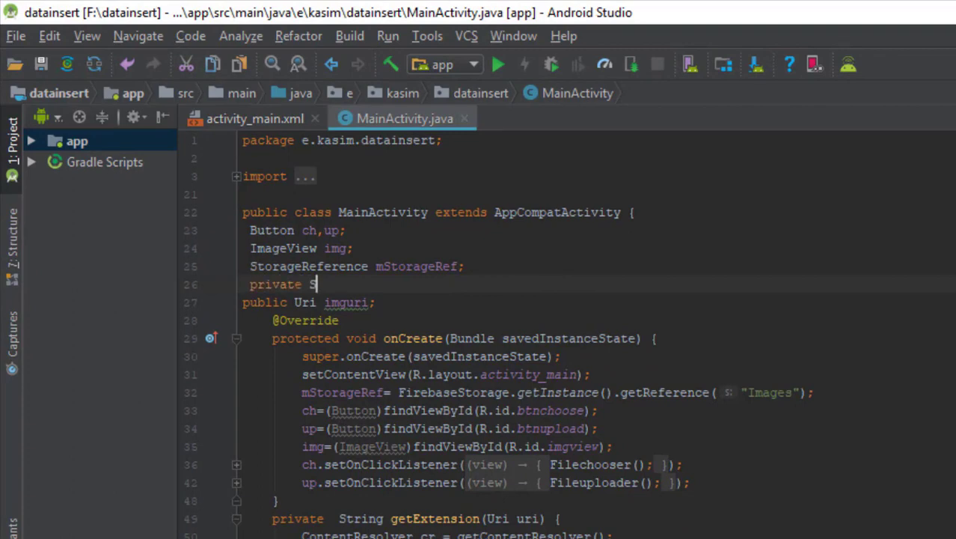
type("torageTA")
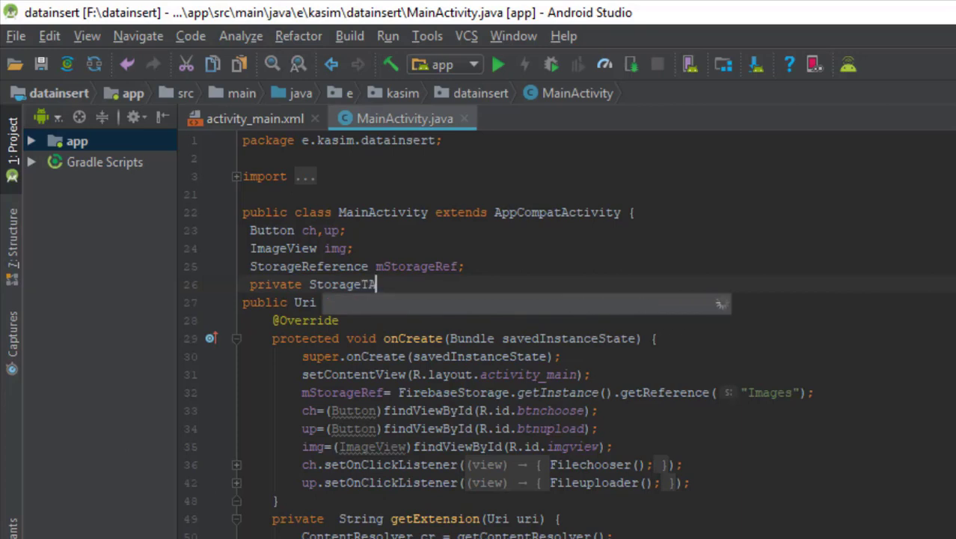
type("sk uploadTask;")
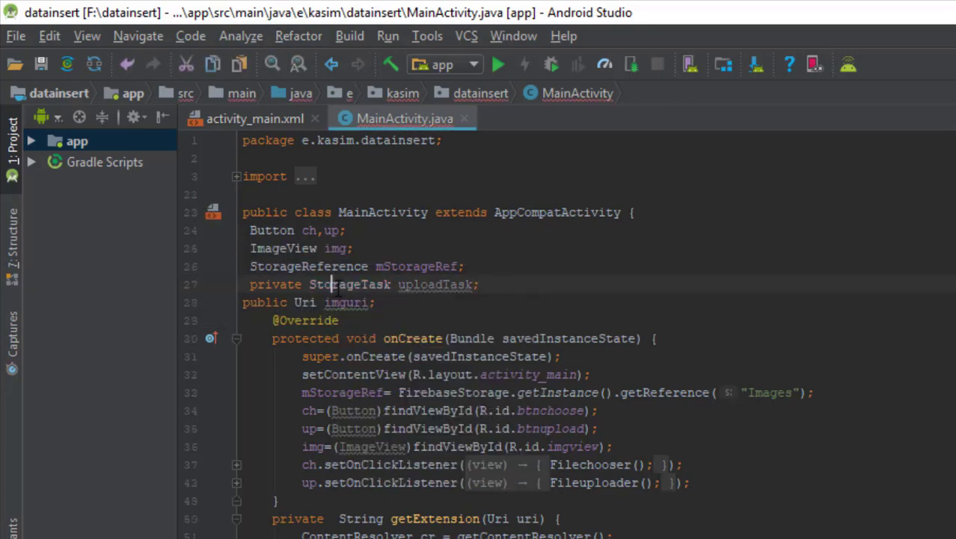
left_click(479, 284)
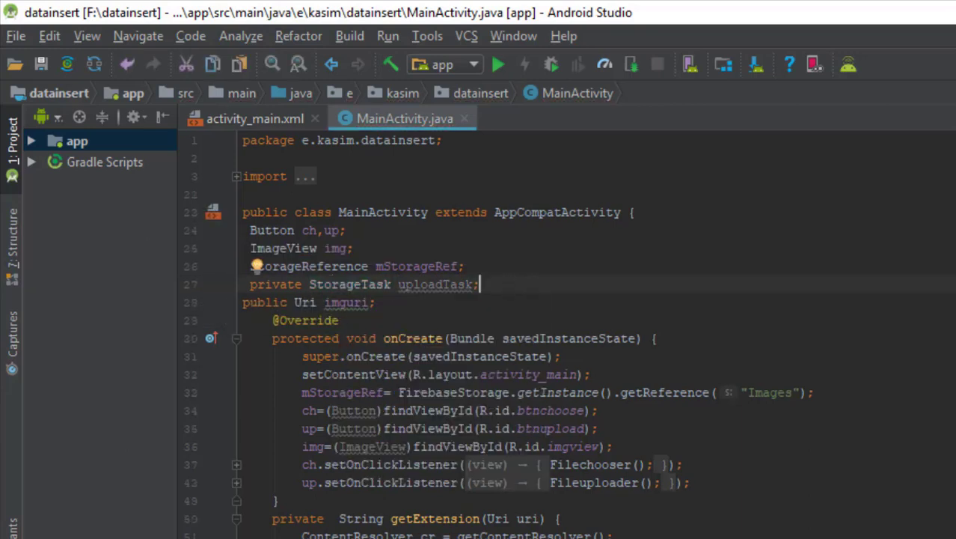
scroll("down", 3)
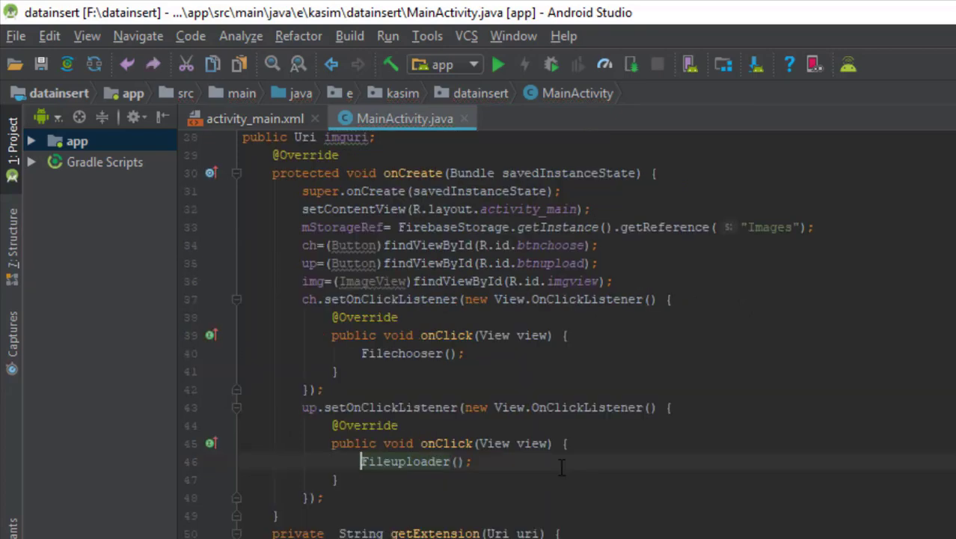
Guard the upload click with if(uploadTask != null && uploadTask.isInProgress()), else call Fileuploader().
type("if(")
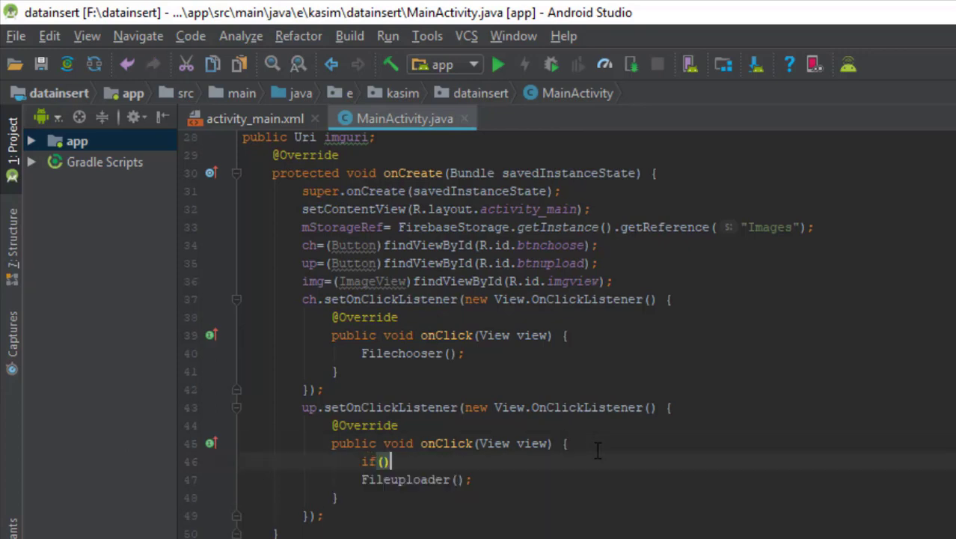
type("uploadTask !=")
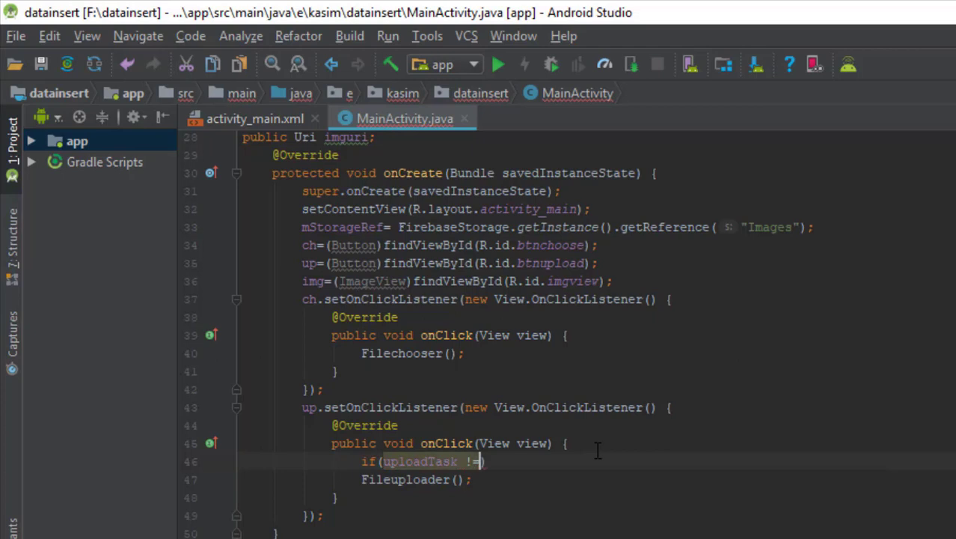
type("null &&")
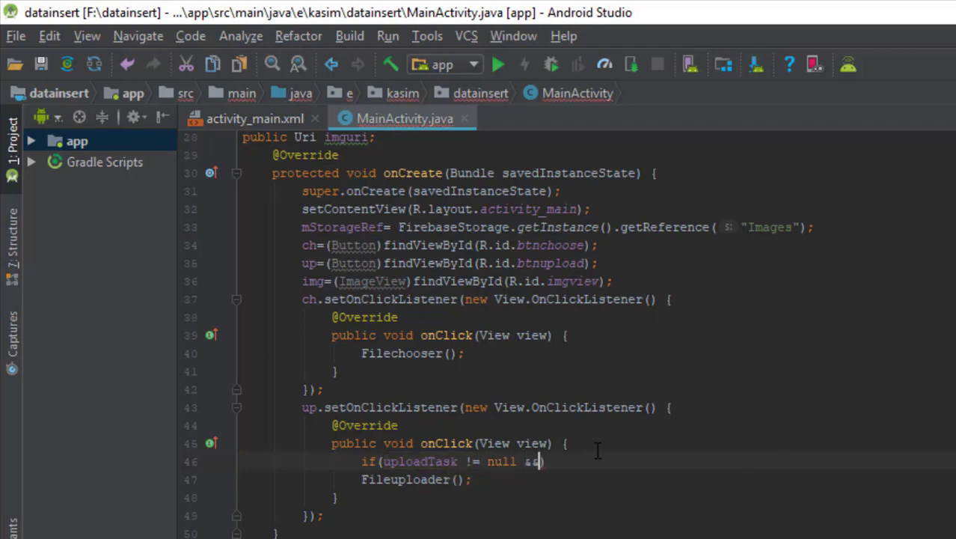
type("up.is")
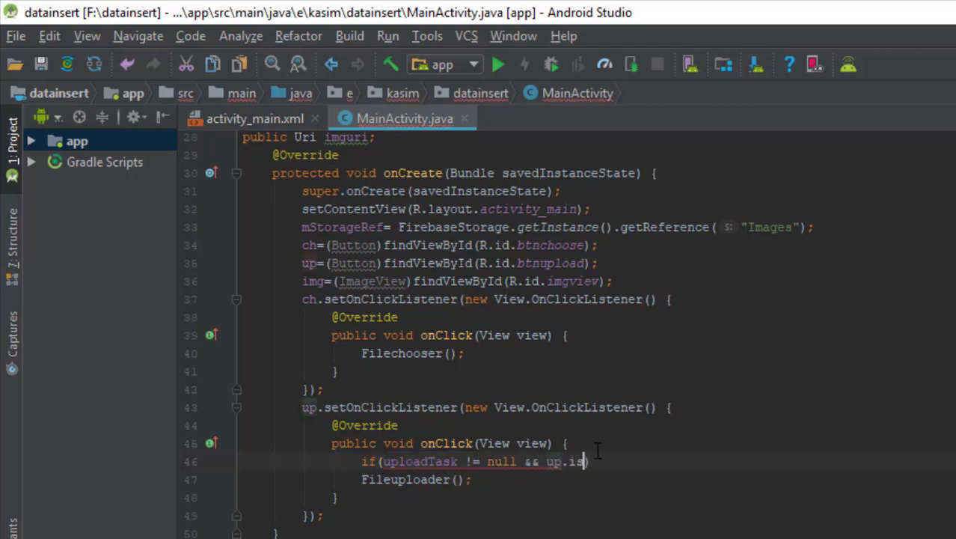
type("uploadTask")
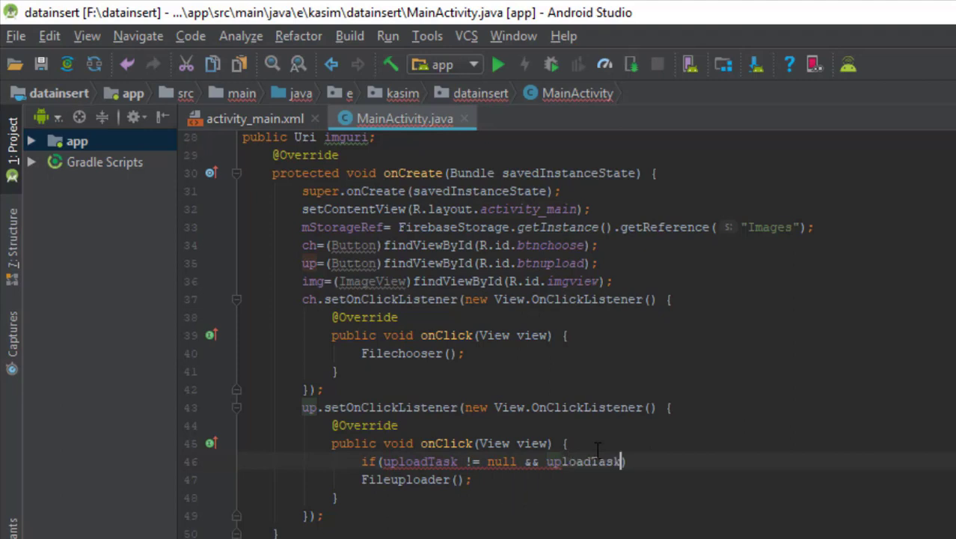
type(".isInProgress(")
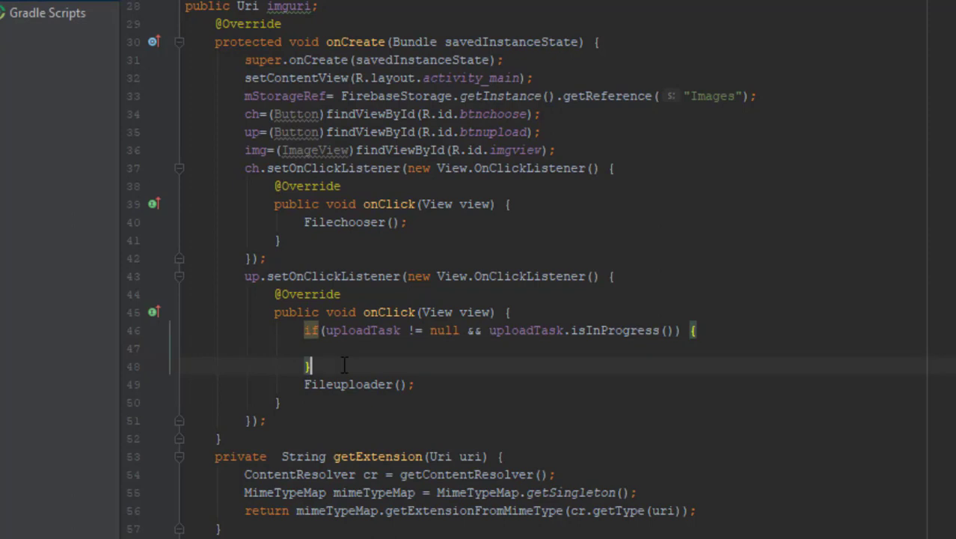
type("else")
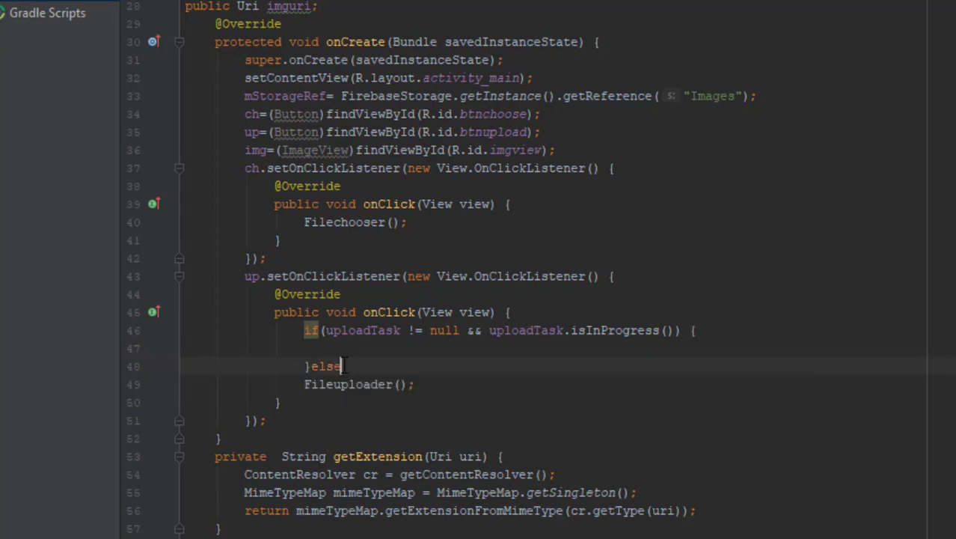
key("Enter")
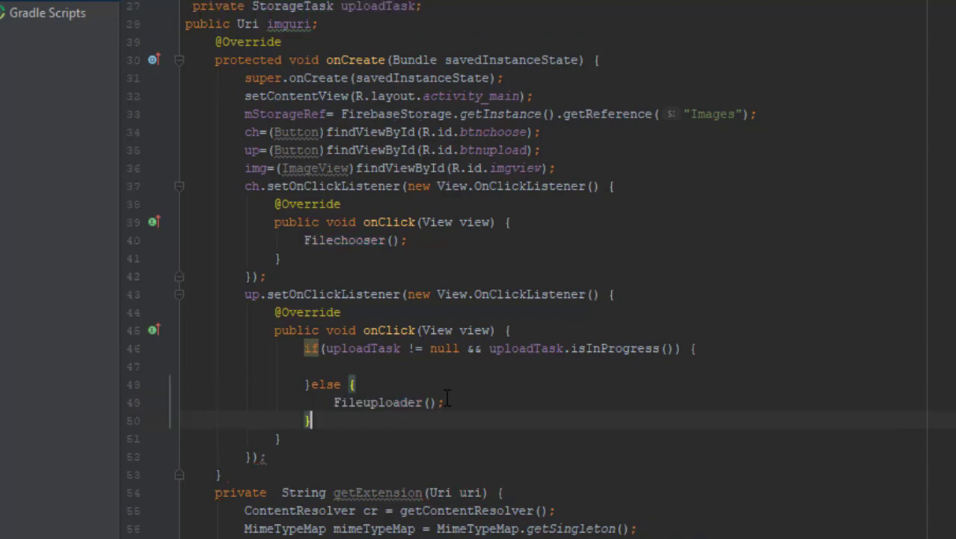
Show an 'Upload in progress' Toast with LENGTH_LONG inside the if branch.
type("Toast.")
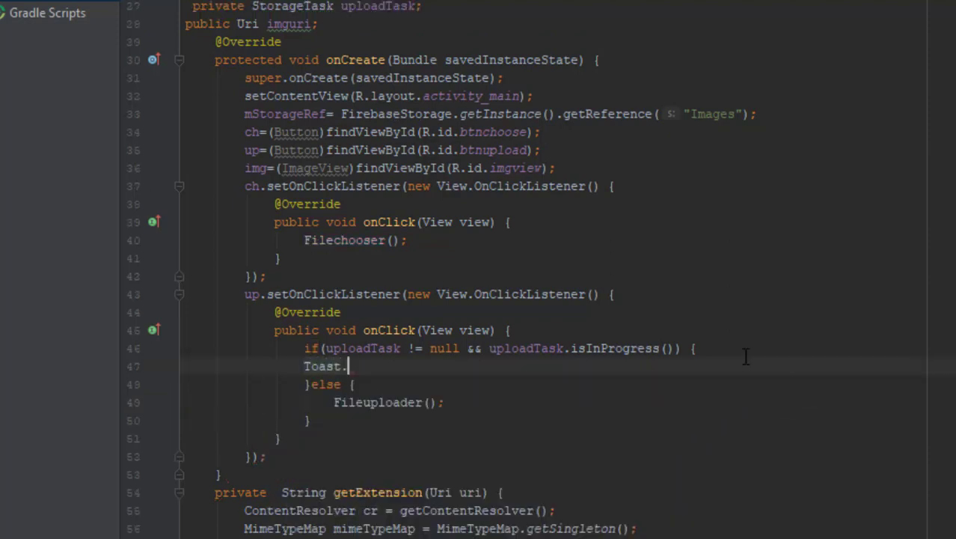
type(".makeText(MainActivity.this, \"Upload in progress\",T")
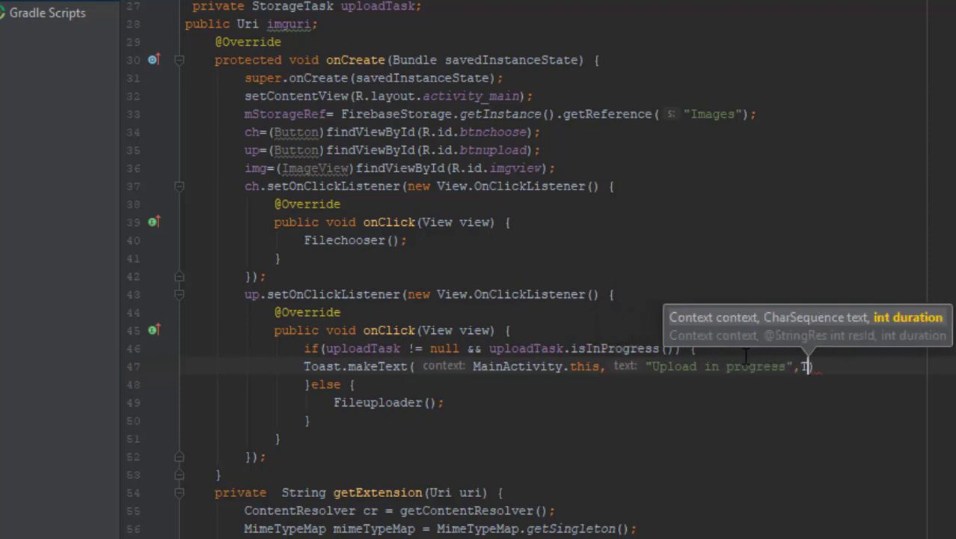
type("oast.LENGTH_LONG)")
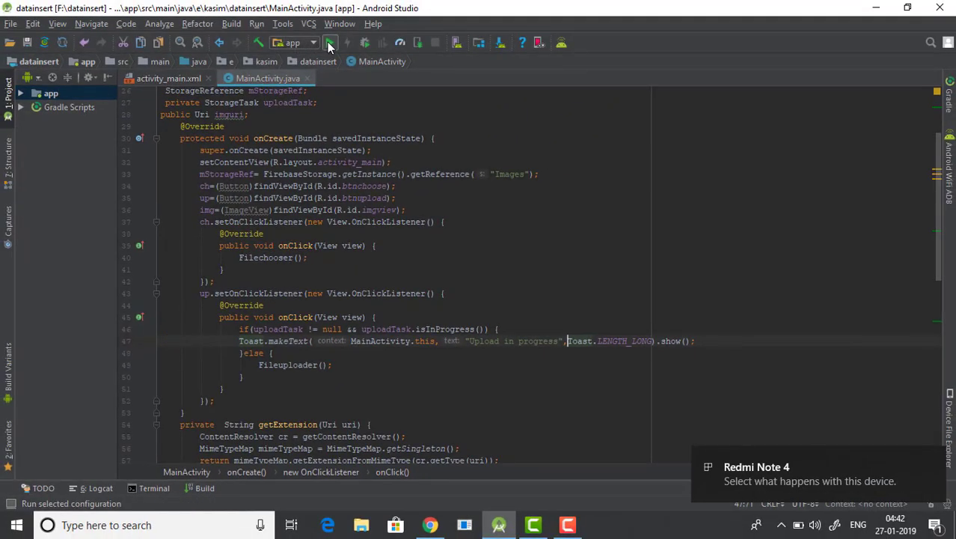
Run the app with the connected Xiaomi Redmi Note 4 as the deployment target.
left_click(330, 42)
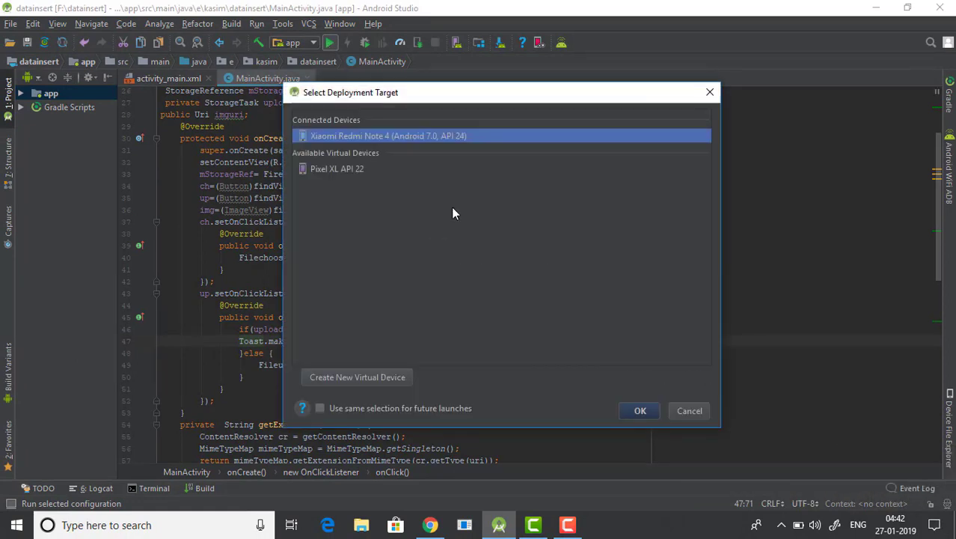
left_click(640, 410)
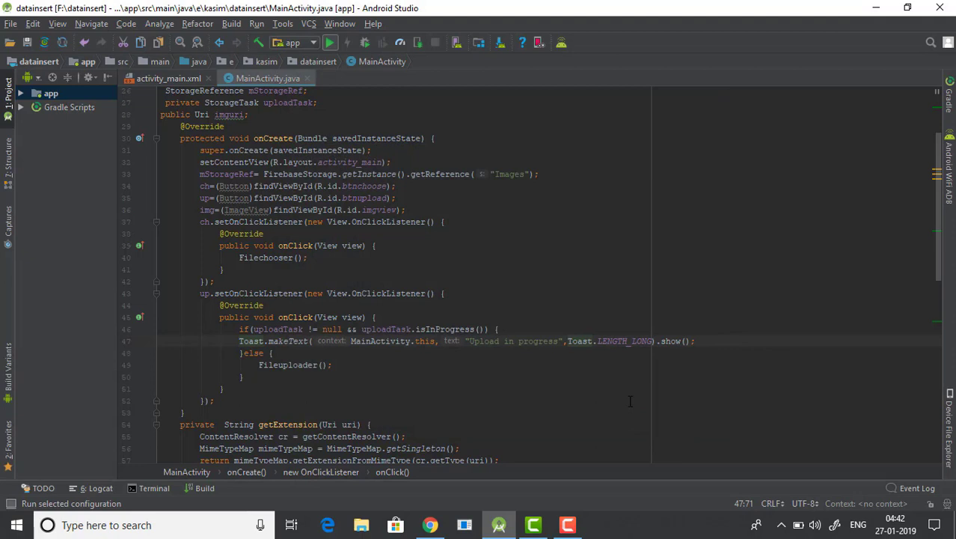
left_click(329, 41)
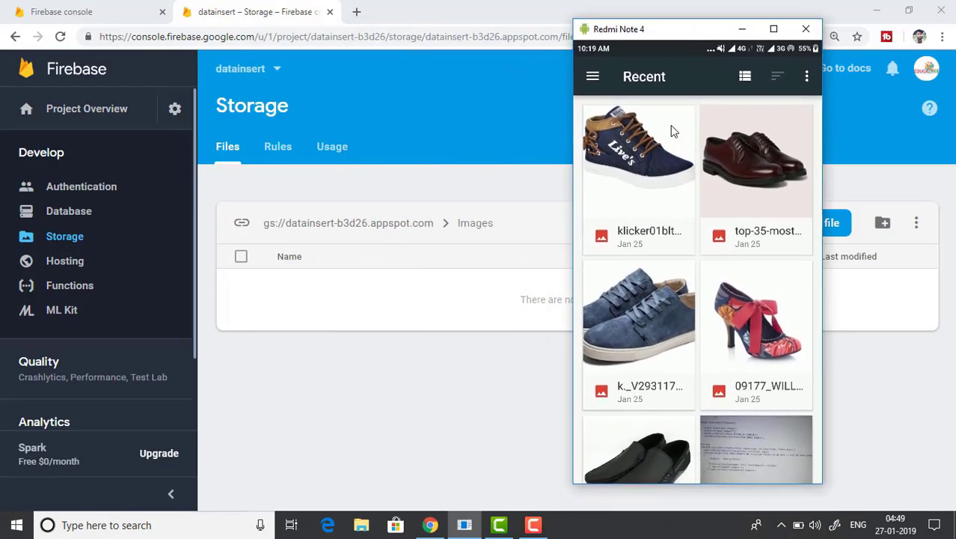
Pick the denim sneaker photo and start uploading it to Firebase Storage.
left_click(637, 162)
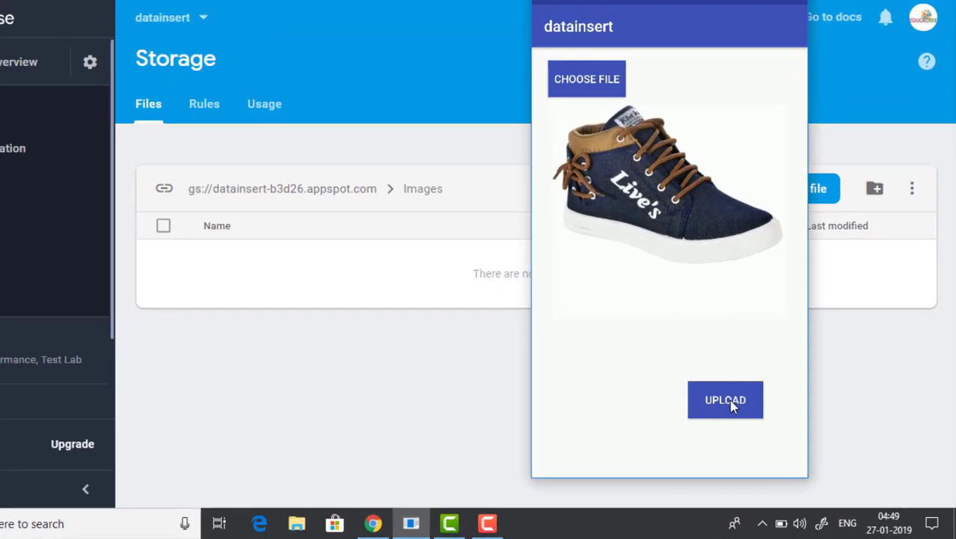
left_click(724, 400)
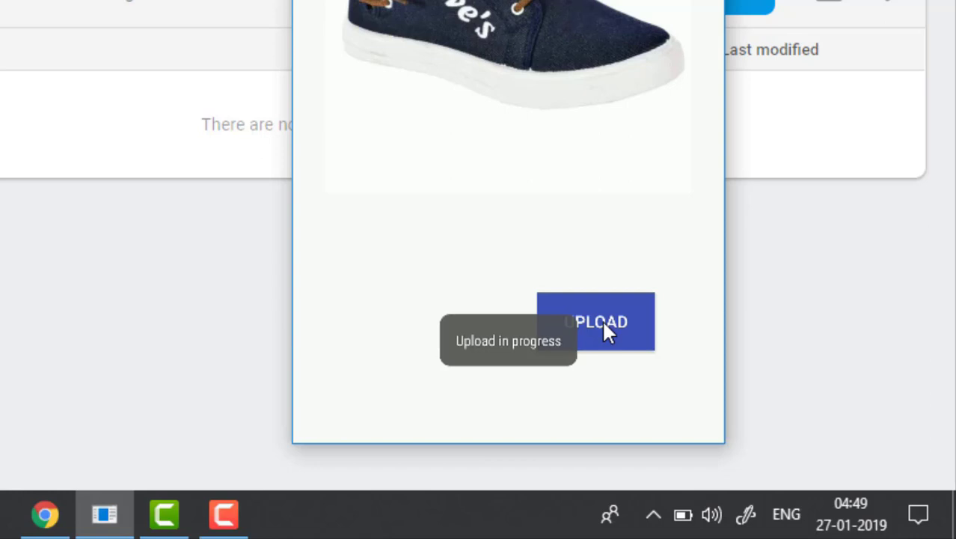
mouse_move(621, 178)
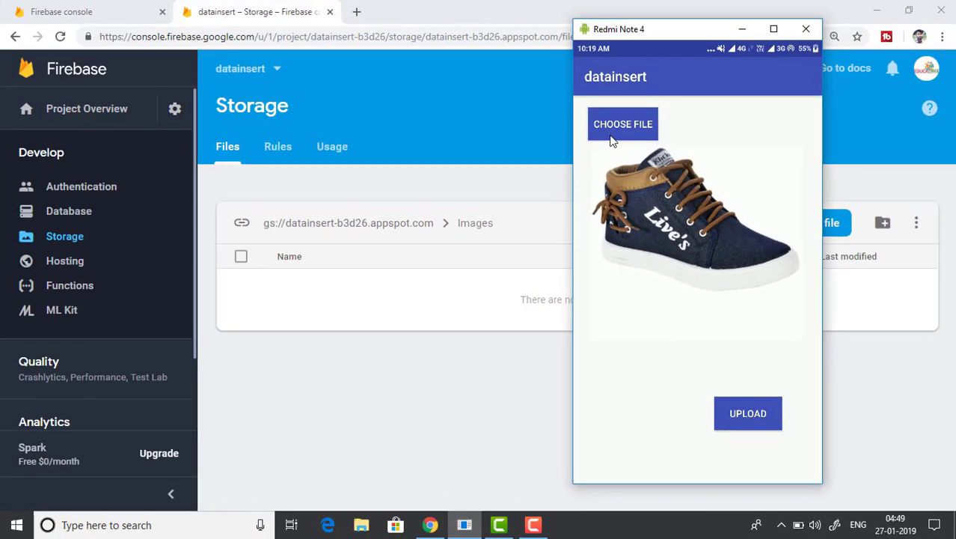
Choose the red floral heel, upload it, and tap UPLOAD again to get the 'Upload in progress' toast.
left_click(623, 124)
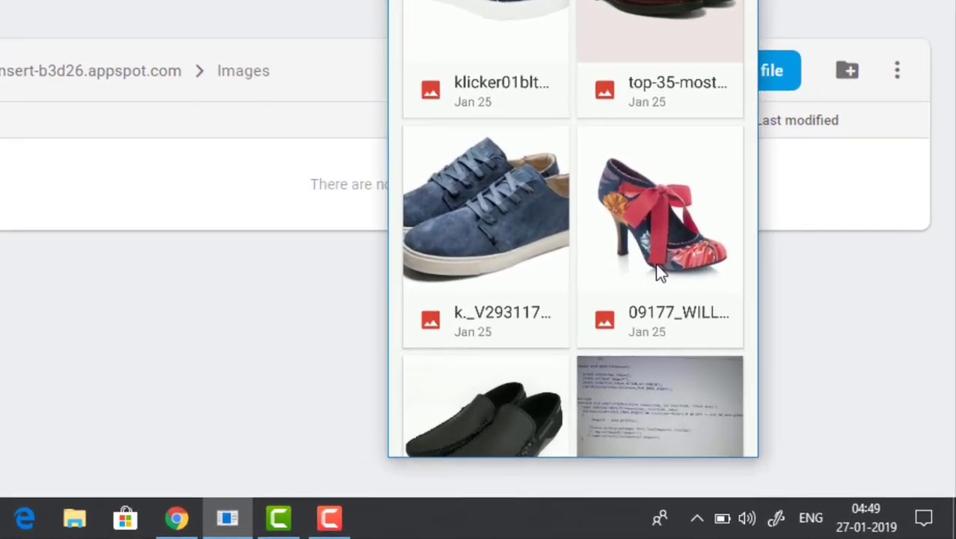
left_click(660, 210)
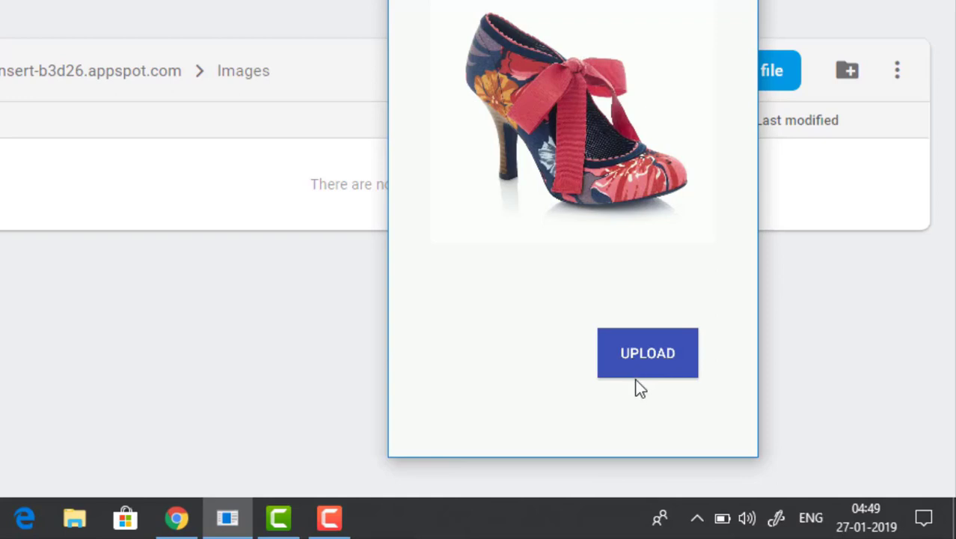
left_click(647, 353)
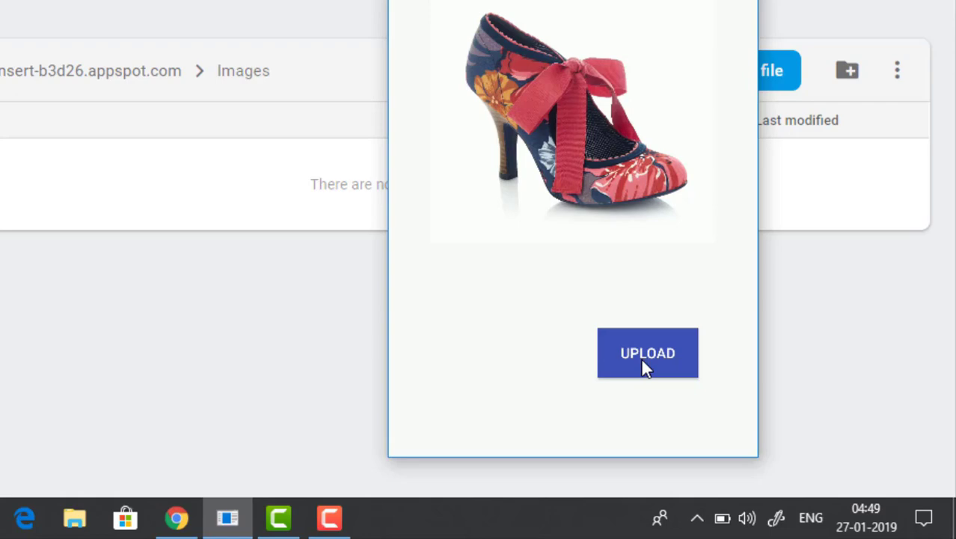
left_click(646, 353)
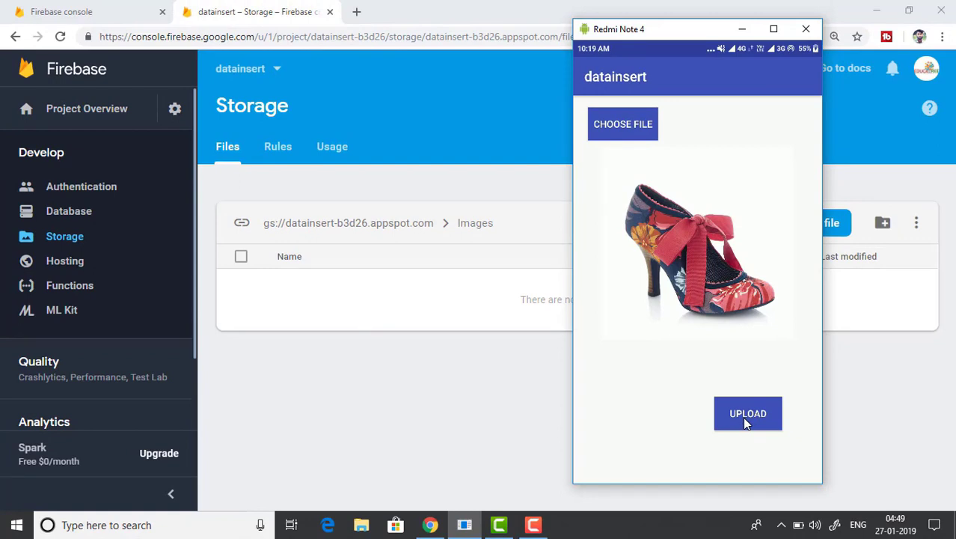
mouse_move(497, 430)
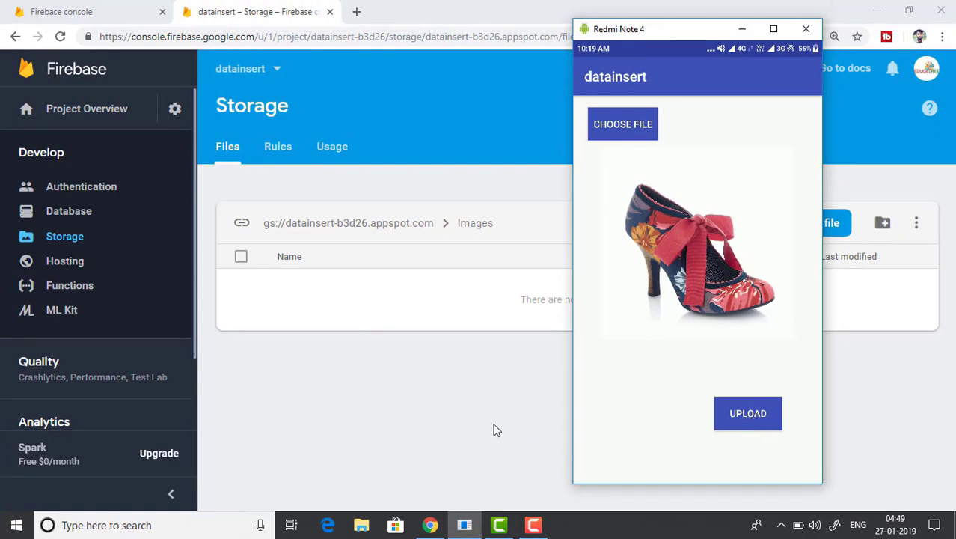
Refresh Storage and view the details of both uploaded JPEGs in the Images folder.
left_click(805, 29)
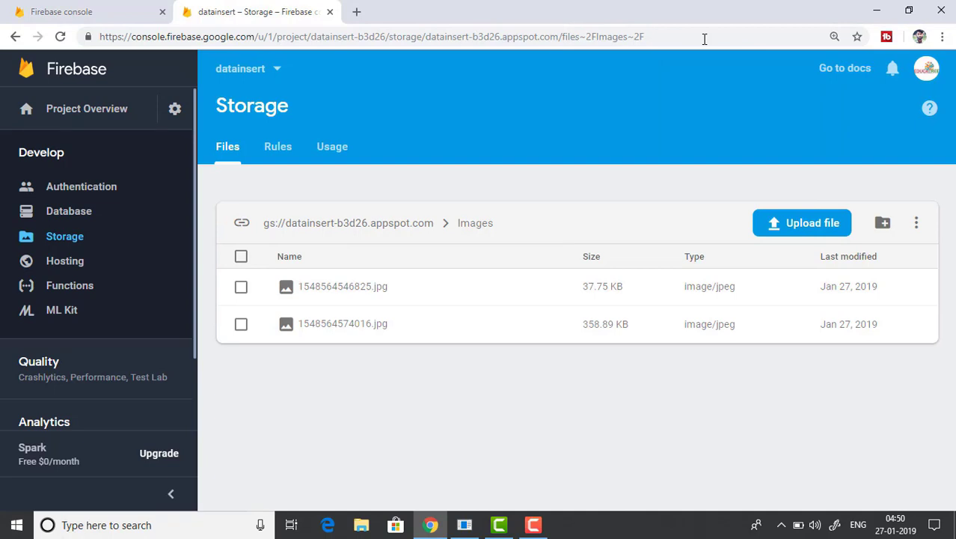
mouse_move(396, 287)
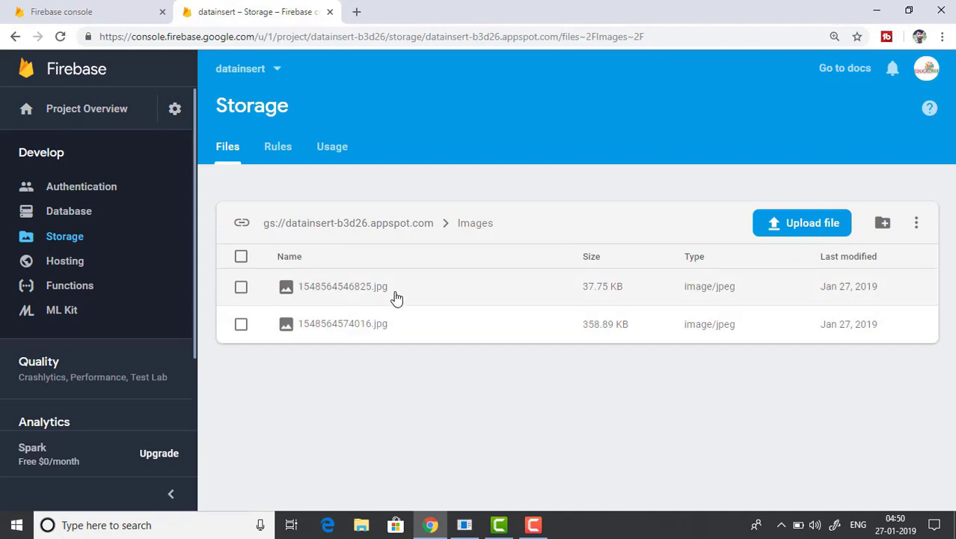
left_click(341, 285)
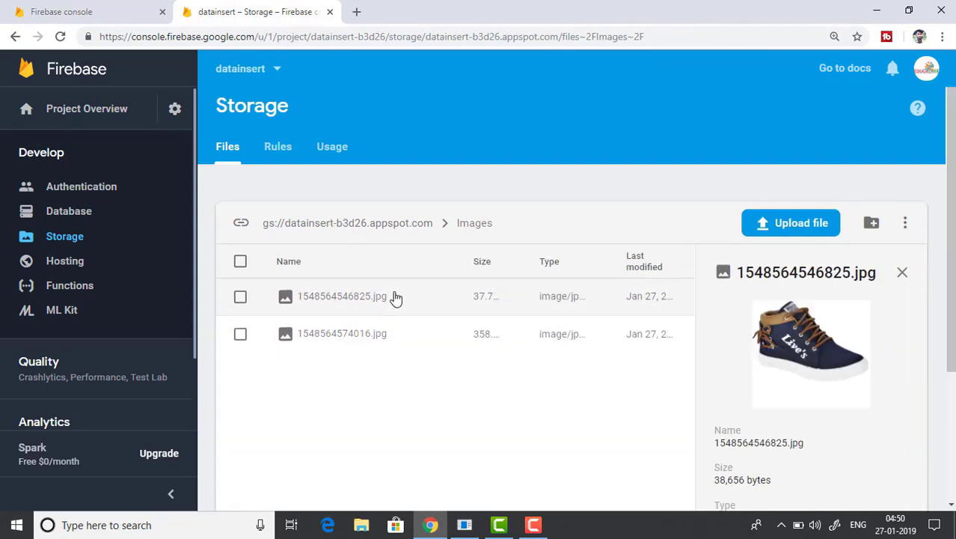
left_click(341, 333)
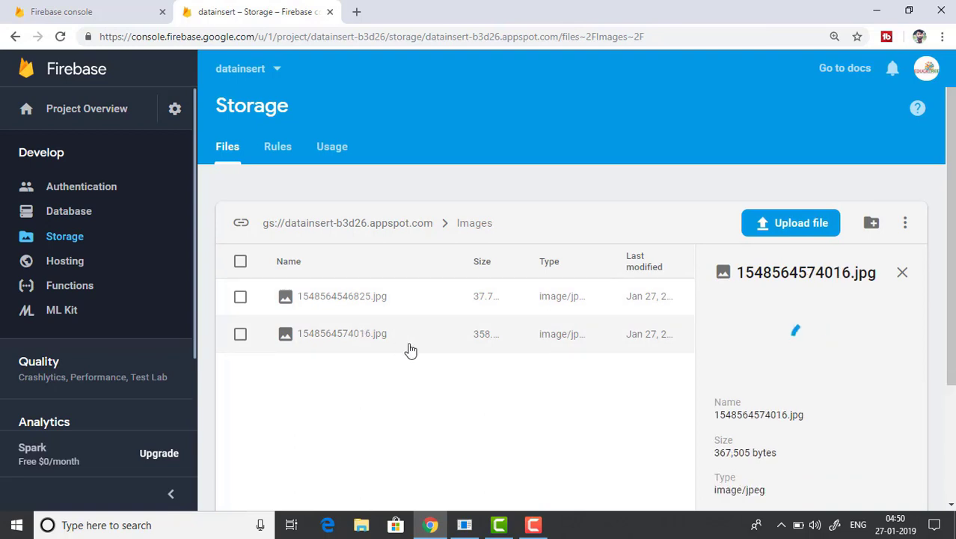
Bring the Vysor phone mirror to the front and move it leftwards.
left_click(464, 523)
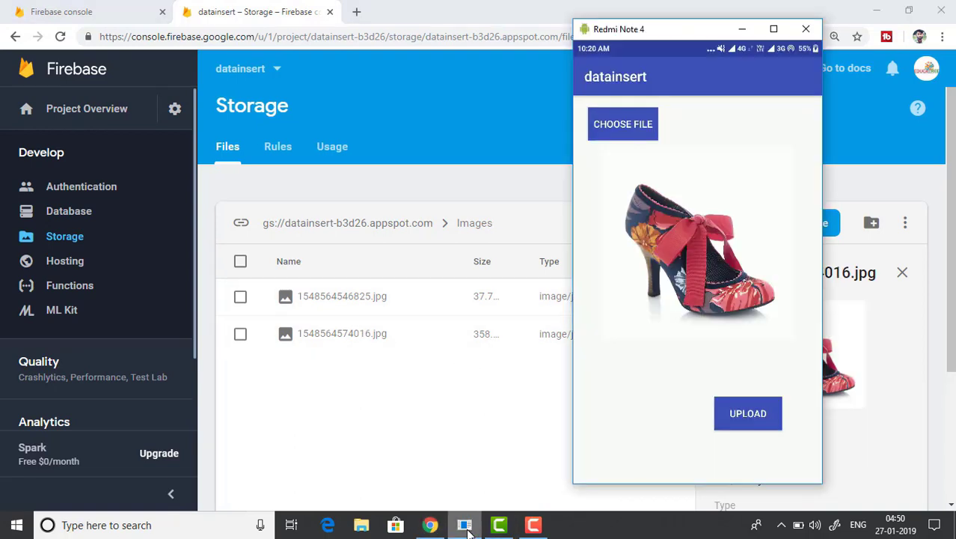
left_click_drag(696, 29, 475, 31)
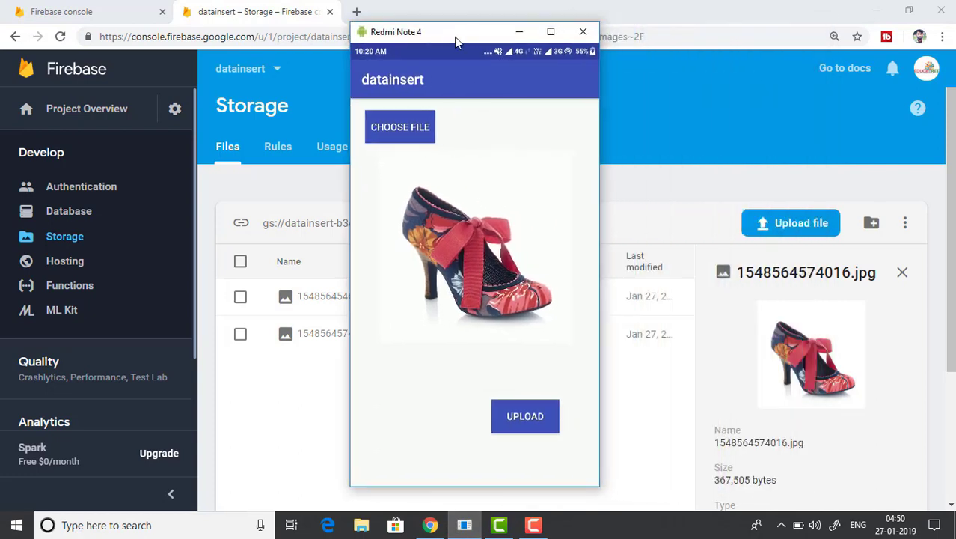